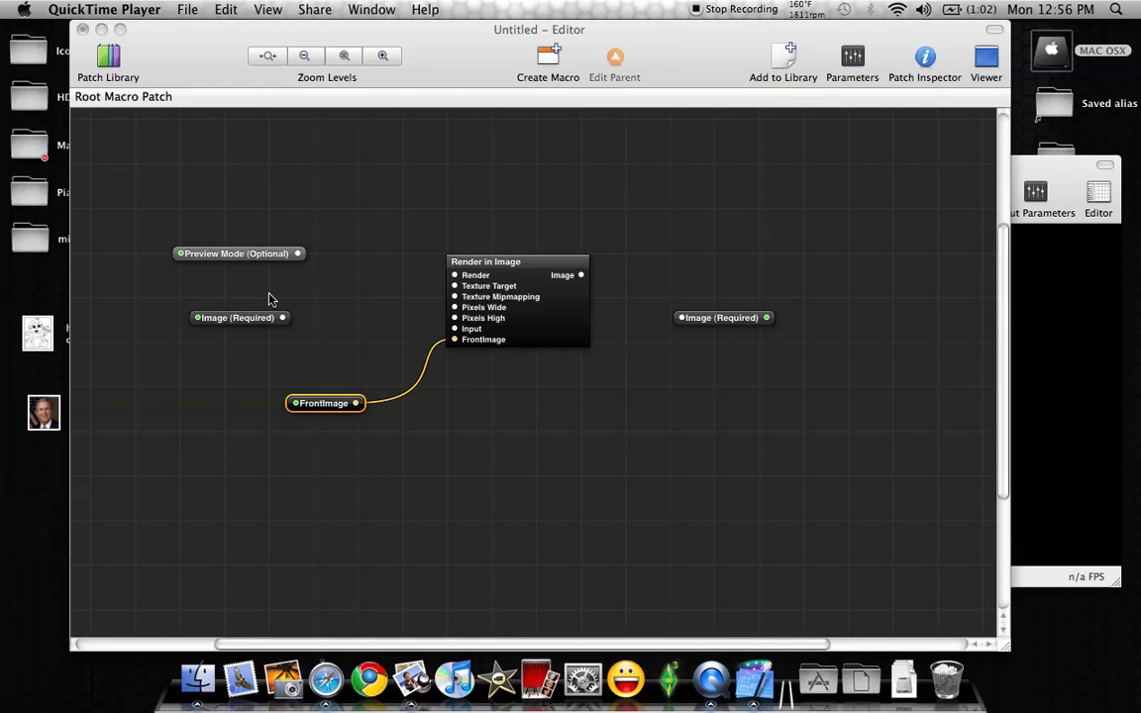
{"action": "mouse_move", "coordinate": [384, 297]}
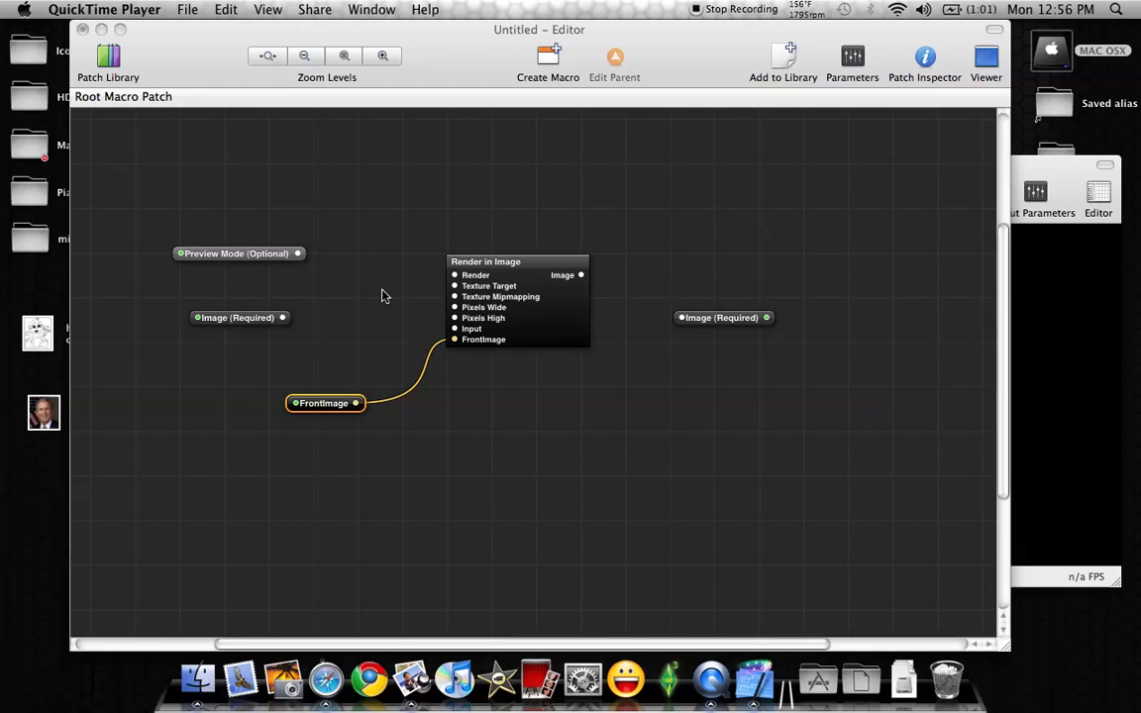
{"action": "mouse_move", "coordinate": [456, 50]}
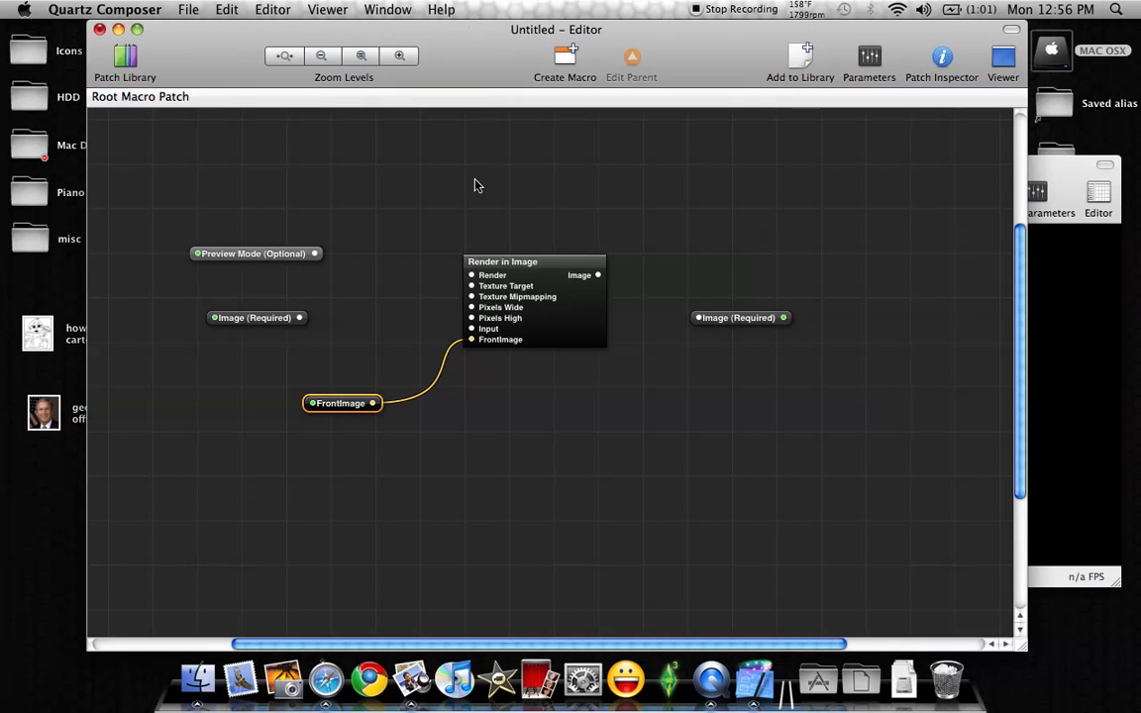
{"action": "mouse_move", "coordinate": [531, 365]}
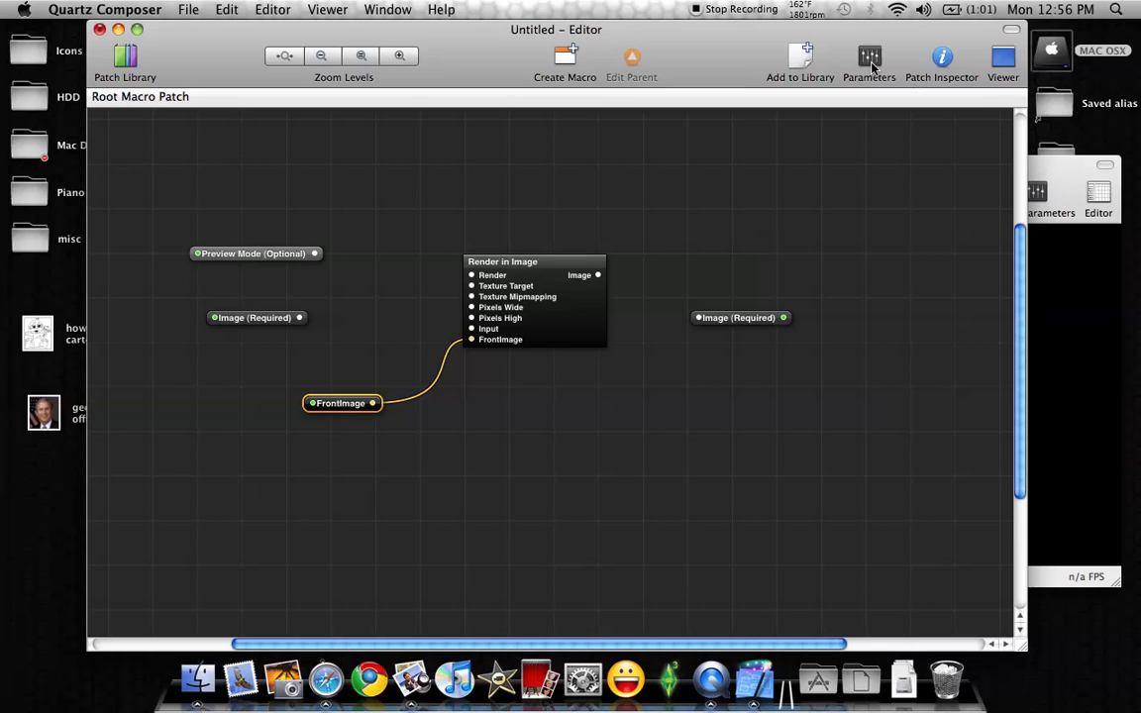
Step: Add an Image Dimensions patch from the Image library category beside Render in Image
{"action": "left_click", "coordinate": [868, 60]}
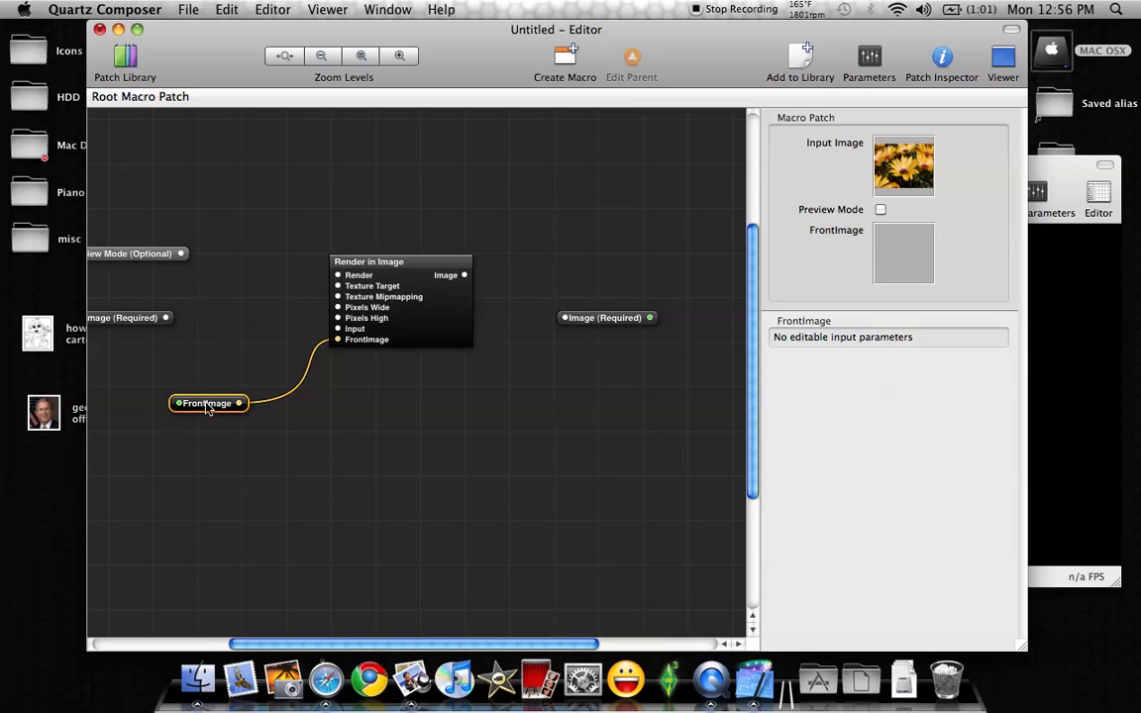
{"action": "mouse_move", "coordinate": [915, 248]}
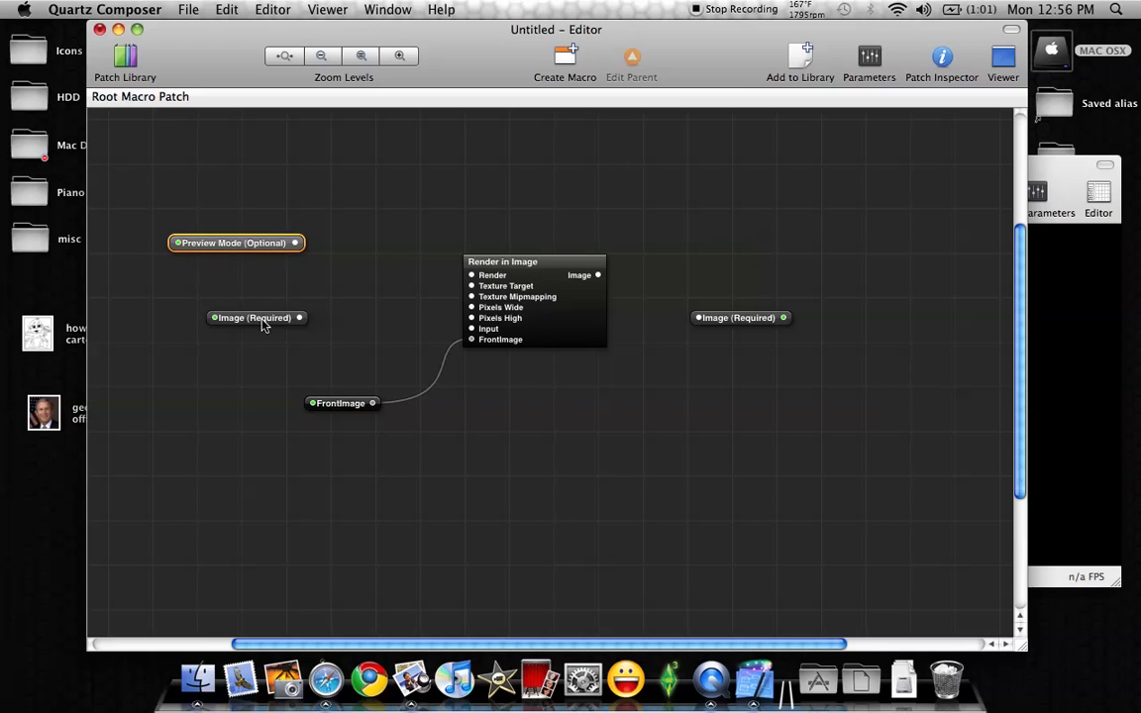
{"action": "left_click", "coordinate": [254, 317]}
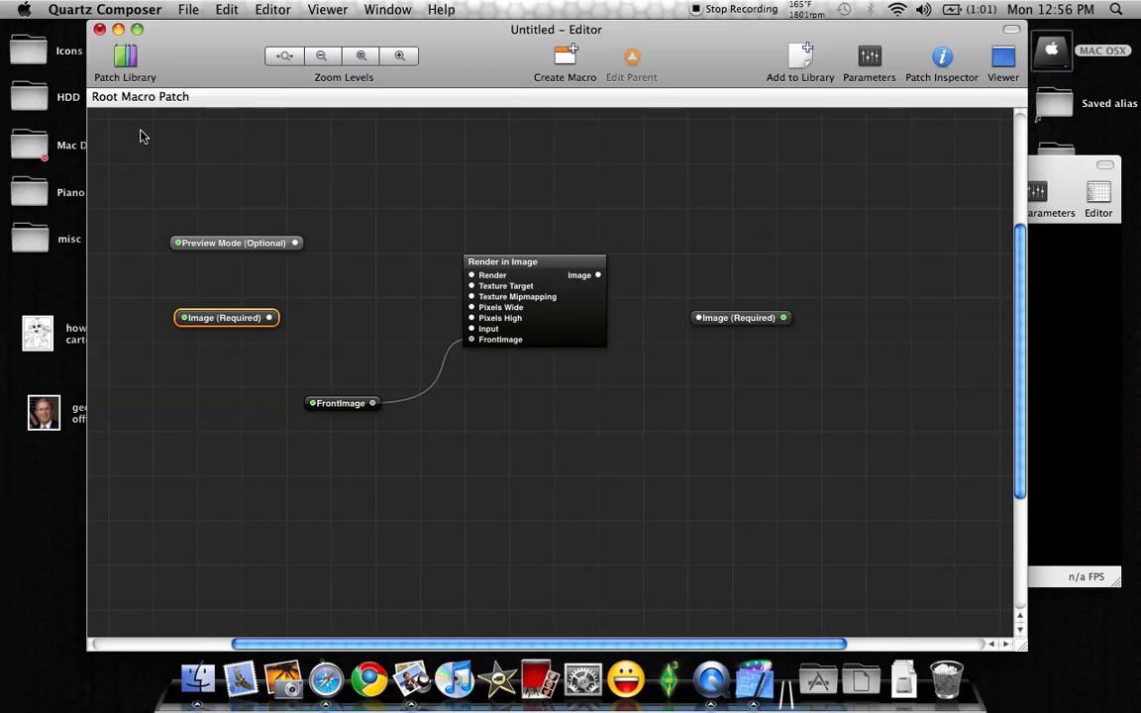
{"action": "left_click", "coordinate": [125, 59]}
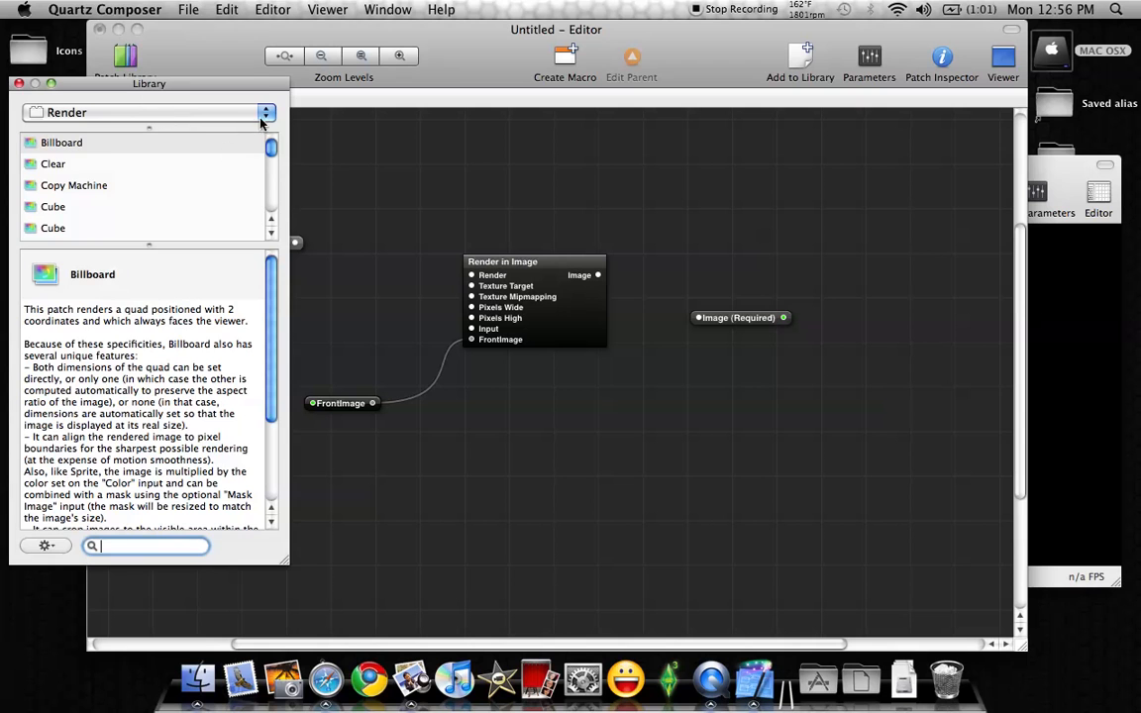
{"action": "left_click", "coordinate": [265, 111]}
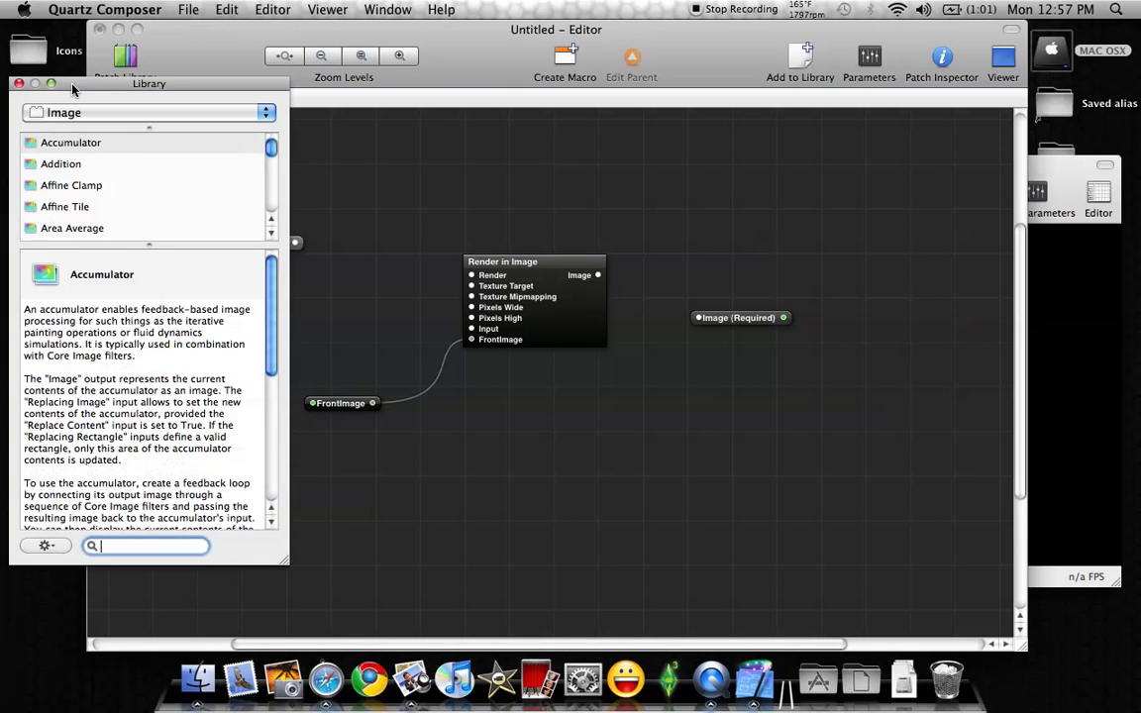
{"action": "mouse_move", "coordinate": [276, 159]}
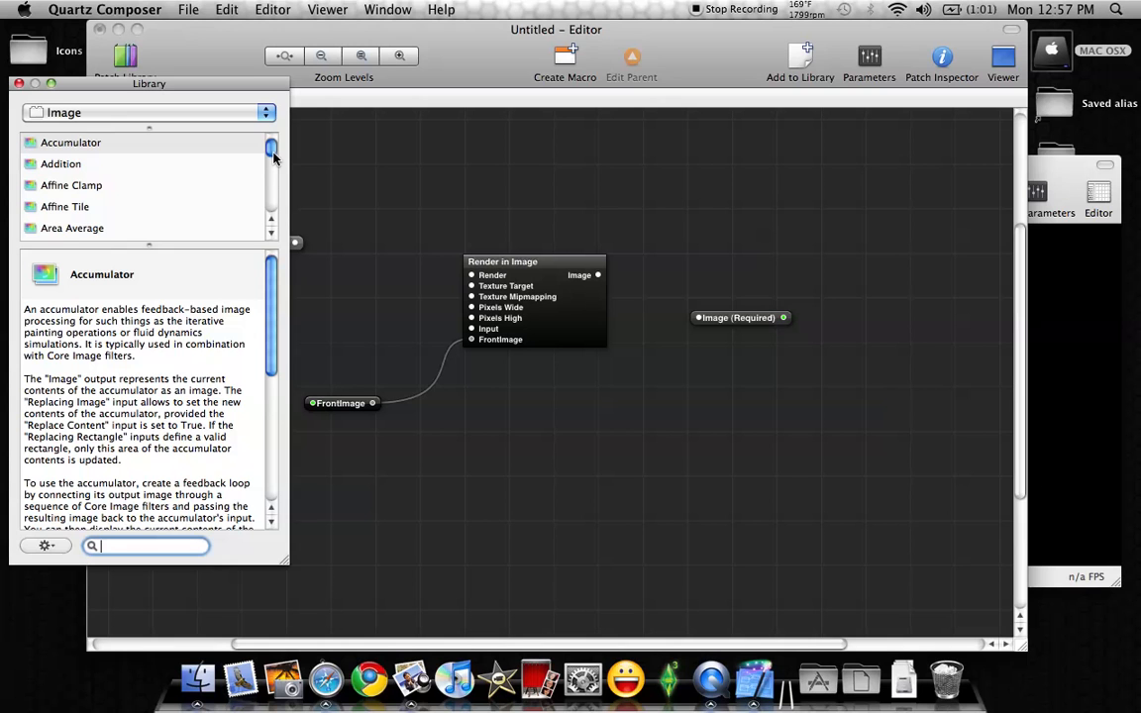
{"action": "scroll", "scroll_direction": "down", "scroll_amount": 3}
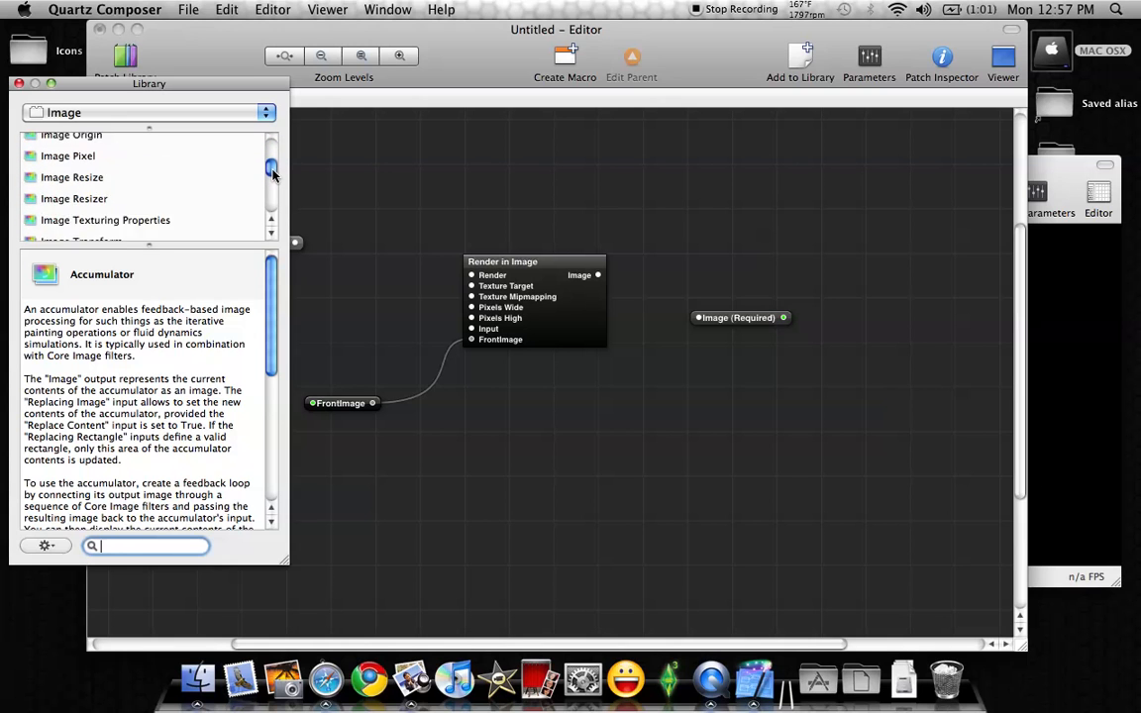
{"action": "mouse_move", "coordinate": [195, 202]}
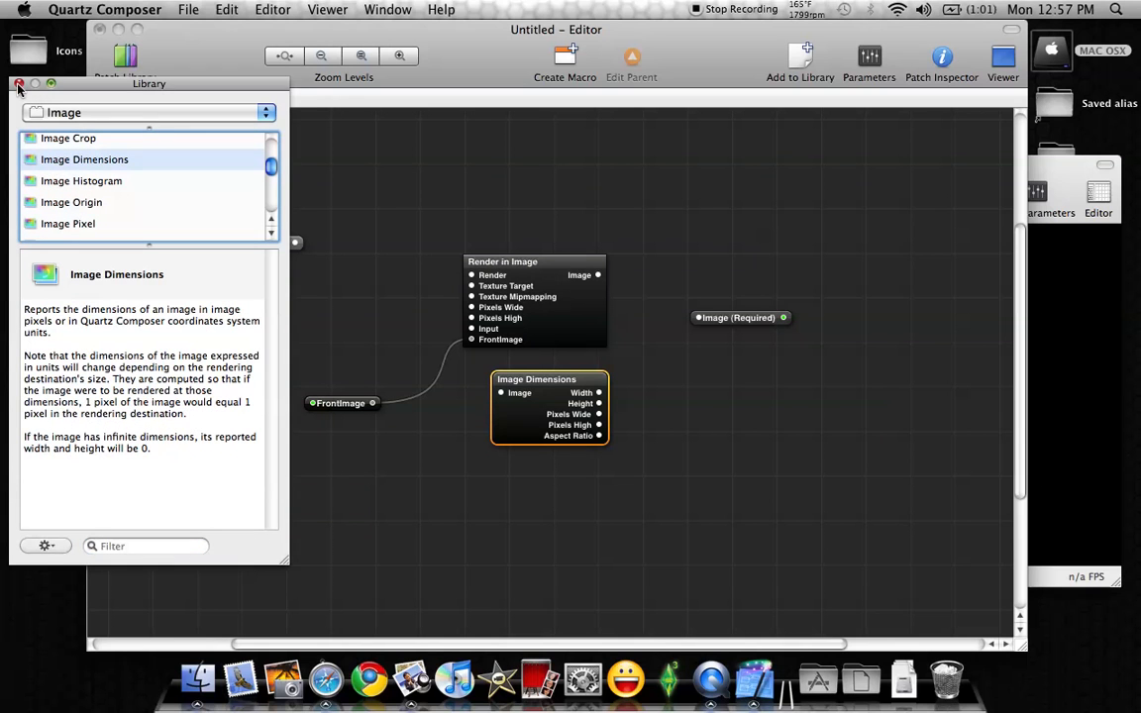
{"action": "left_click", "coordinate": [17, 83]}
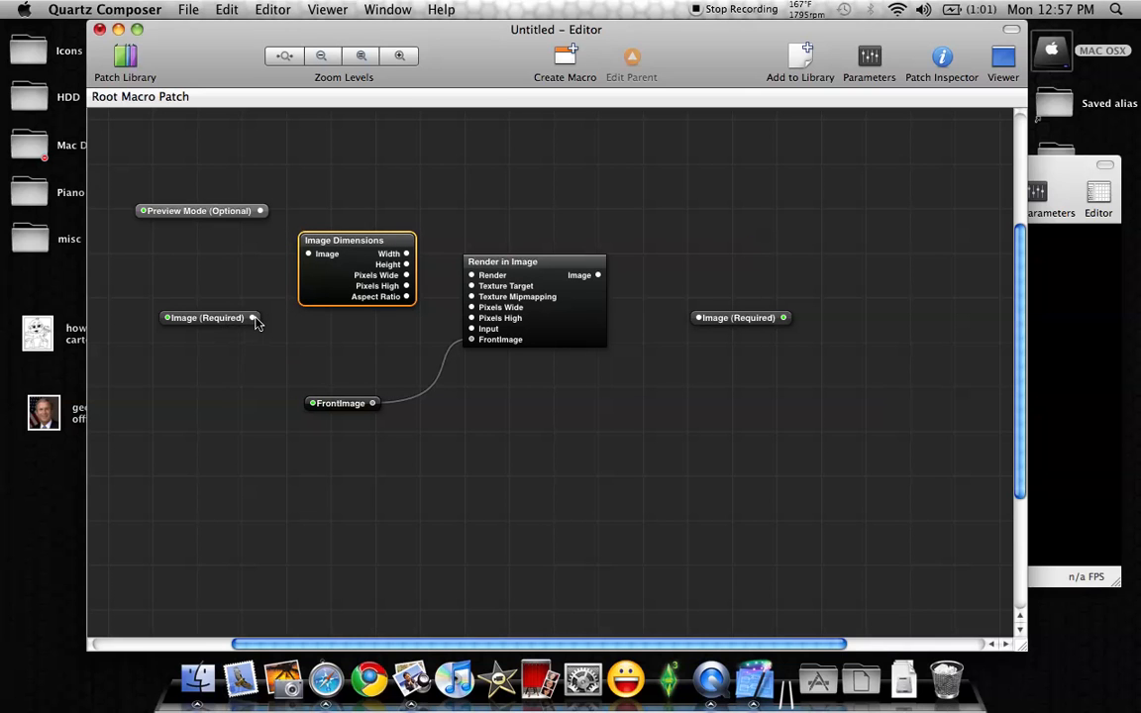
{"action": "mouse_move", "coordinate": [253, 317]}
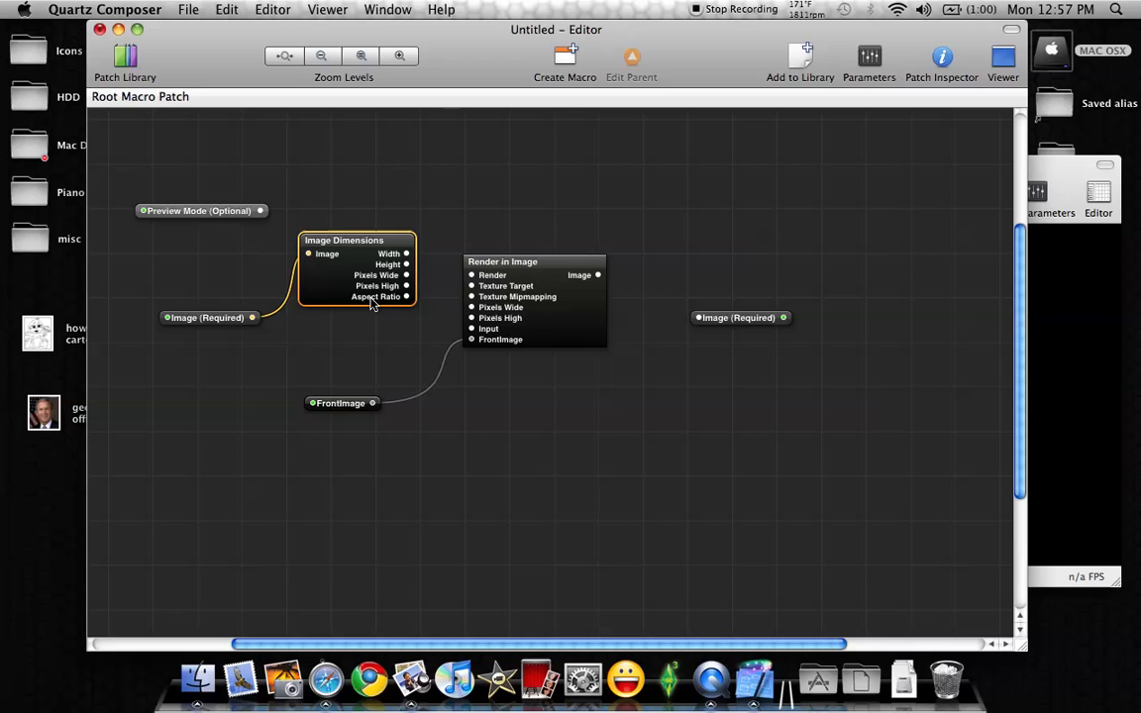
{"action": "mouse_move", "coordinate": [397, 302]}
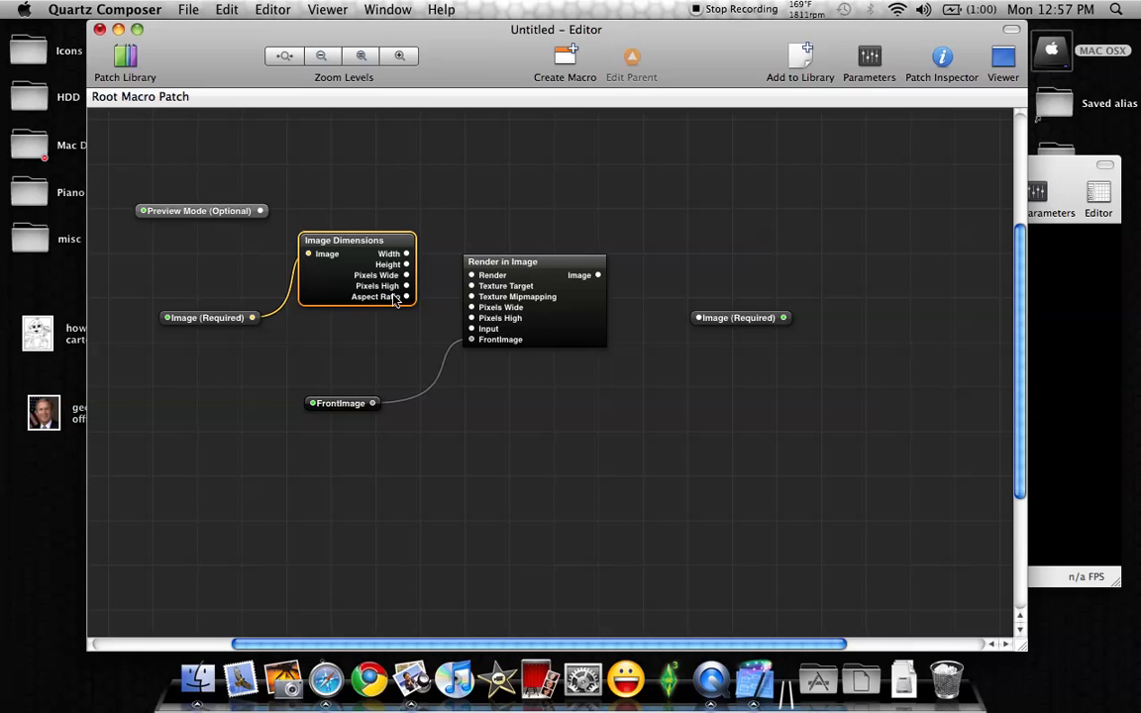
{"action": "mouse_move", "coordinate": [406, 273]}
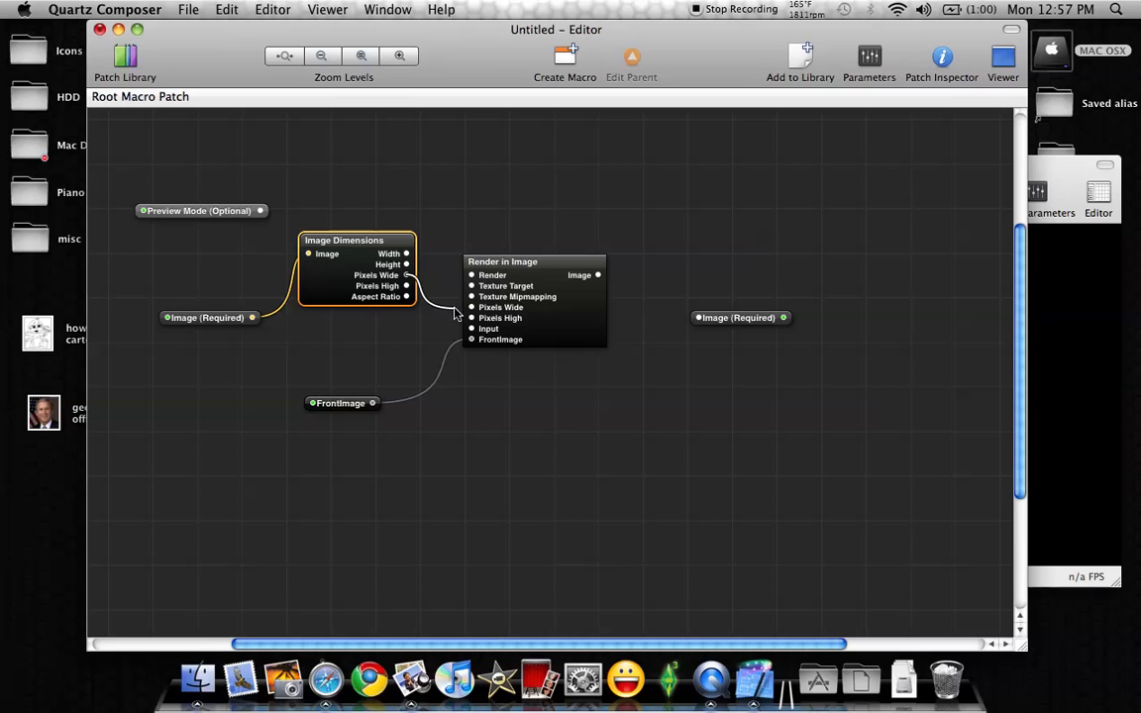
{"action": "mouse_move", "coordinate": [474, 309]}
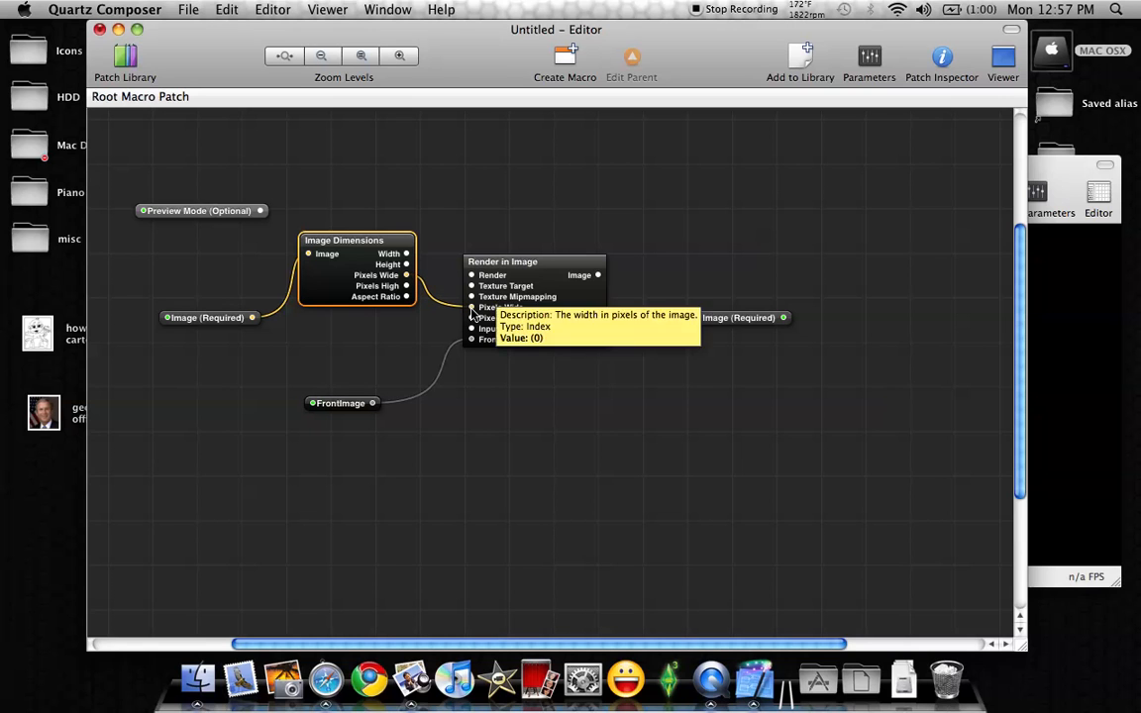
{"action": "mouse_move", "coordinate": [404, 293]}
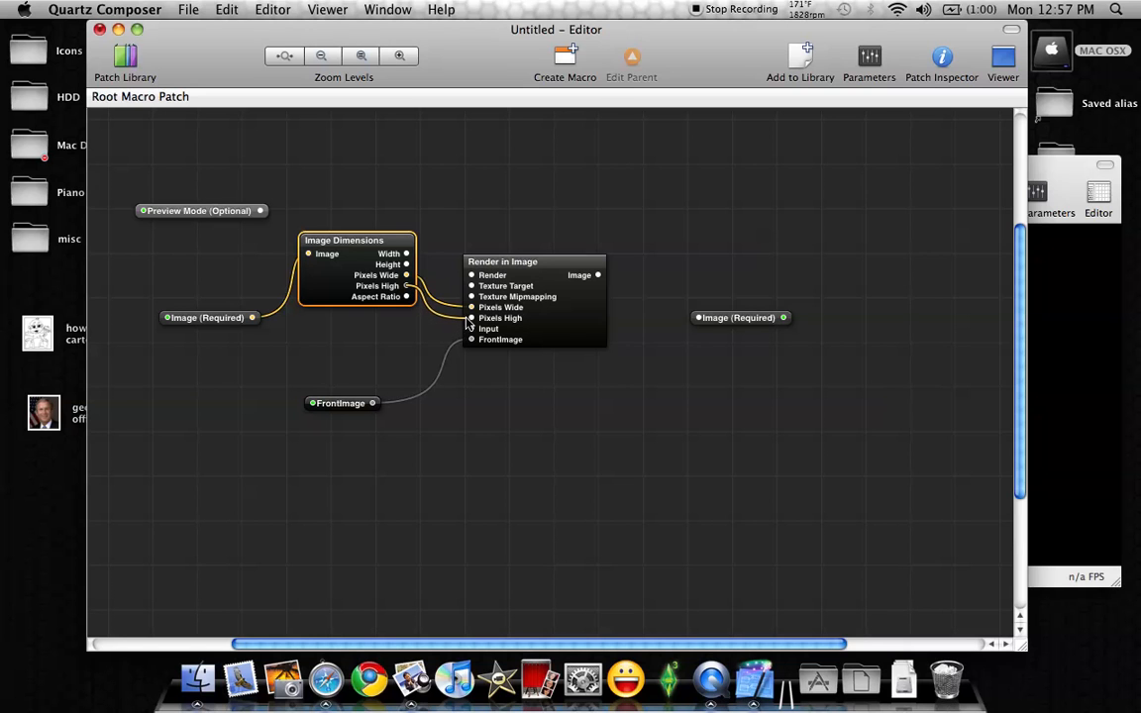
{"action": "mouse_move", "coordinate": [321, 272]}
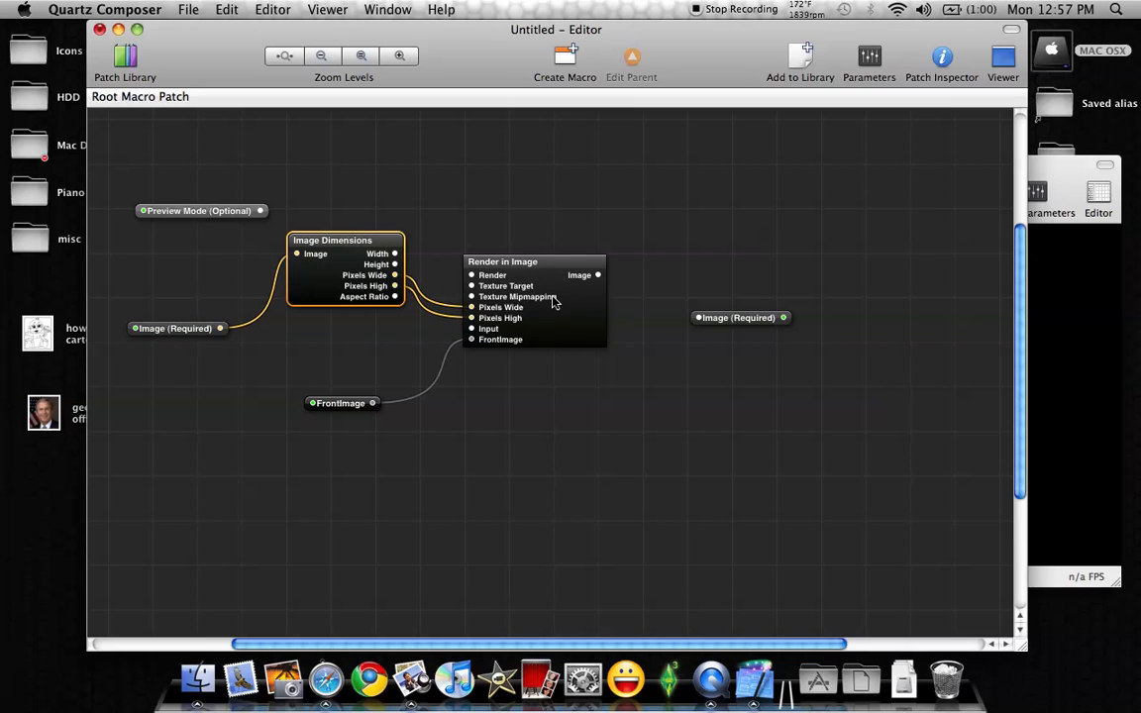
{"action": "mouse_move", "coordinate": [222, 333]}
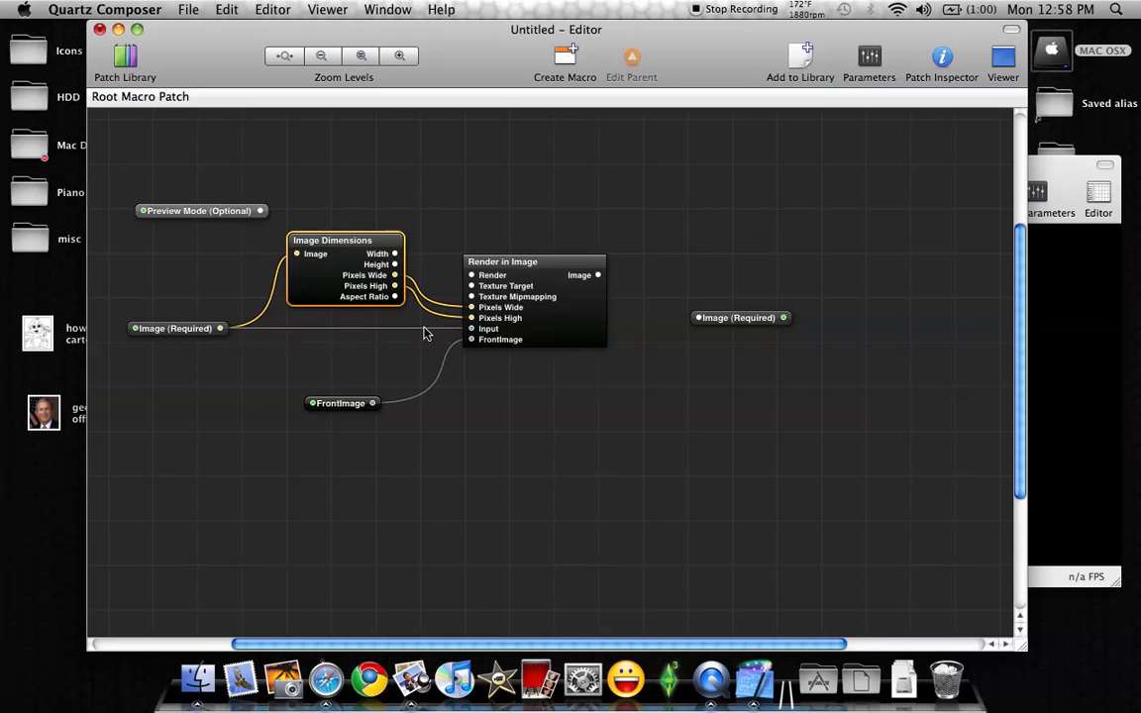
{"action": "mouse_move", "coordinate": [353, 404]}
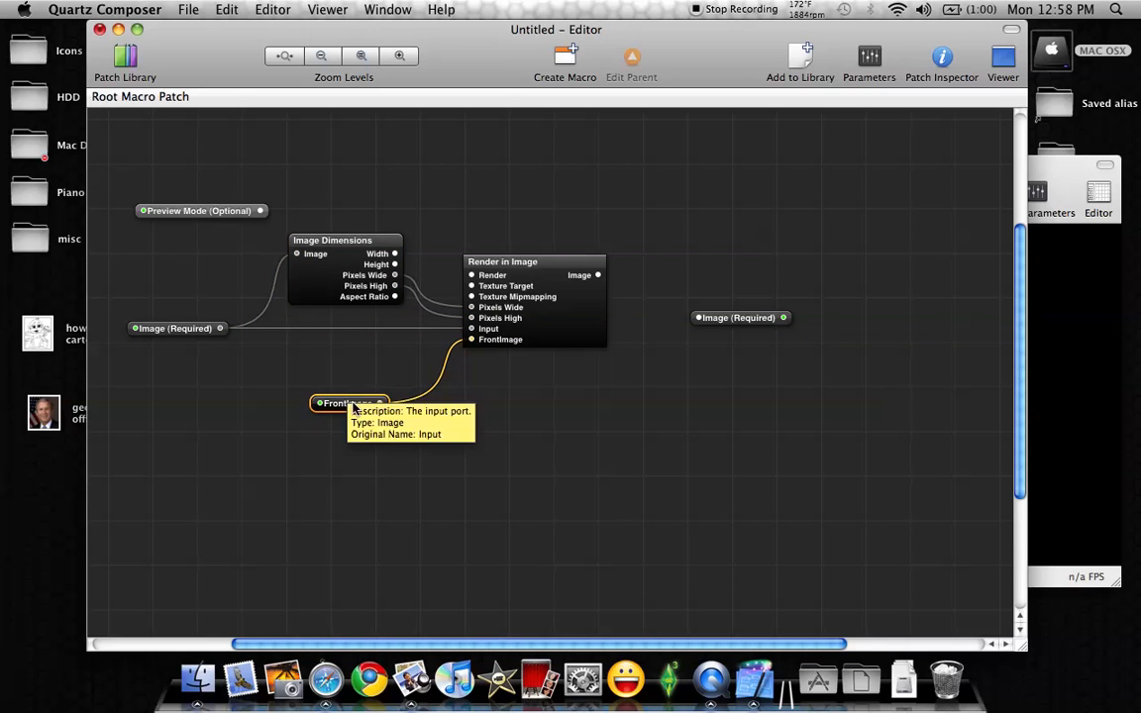
Step: Wire Render in Image's Image output to the Image (Required) output patch
{"action": "left_click_drag", "start_coordinate": [741, 318], "coordinate": [717, 275]}
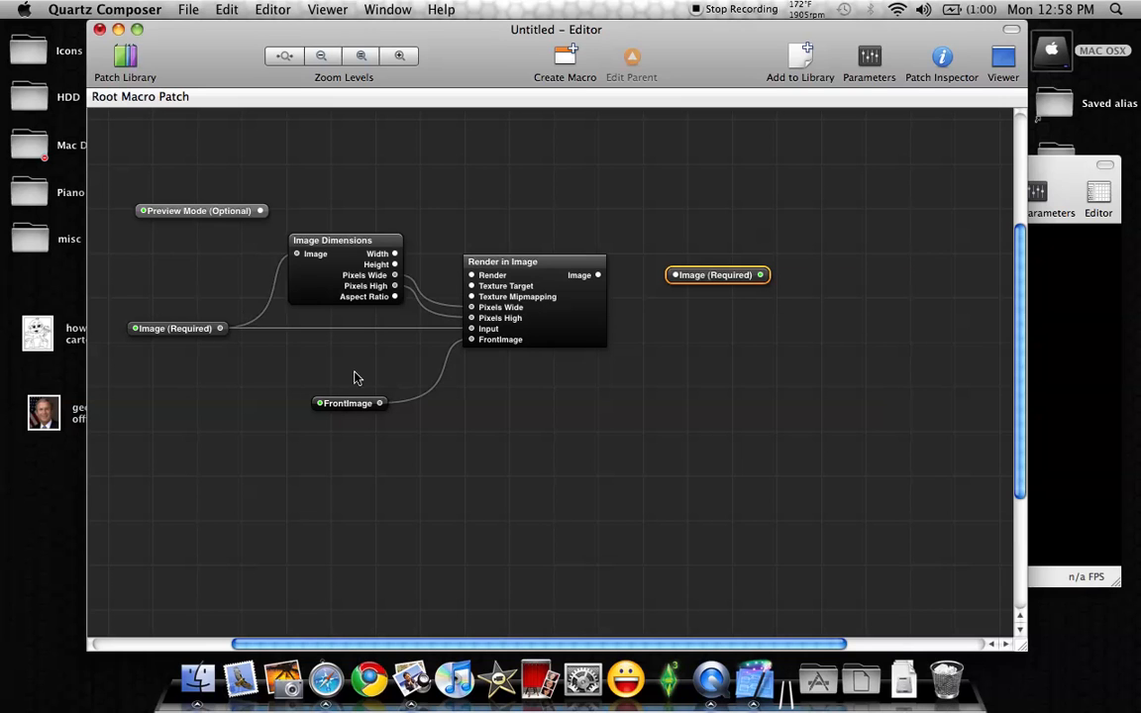
{"action": "mouse_move", "coordinate": [286, 404]}
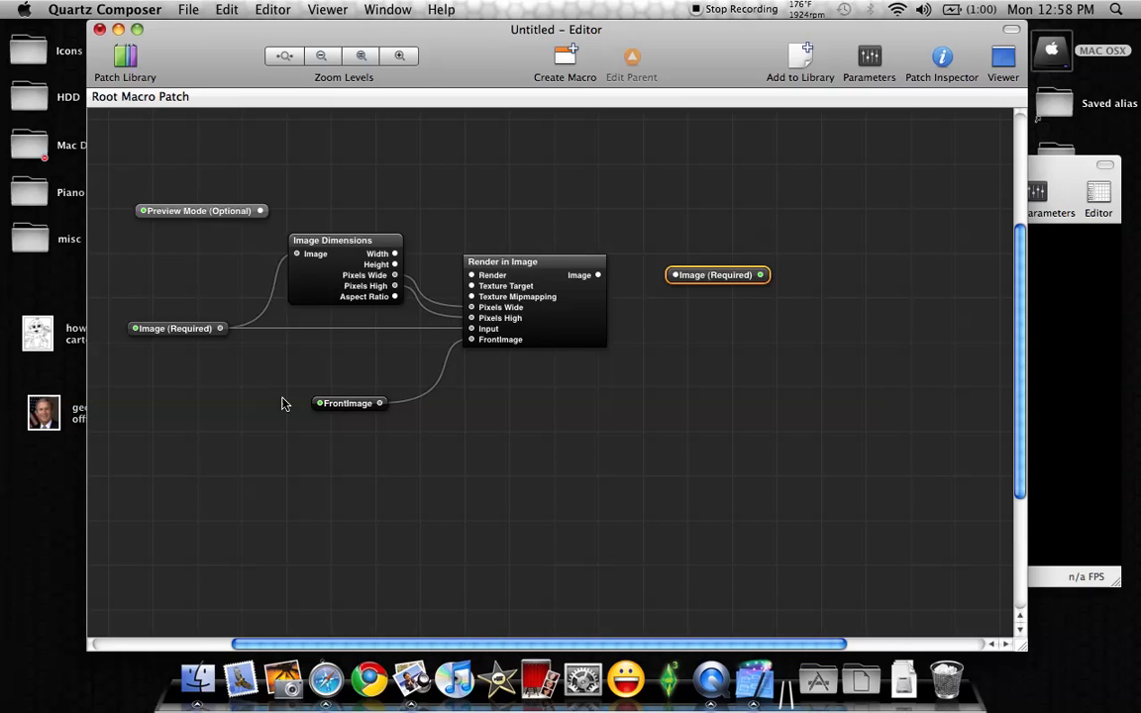
{"action": "mouse_move", "coordinate": [531, 325]}
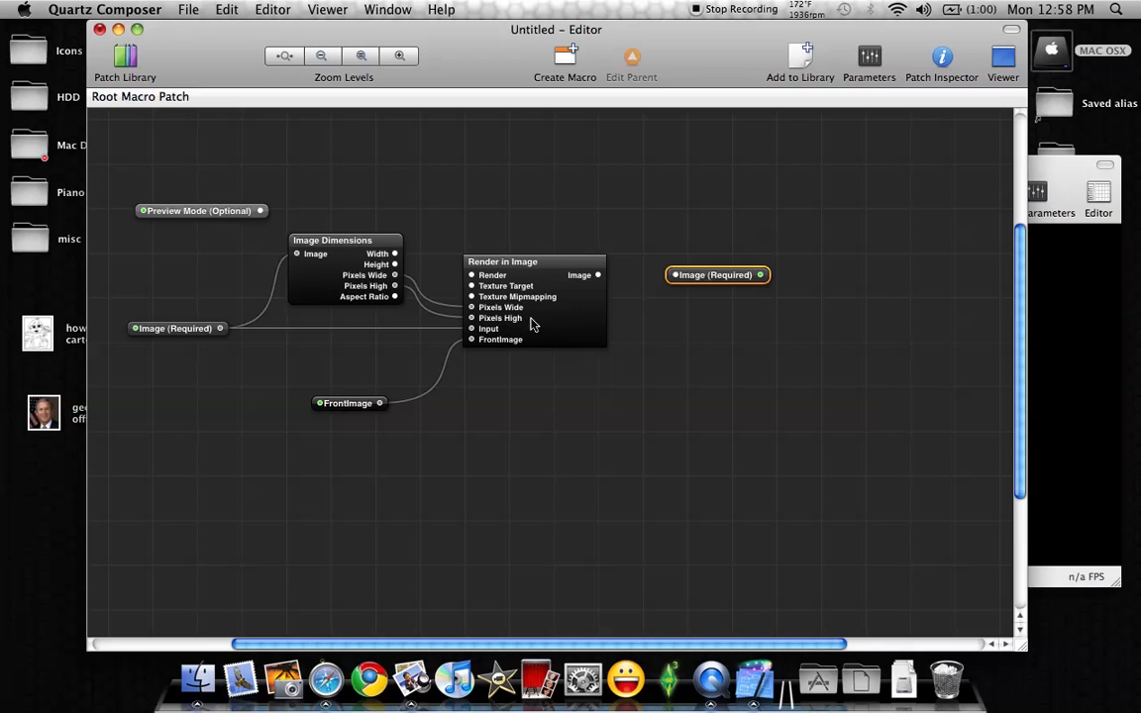
{"action": "mouse_move", "coordinate": [721, 301]}
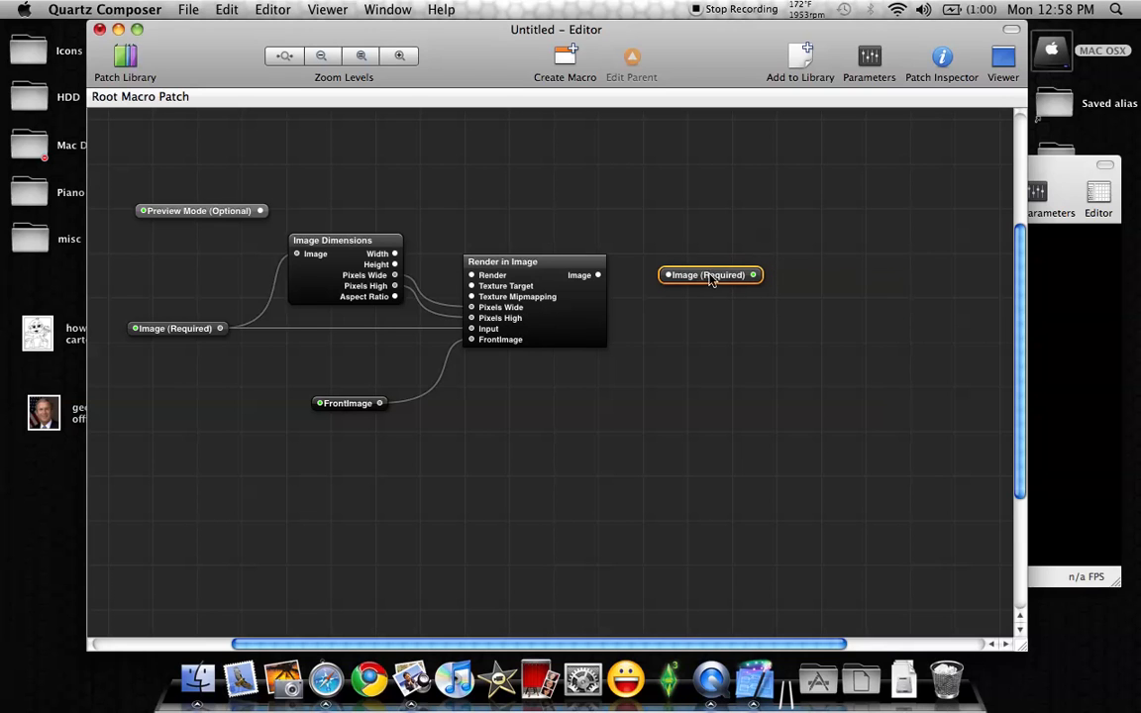
{"action": "mouse_move", "coordinate": [607, 283]}
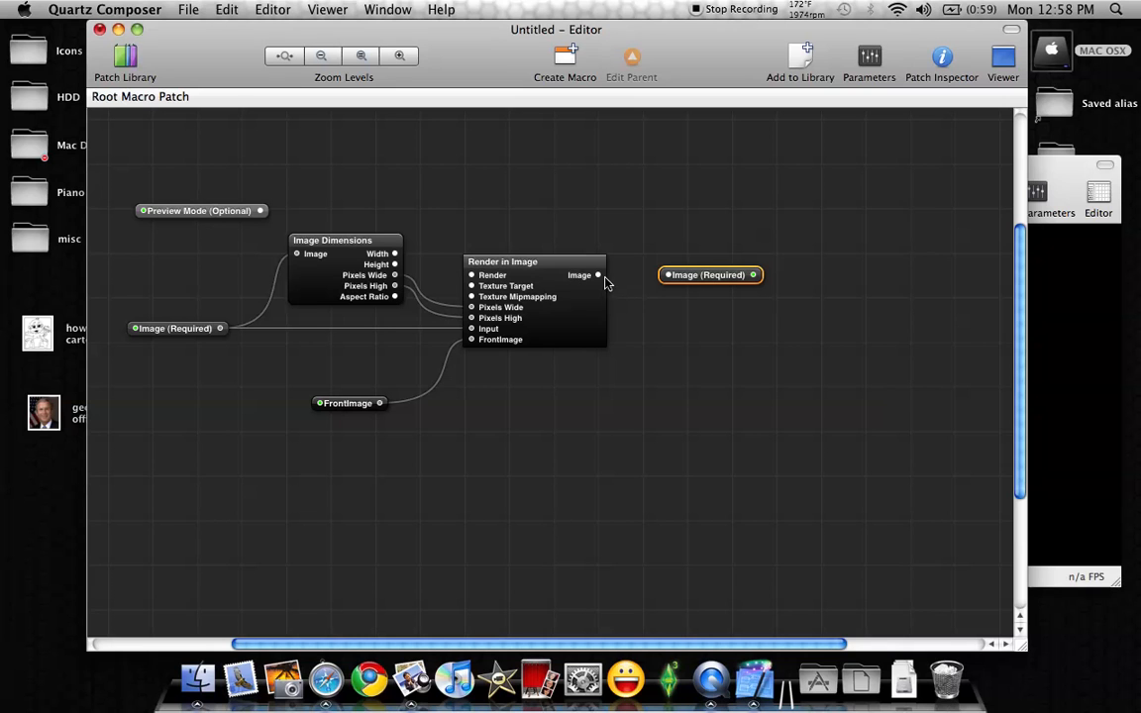
{"action": "mouse_move", "coordinate": [598, 275]}
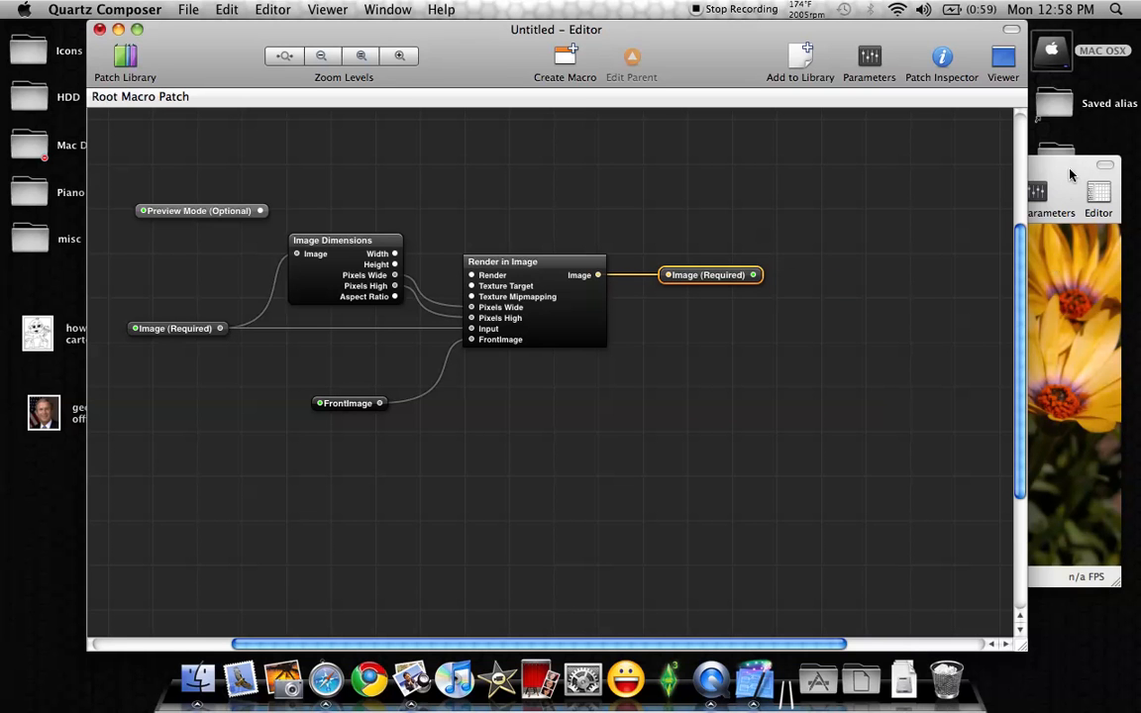
{"action": "left_click", "coordinate": [1003, 59]}
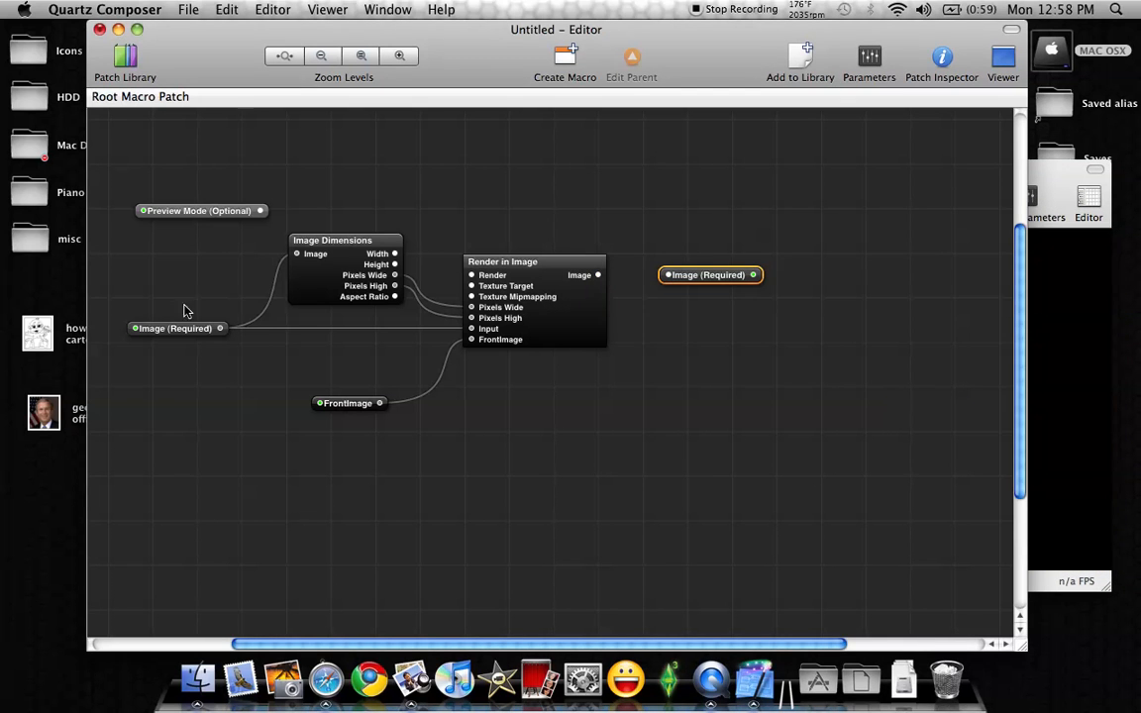
{"action": "mouse_move", "coordinate": [598, 278]}
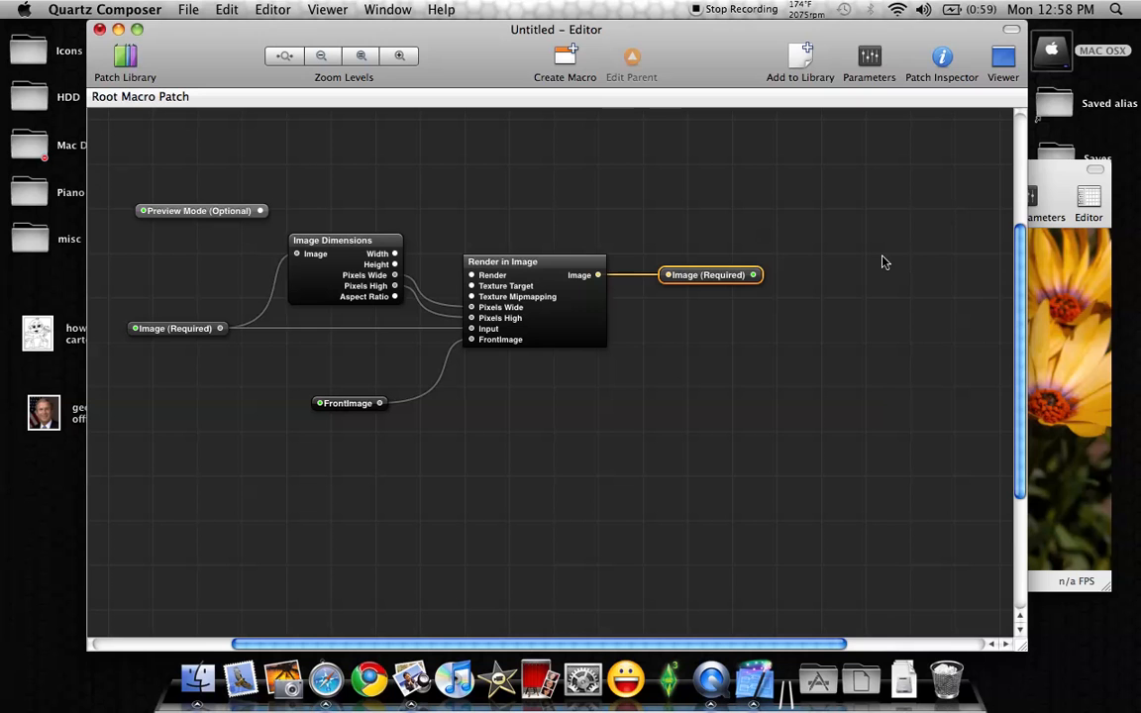
Step: Clear the flower Input Image from the composition's parameters
{"action": "left_click", "coordinate": [1003, 59]}
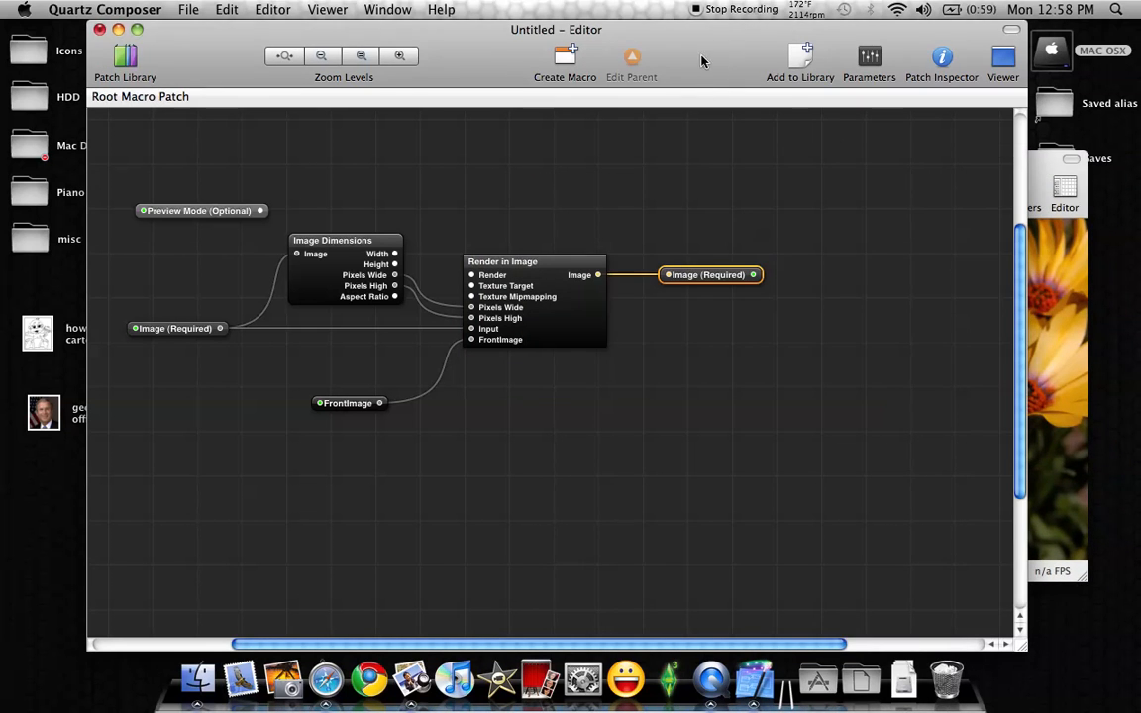
{"action": "mouse_move", "coordinate": [884, 83]}
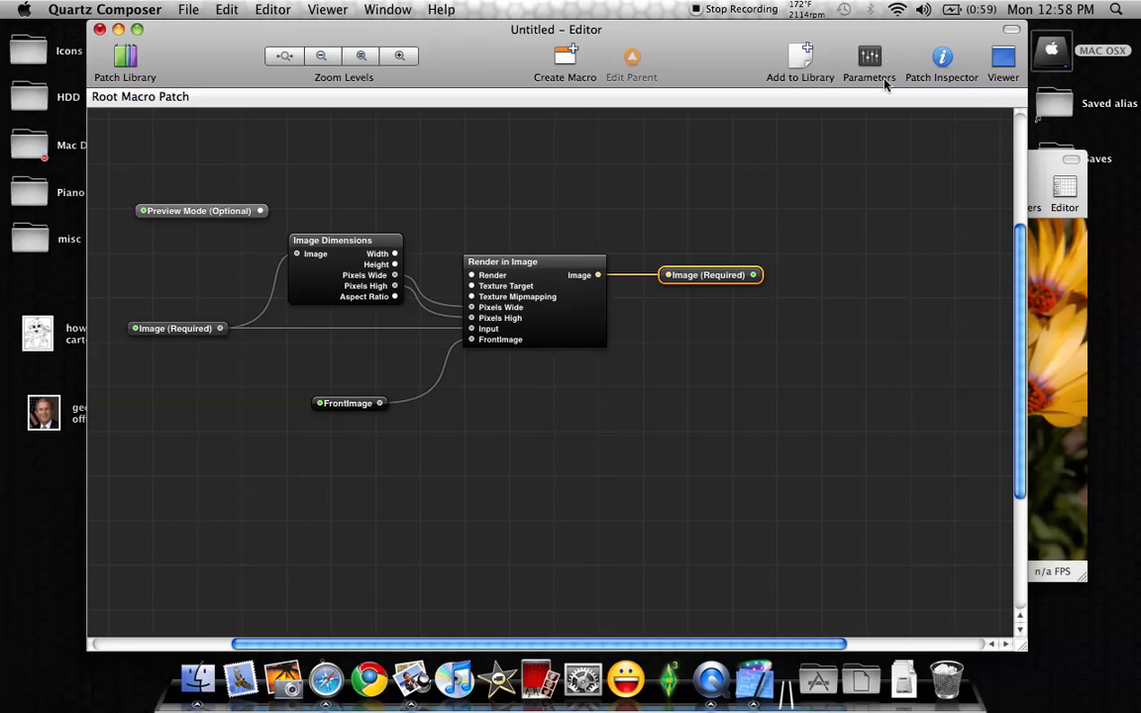
{"action": "left_click", "coordinate": [868, 59]}
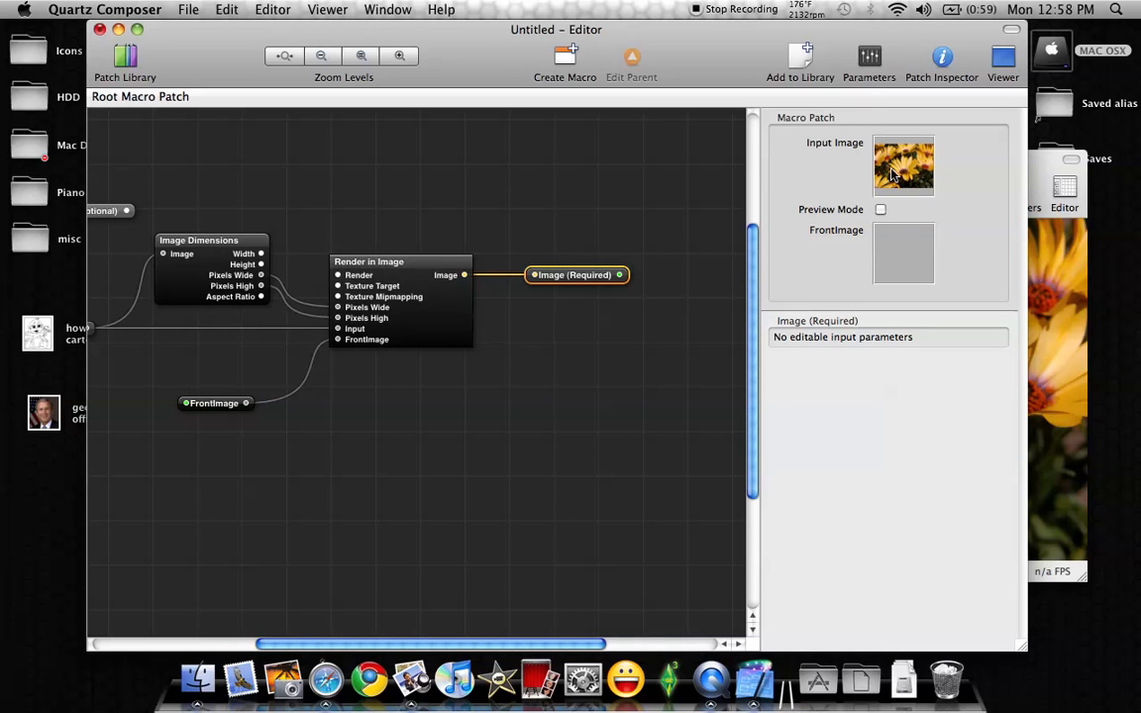
{"action": "left_click", "coordinate": [903, 167]}
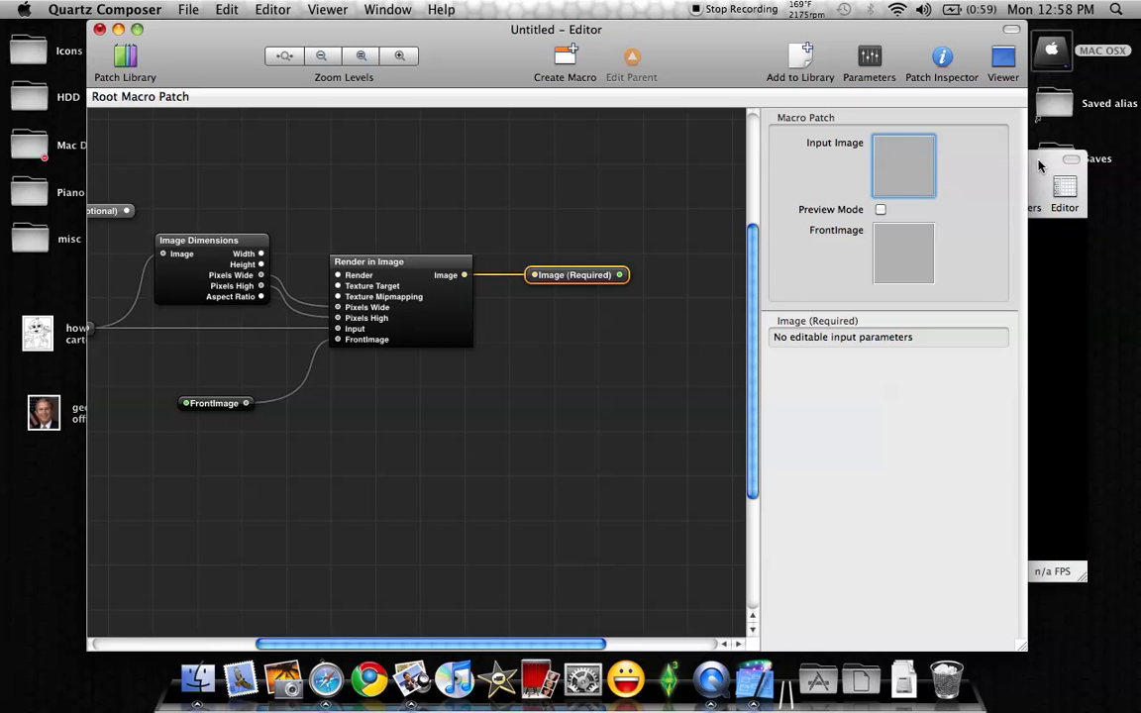
{"action": "left_click", "coordinate": [1002, 58]}
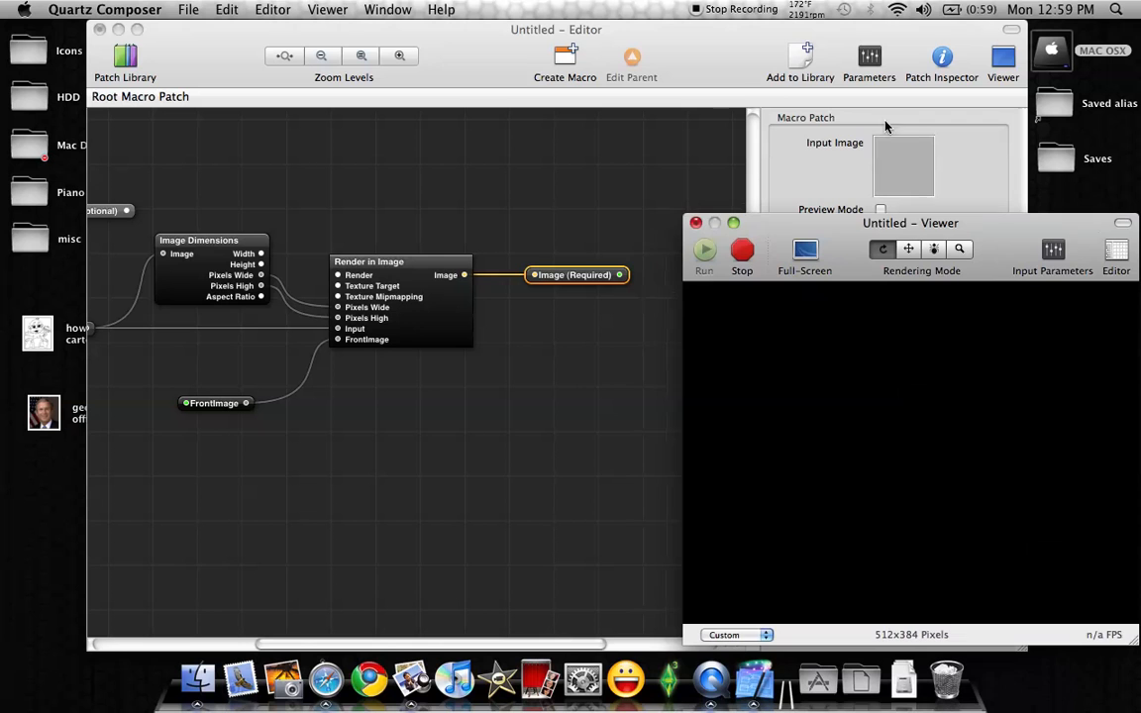
Step: Drop george-bush-official-2.jpg into the FrontImage well and preview the face in the Viewer
{"action": "left_click_drag", "start_coordinate": [912, 222], "coordinate": [820, 236]}
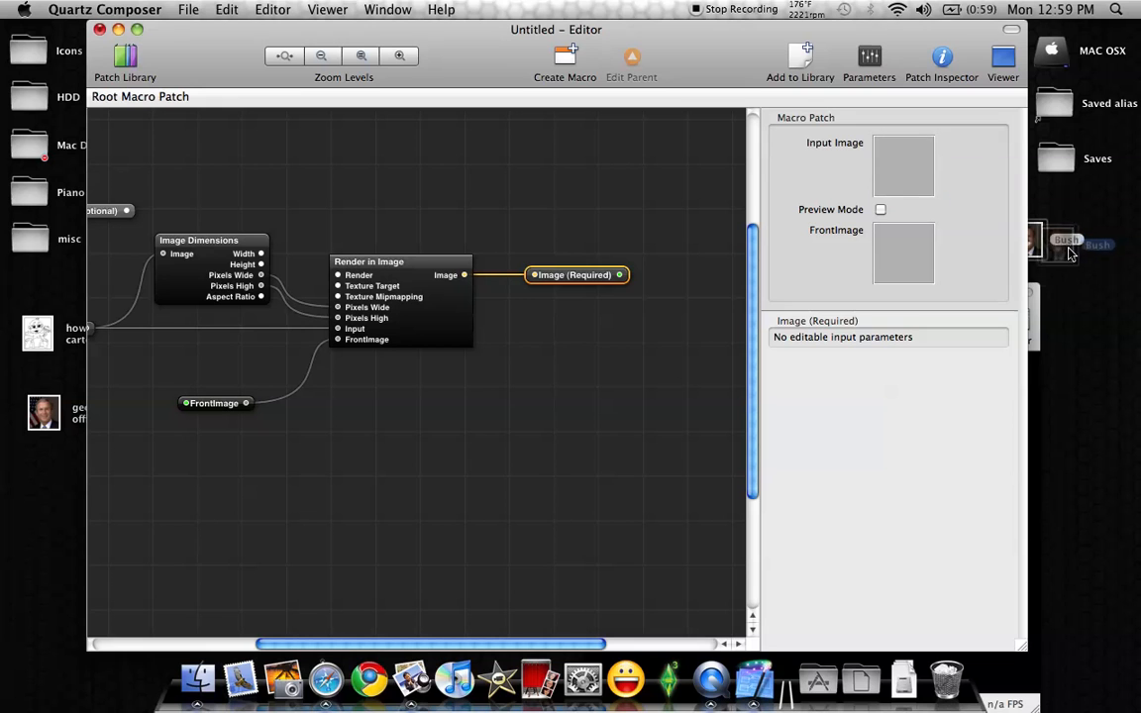
{"action": "left_click_drag", "start_coordinate": [1066, 246], "coordinate": [904, 254]}
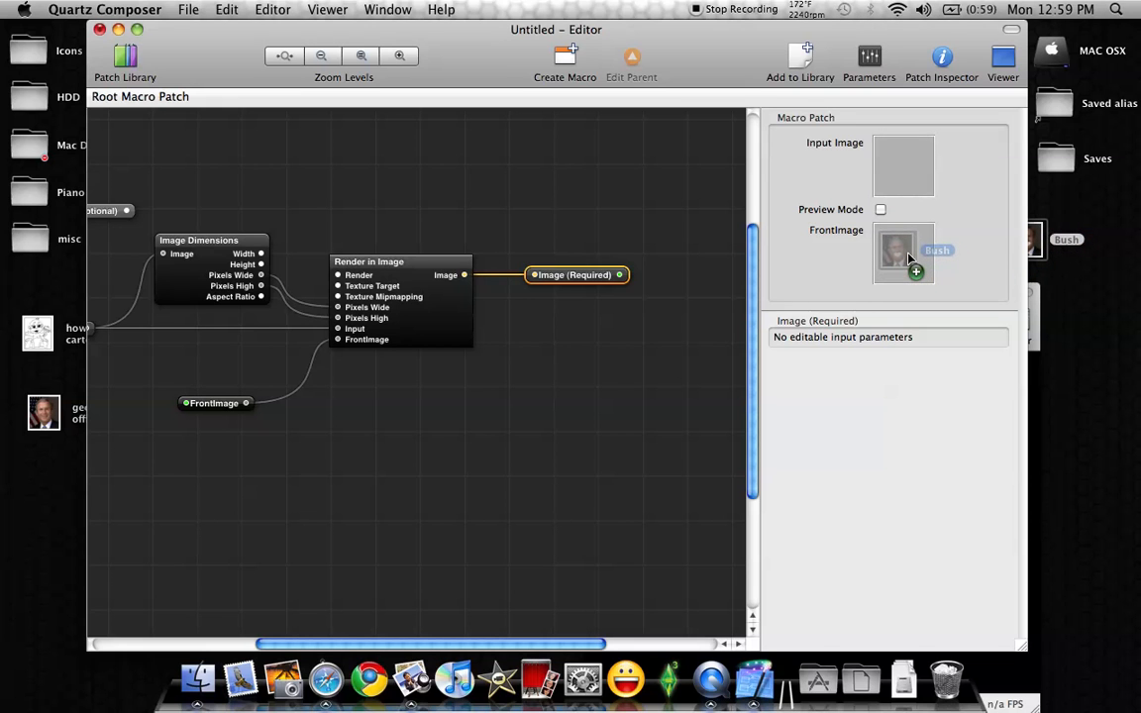
{"action": "left_click", "coordinate": [1003, 59]}
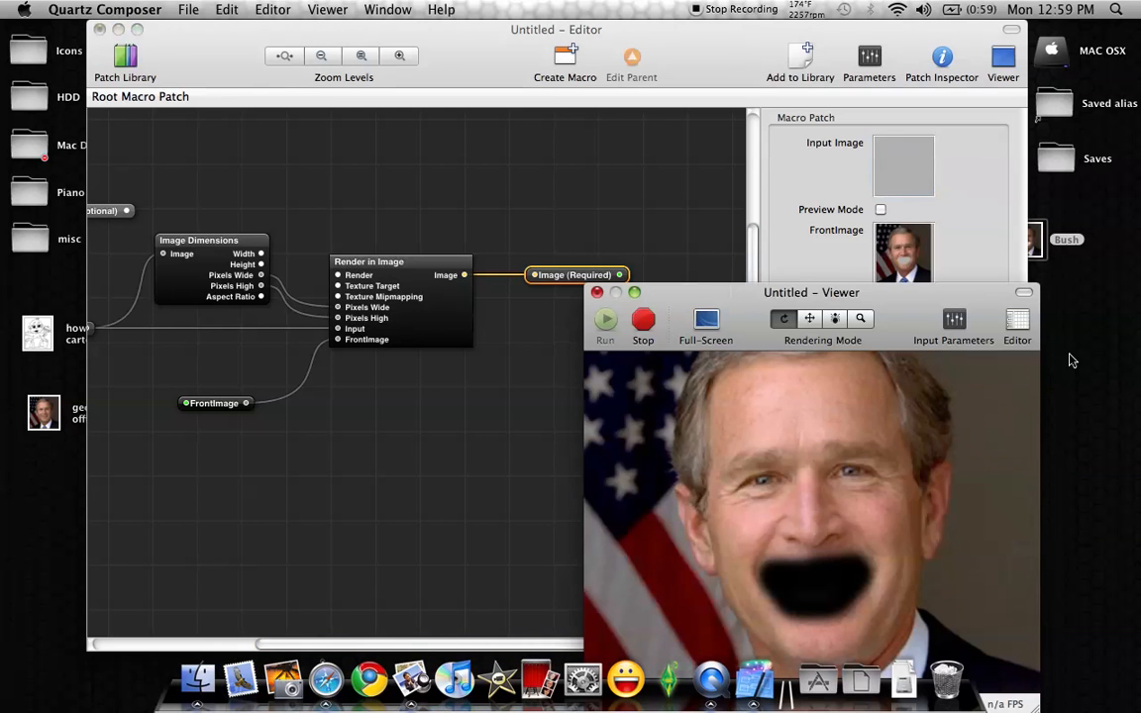
{"action": "left_click_drag", "start_coordinate": [813, 293], "coordinate": [737, 142]}
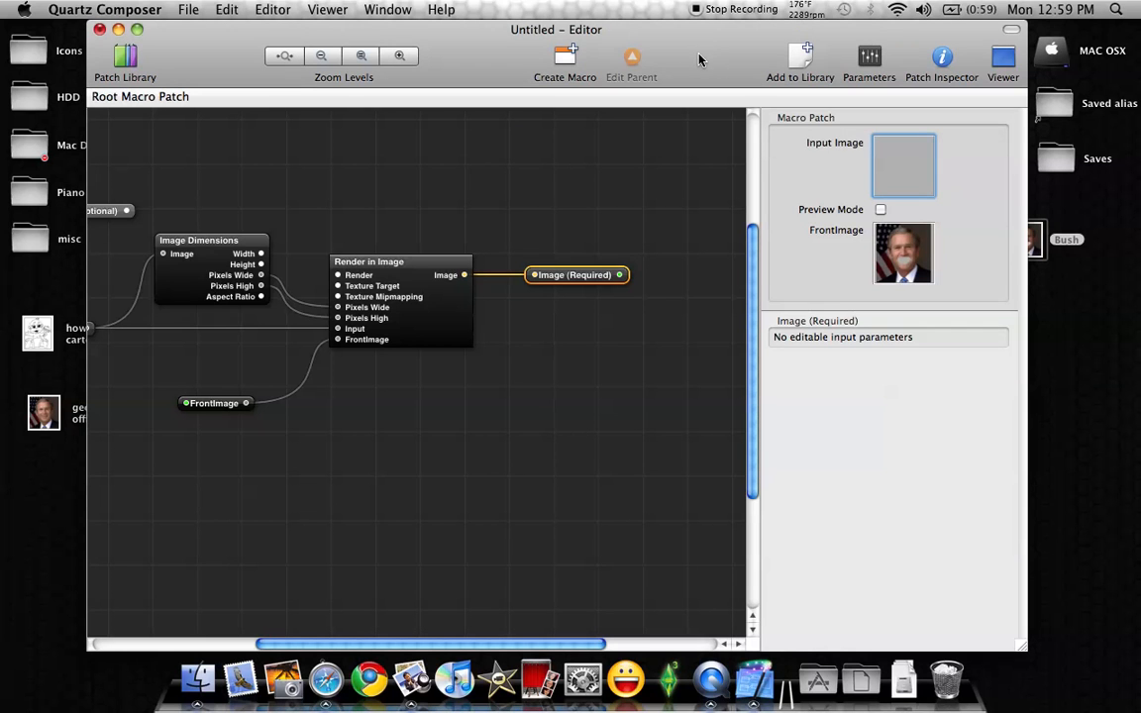
{"action": "mouse_move", "coordinate": [880, 63]}
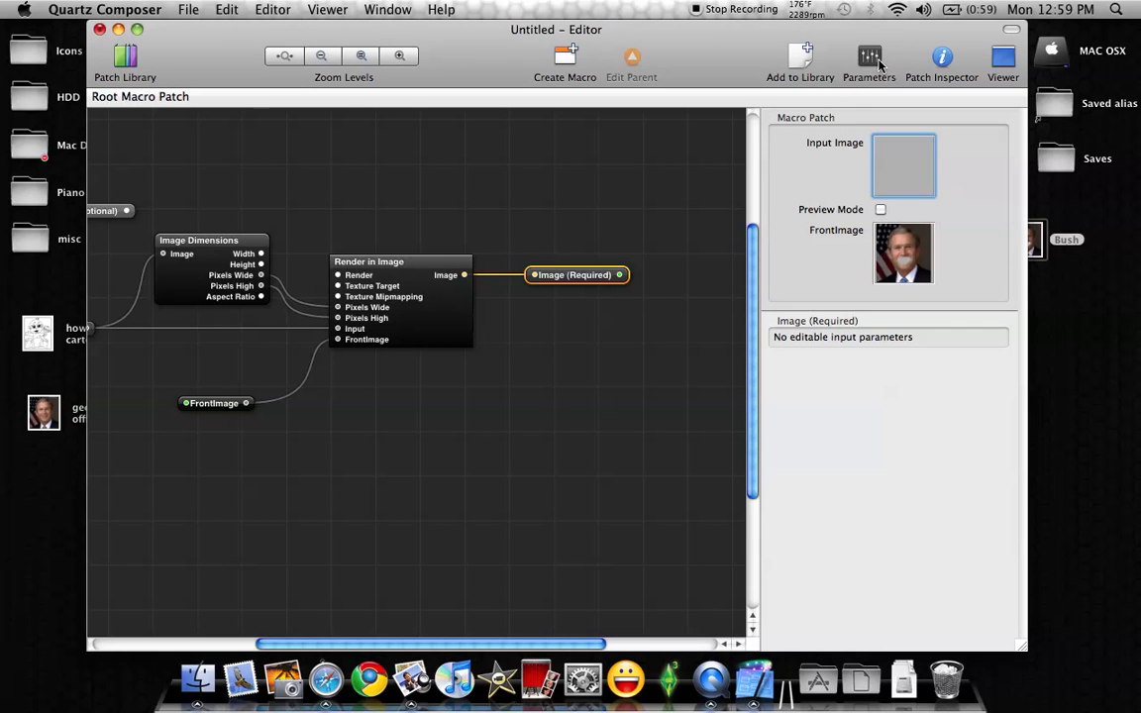
Step: Save the composition as AAA.qtz in the Compositions folder
{"action": "left_click", "coordinate": [188, 8]}
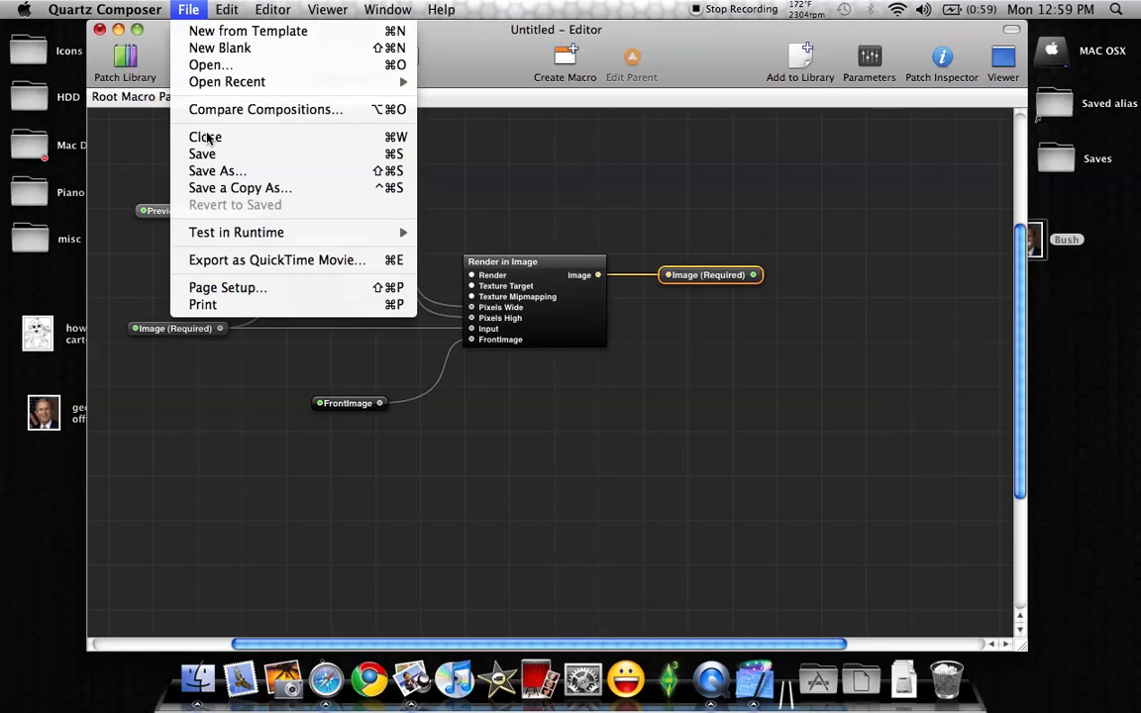
{"action": "left_click", "coordinate": [218, 170]}
{"action": "type", "text": "AAA.qtz"}
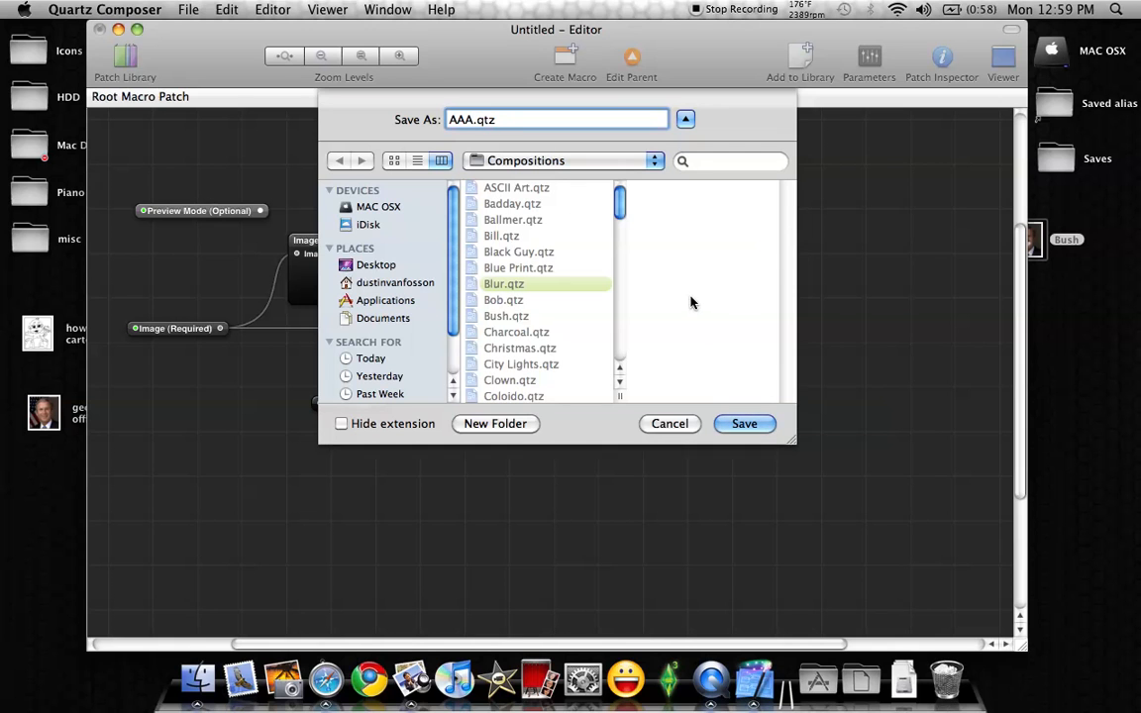
{"action": "mouse_move", "coordinate": [698, 393]}
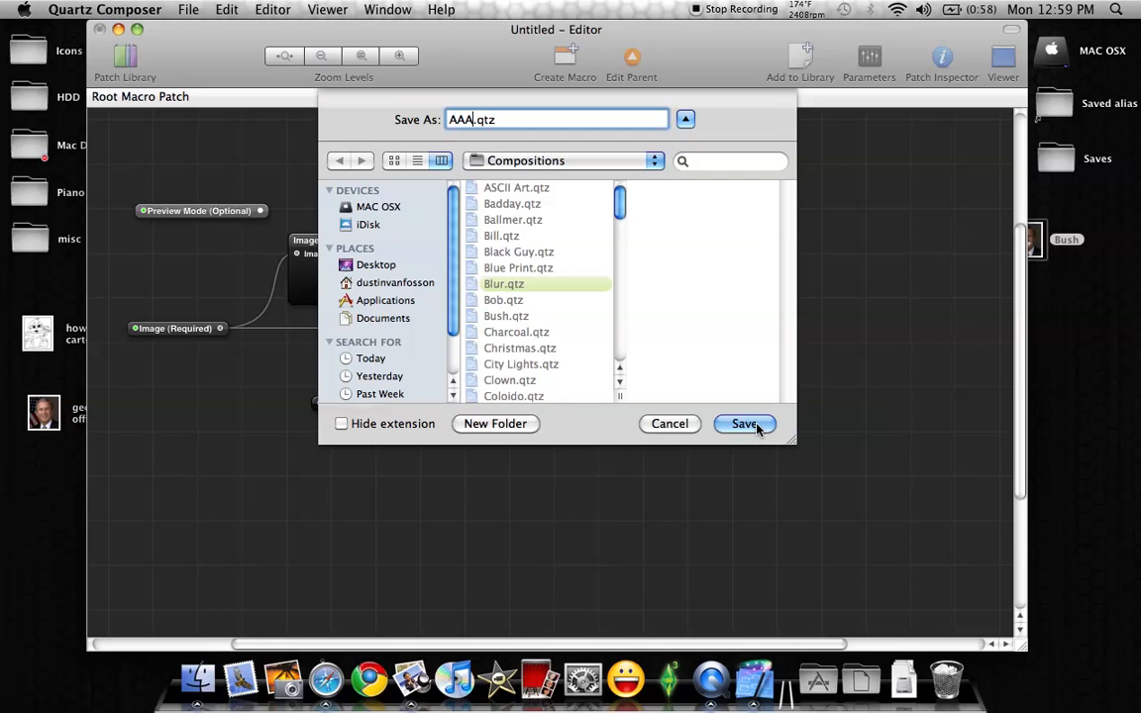
{"action": "left_click", "coordinate": [745, 424]}
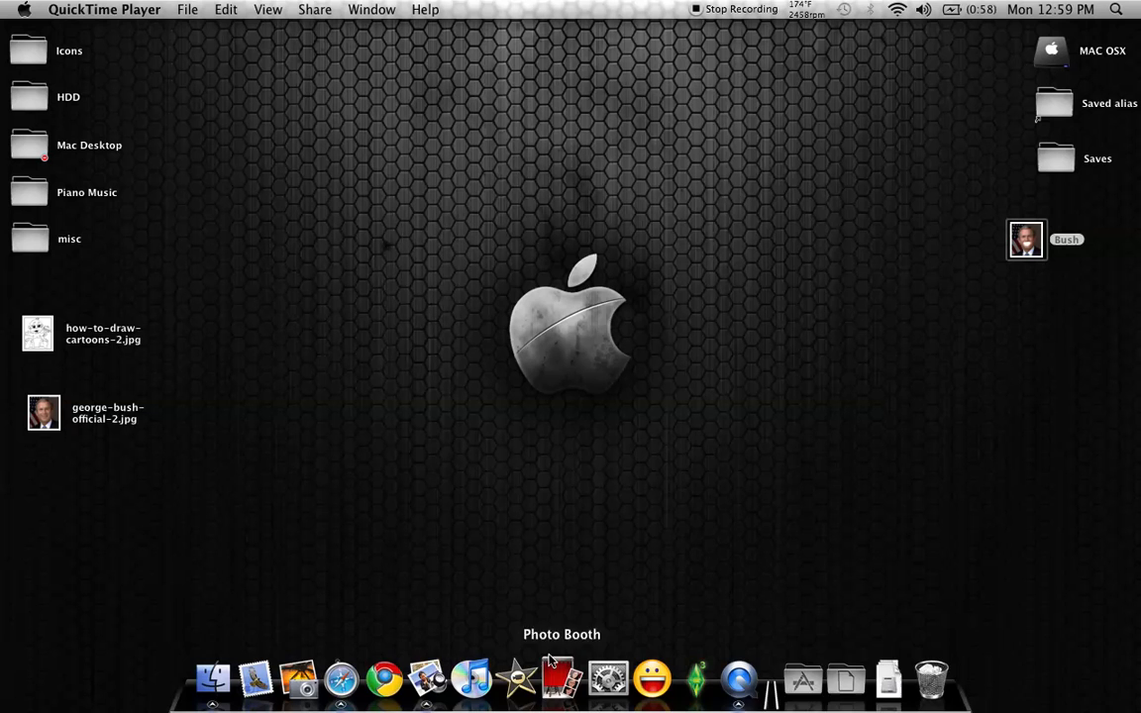
{"action": "mouse_move", "coordinate": [581, 448]}
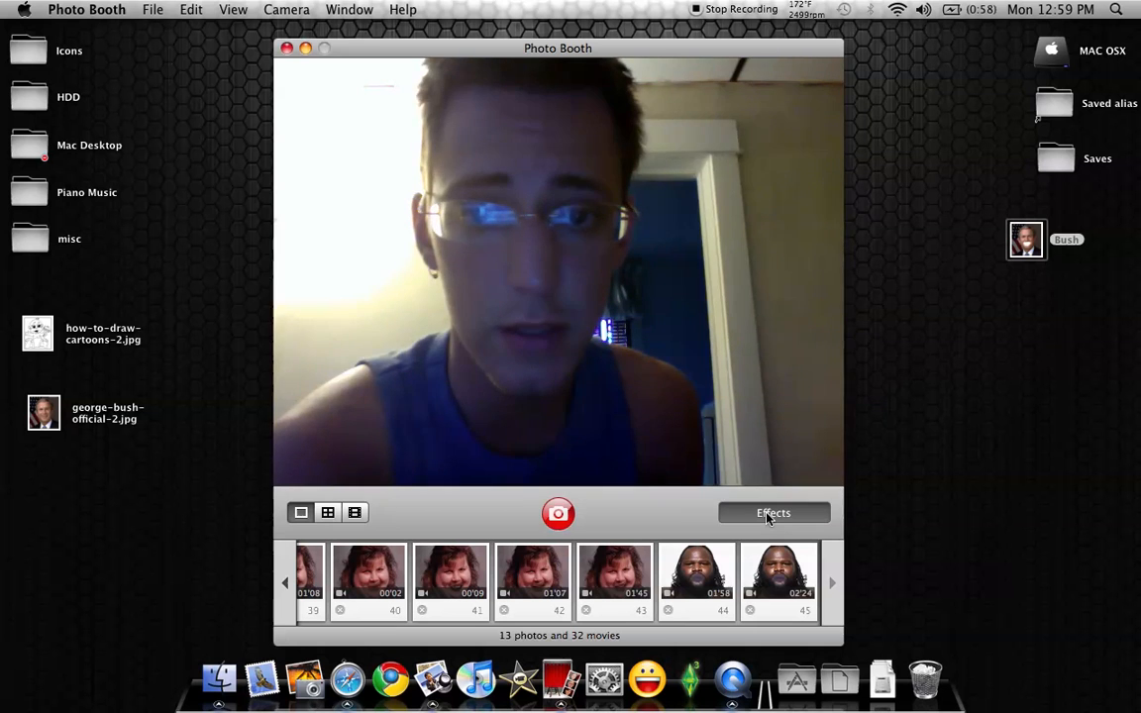
Step: Page Photo Booth's Effects to the custom AAA Bush face effect, then close Photo Booth
{"action": "left_click", "coordinate": [773, 511]}
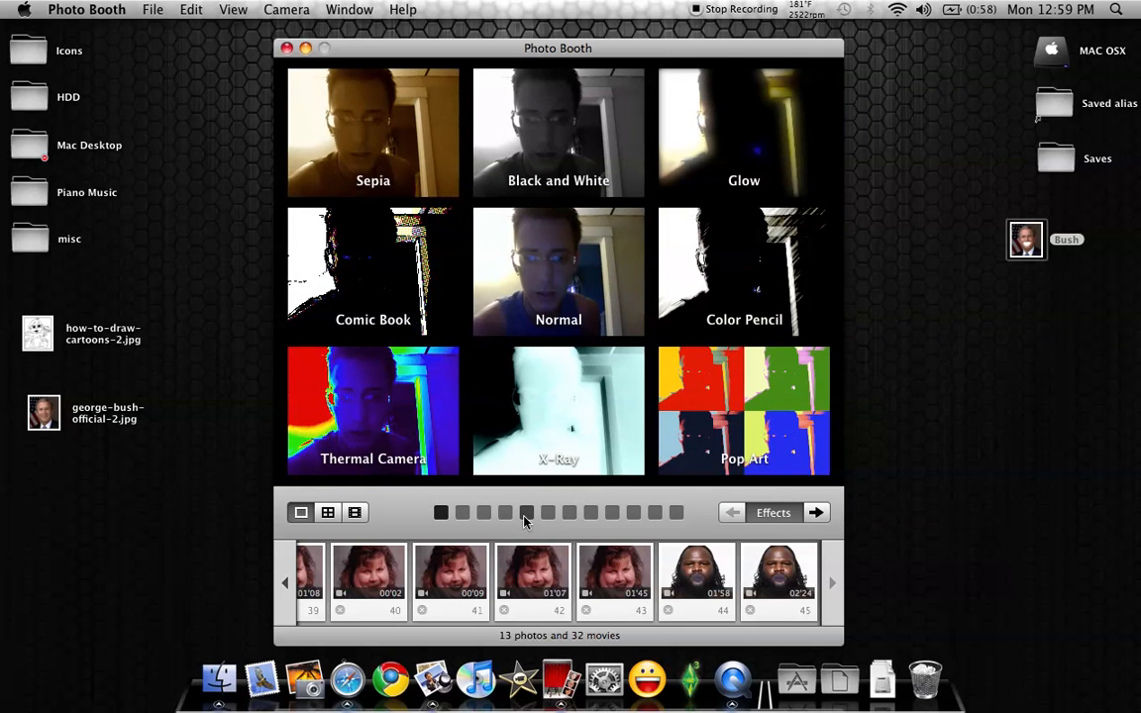
{"action": "left_click", "coordinate": [817, 511]}
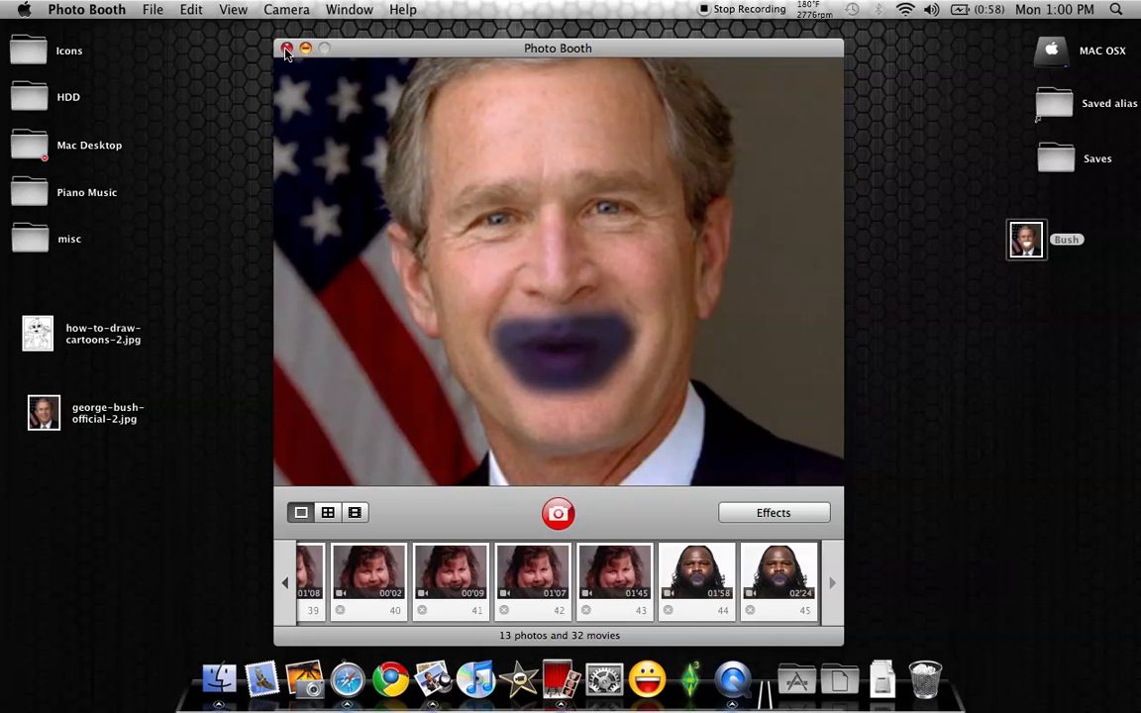
{"action": "left_click", "coordinate": [287, 48]}
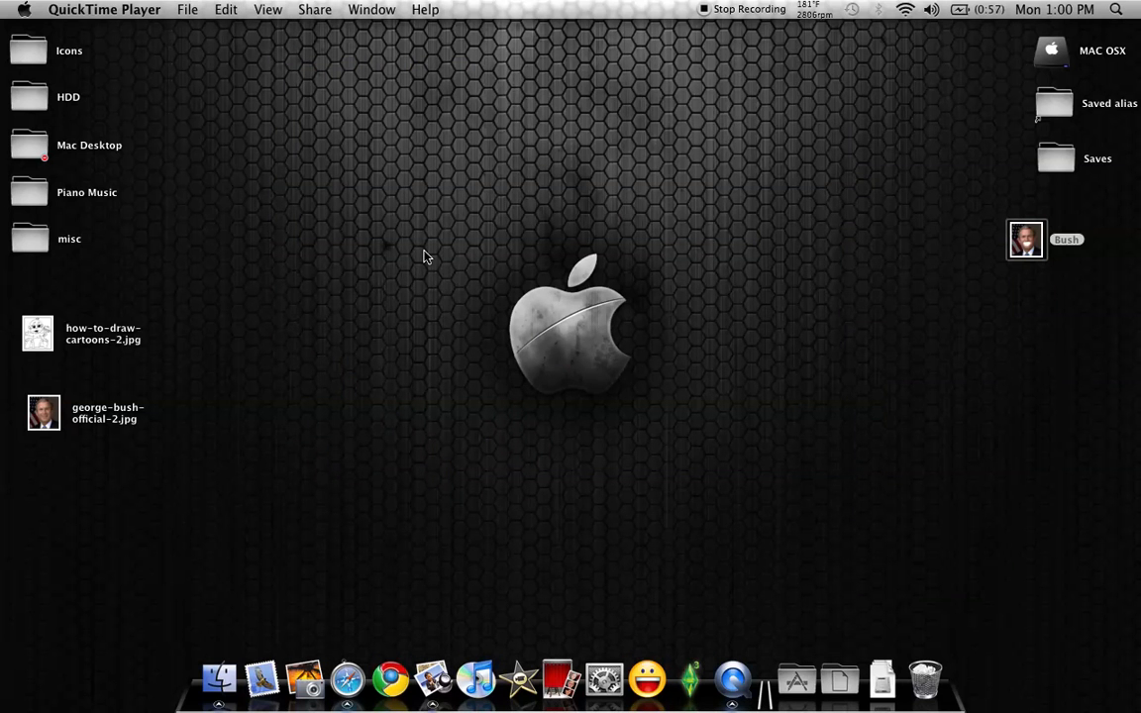
{"action": "mouse_move", "coordinate": [1014, 250]}
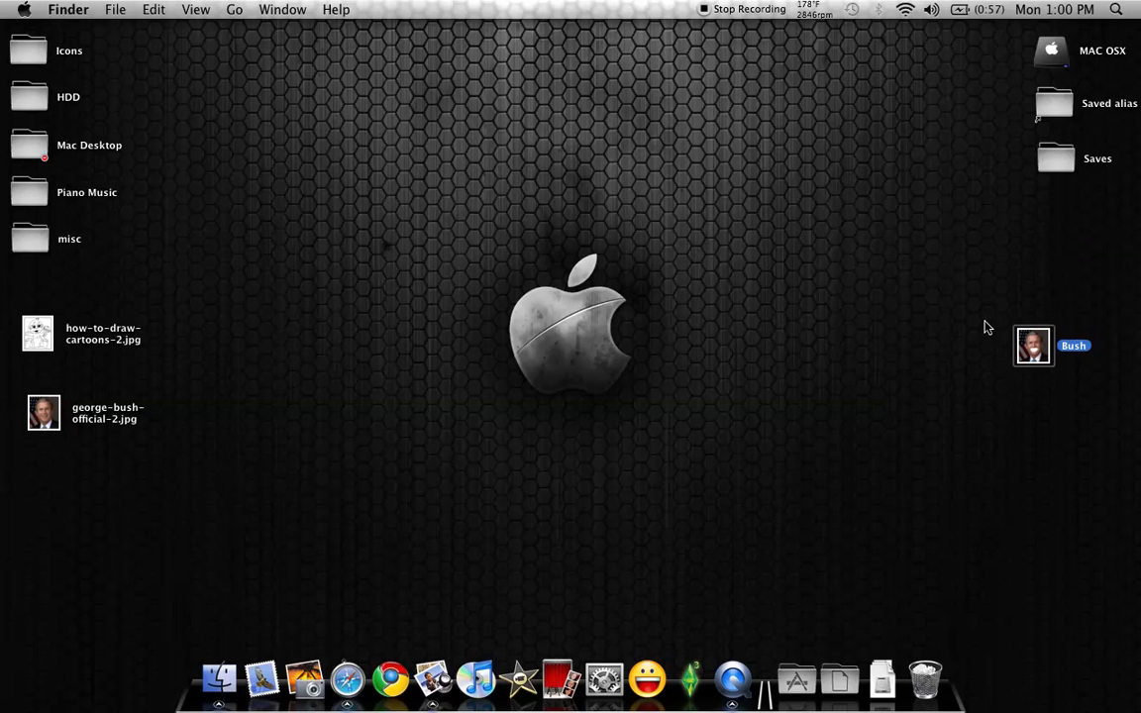
{"action": "mouse_move", "coordinate": [1046, 226]}
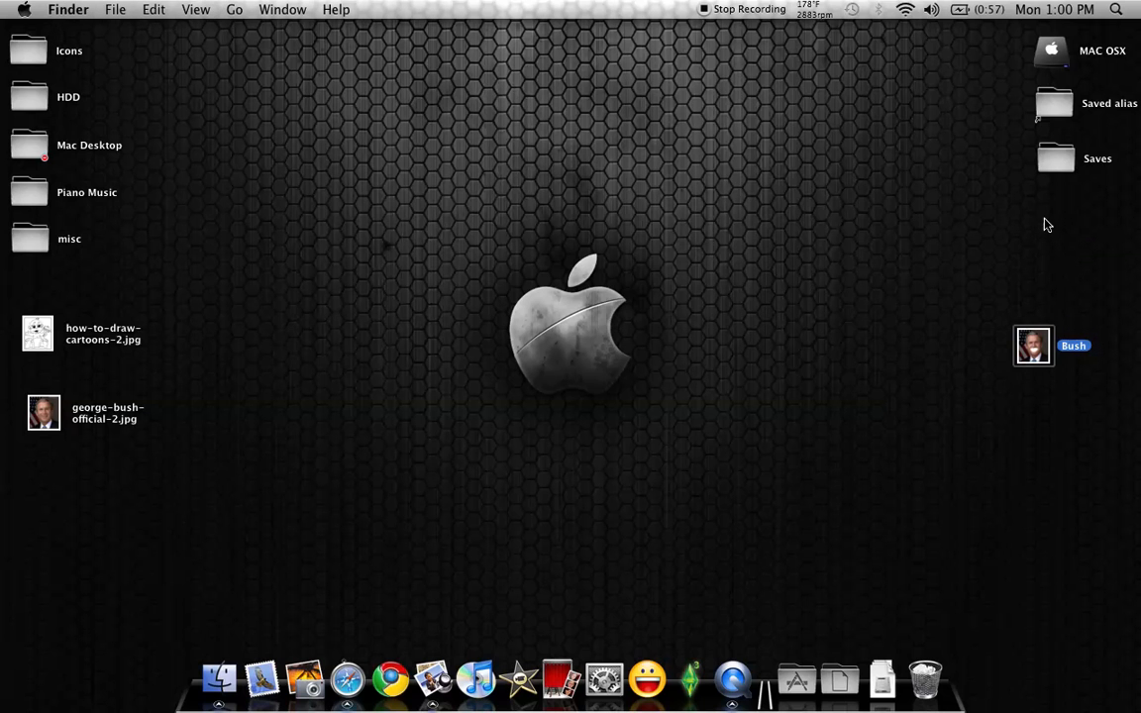
{"action": "mouse_move", "coordinate": [981, 190]}
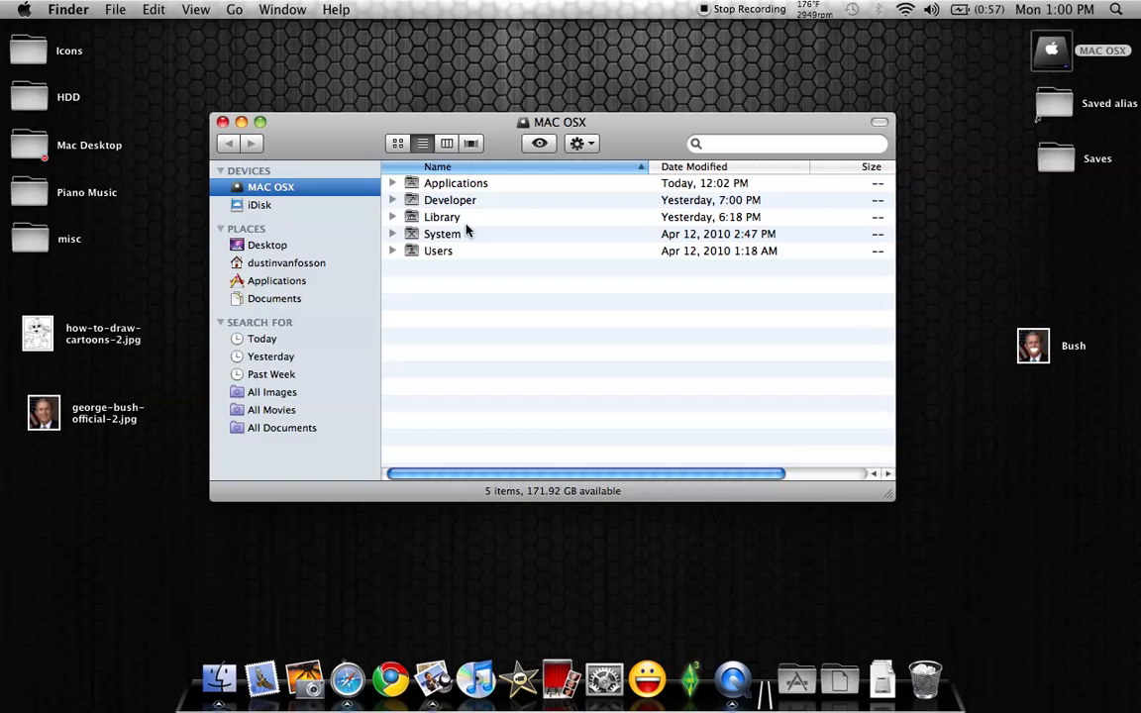
{"action": "mouse_move", "coordinate": [444, 216]}
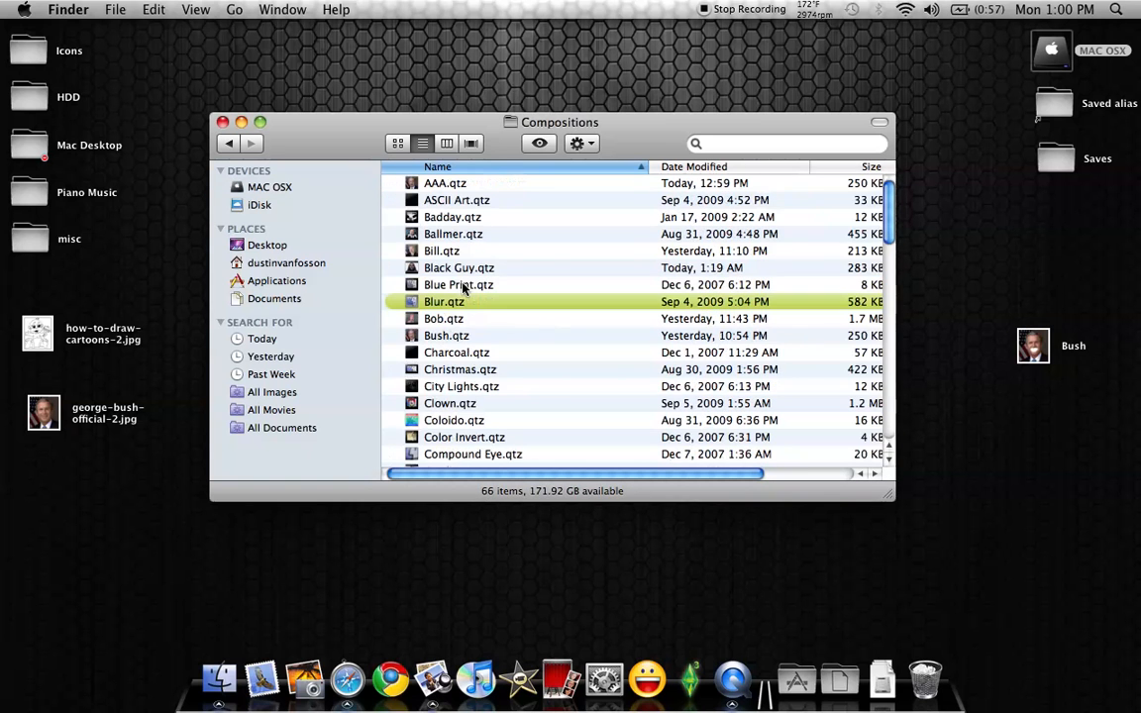
{"action": "mouse_move", "coordinate": [436, 190]}
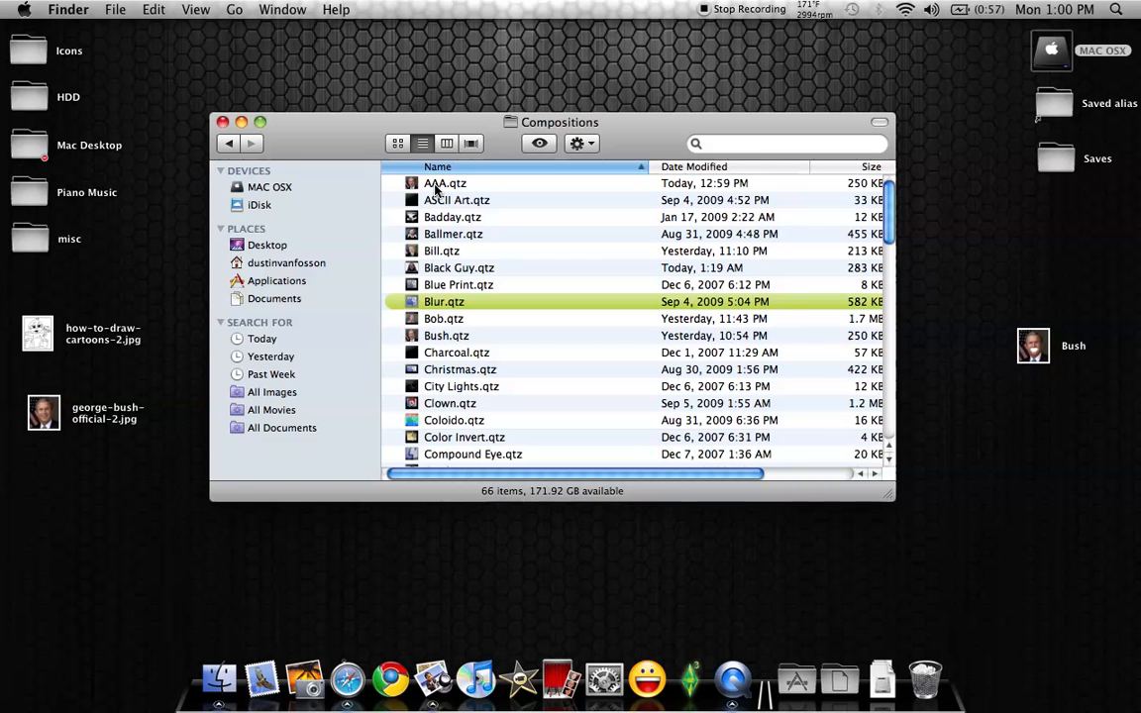
Step: Open AAA.qtz and replace FrontImage with how-to-draw-cartoons-2.jpg, previewing the cartoon baby
{"action": "double_click", "coordinate": [444, 182]}
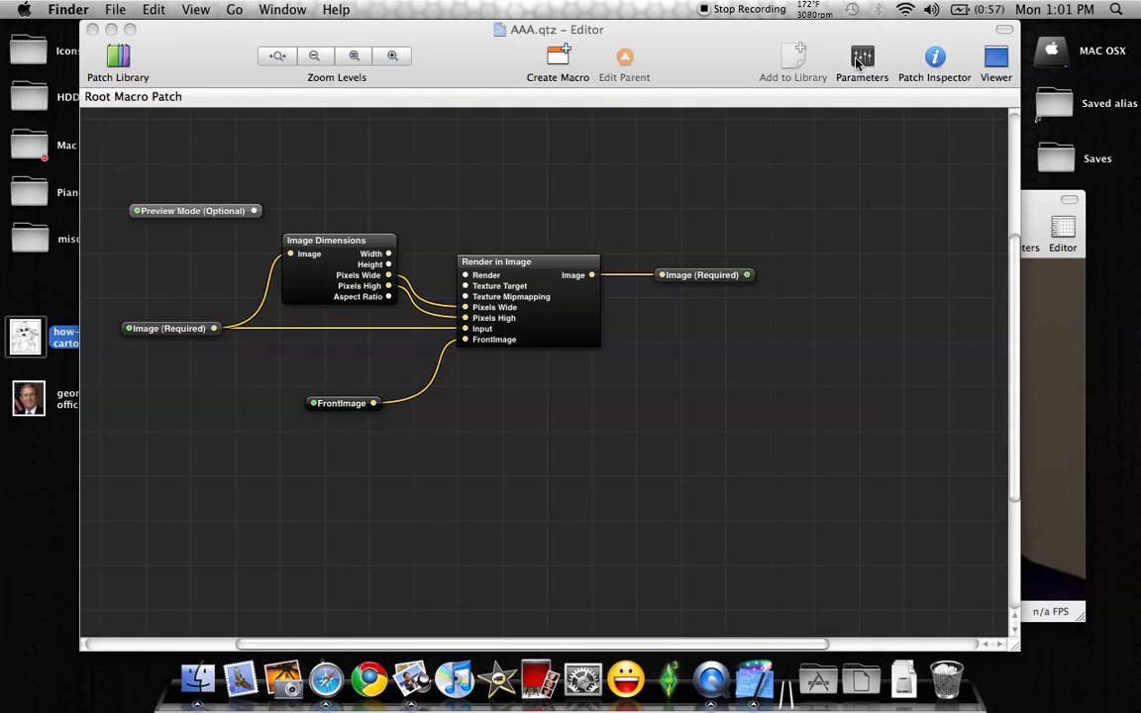
{"action": "left_click", "coordinate": [860, 60]}
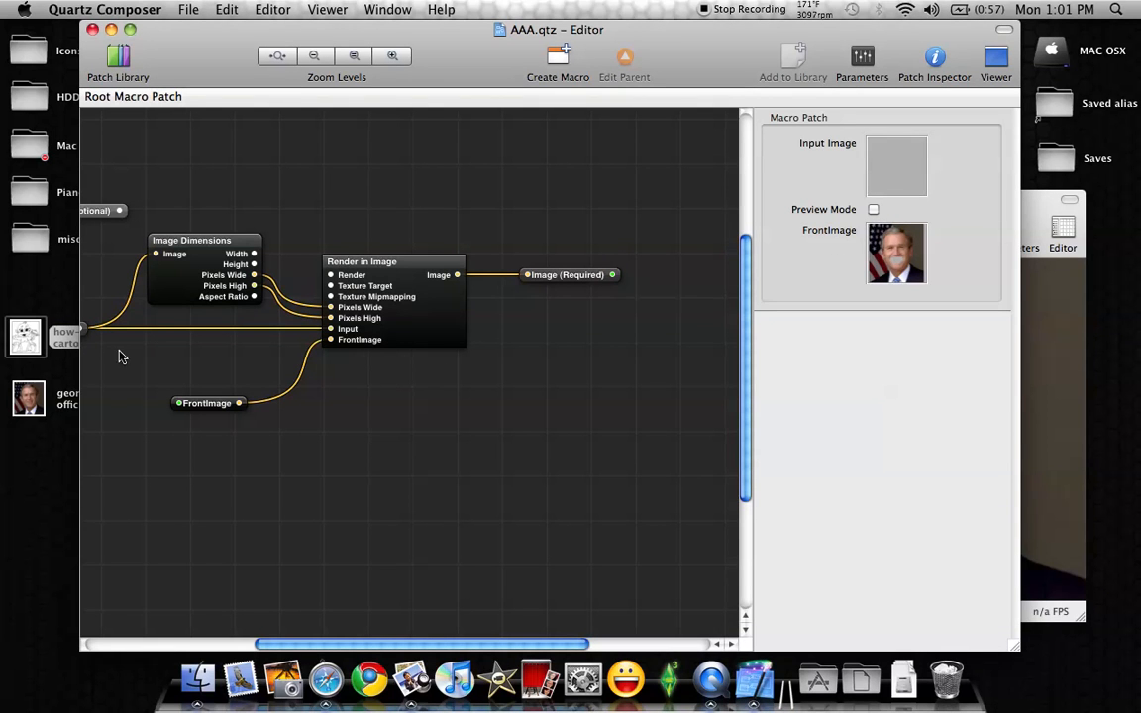
{"action": "mouse_move", "coordinate": [24, 345]}
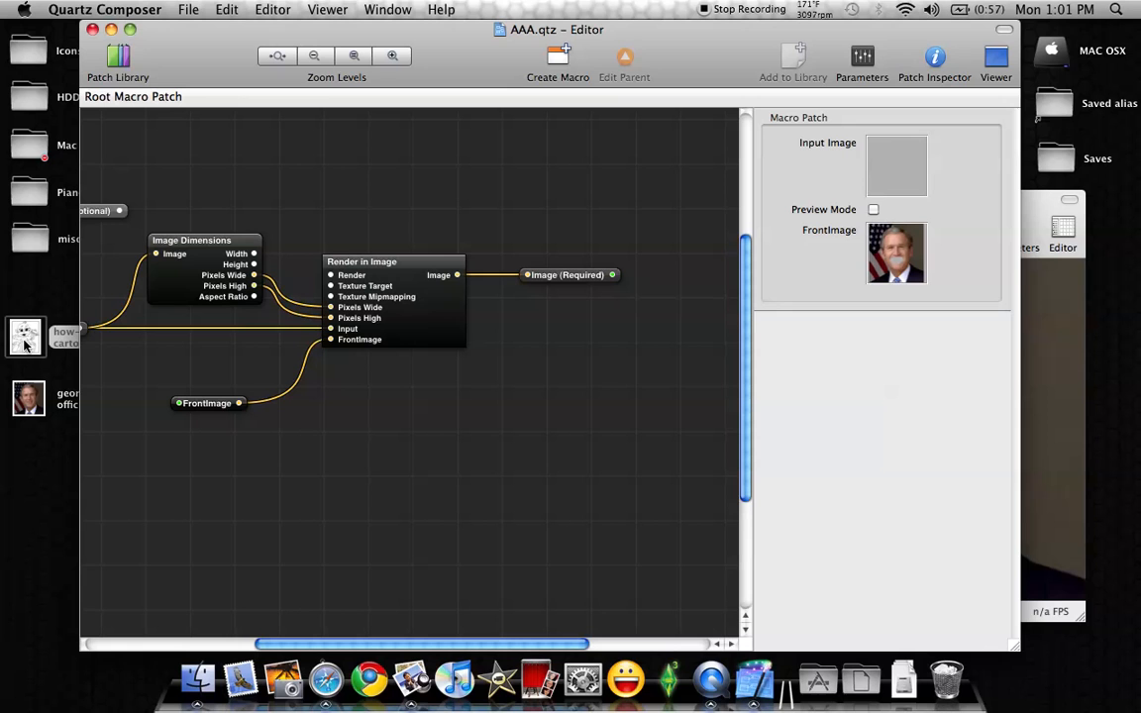
{"action": "left_click_drag", "start_coordinate": [28, 337], "coordinate": [456, 307]}
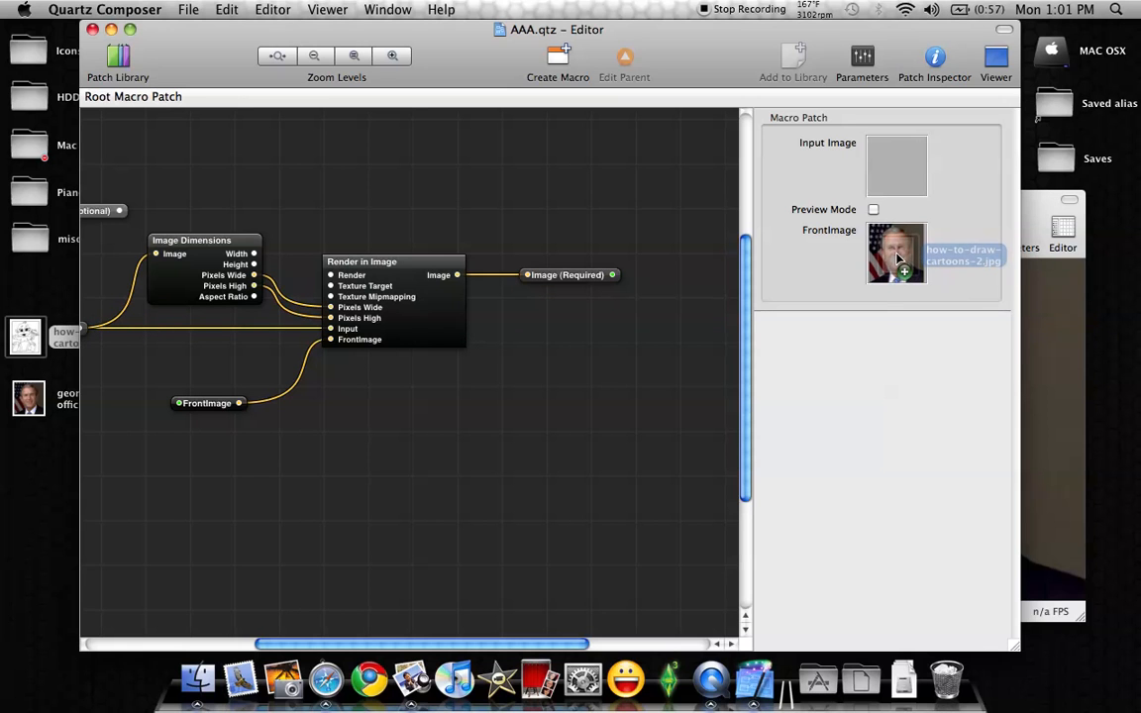
{"action": "left_click", "coordinate": [995, 60]}
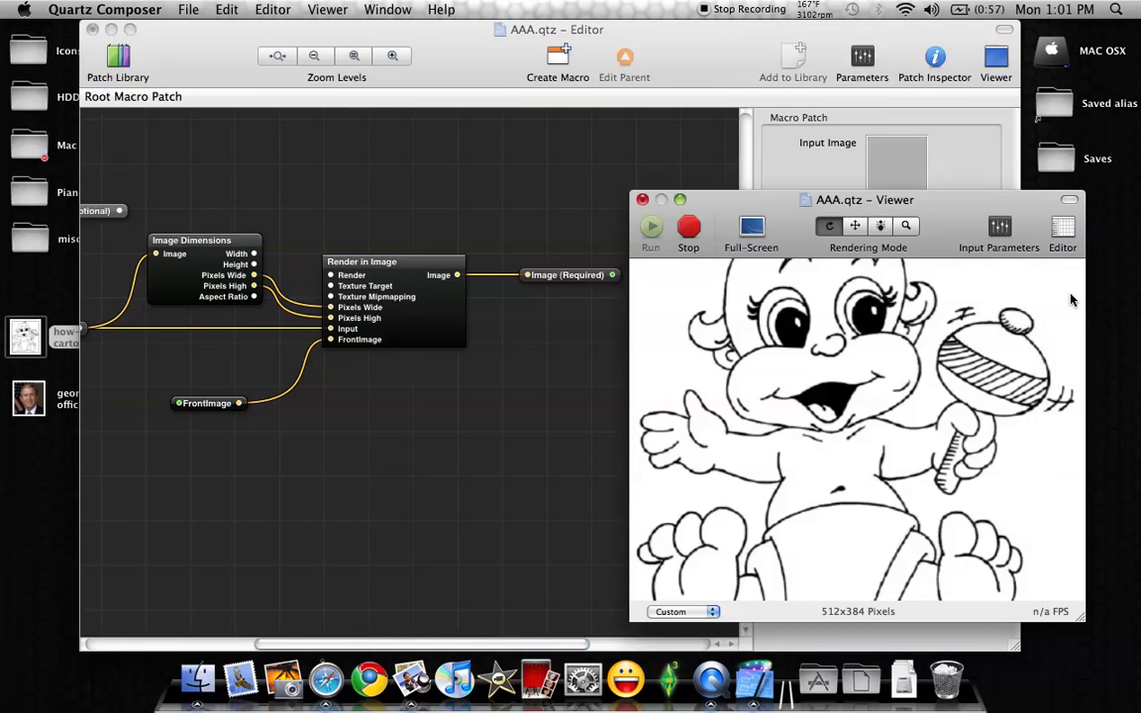
Step: Confirm the cartoon drawing as FrontImage and bring the patch editor back in front
{"action": "left_click_drag", "start_coordinate": [864, 199], "coordinate": [860, 171]}
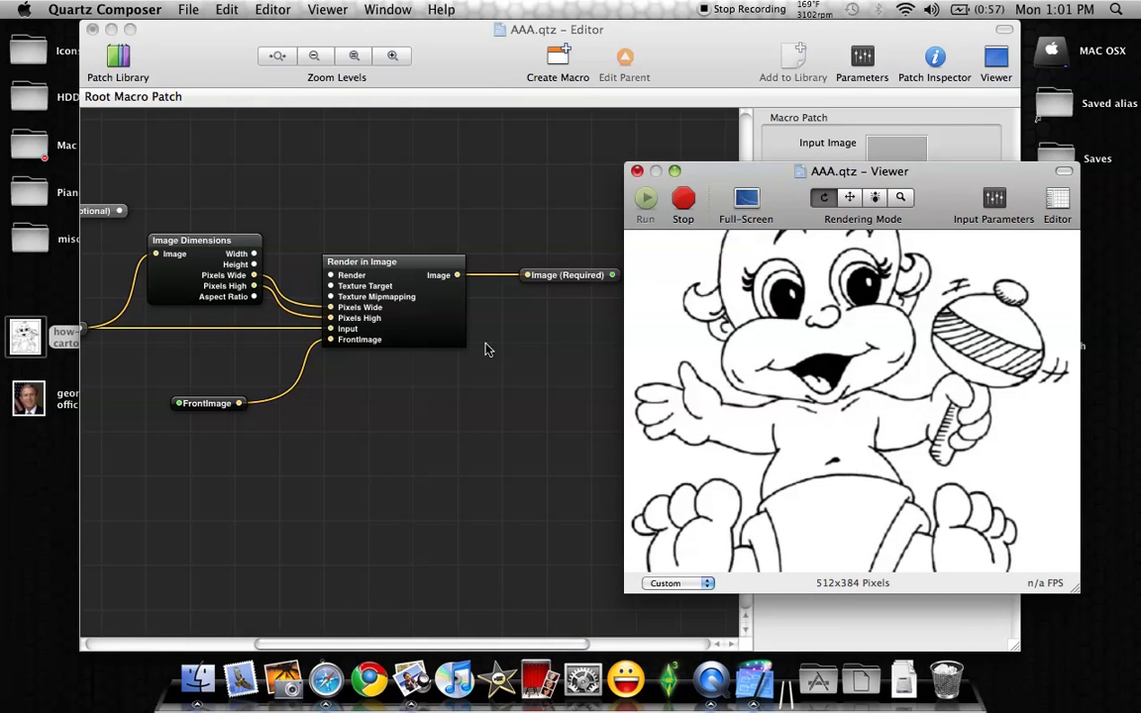
{"action": "mouse_move", "coordinate": [234, 293]}
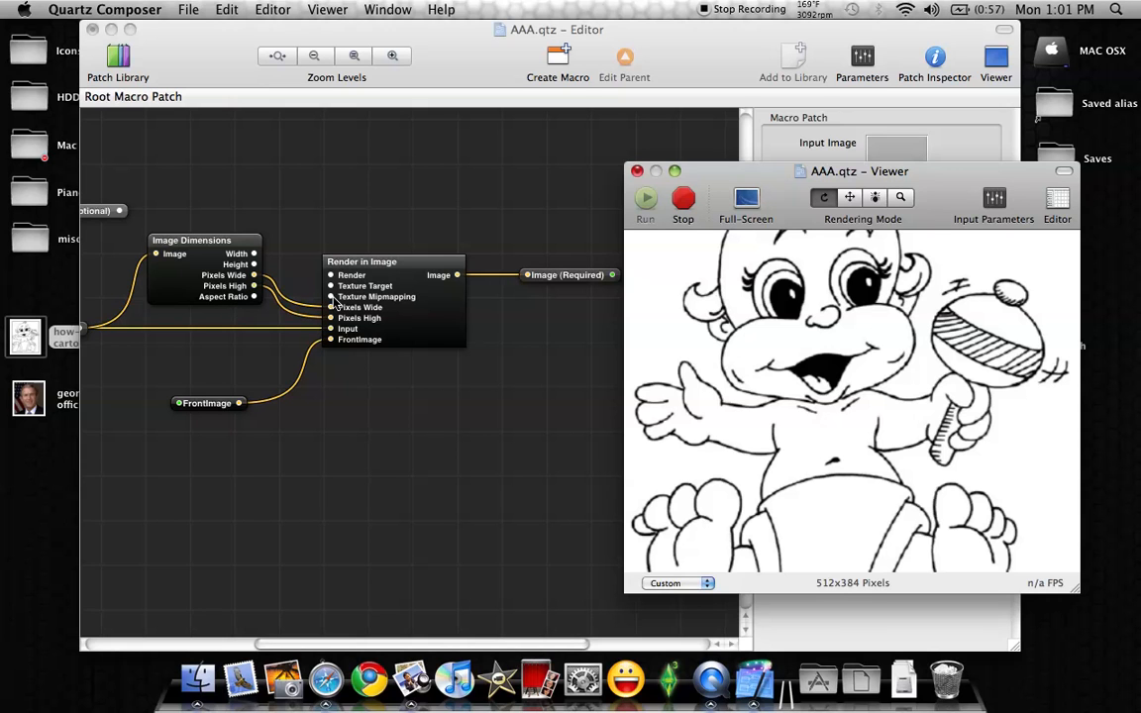
{"action": "mouse_move", "coordinate": [751, 352]}
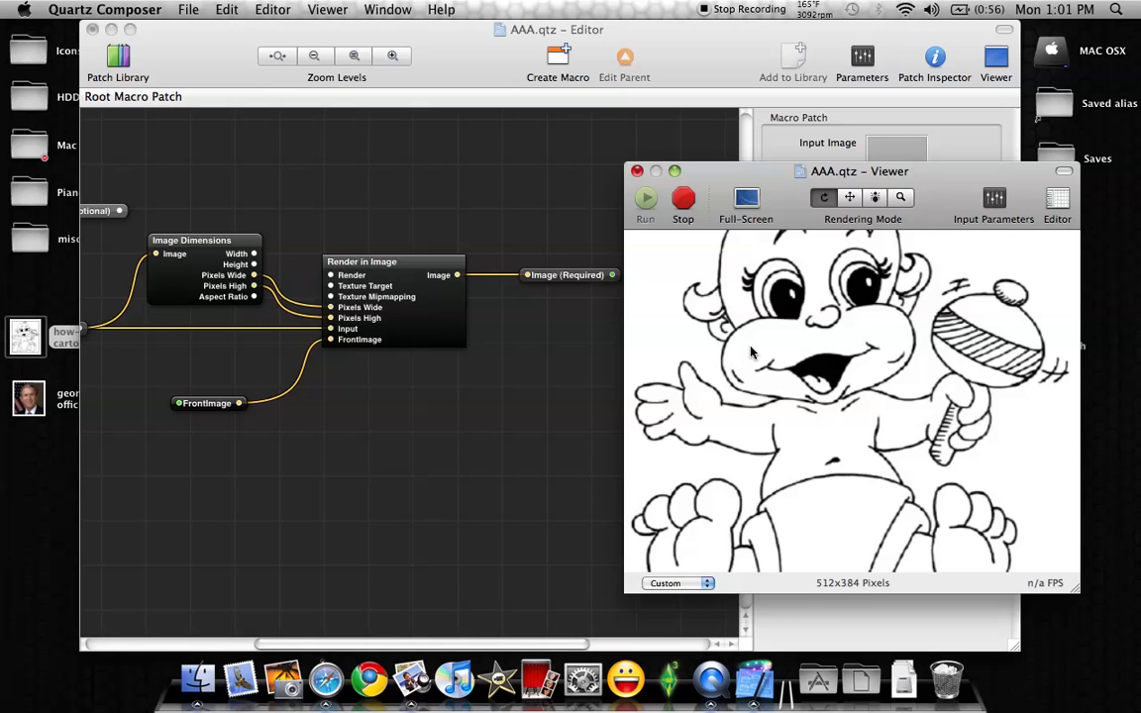
{"action": "mouse_move", "coordinate": [644, 250]}
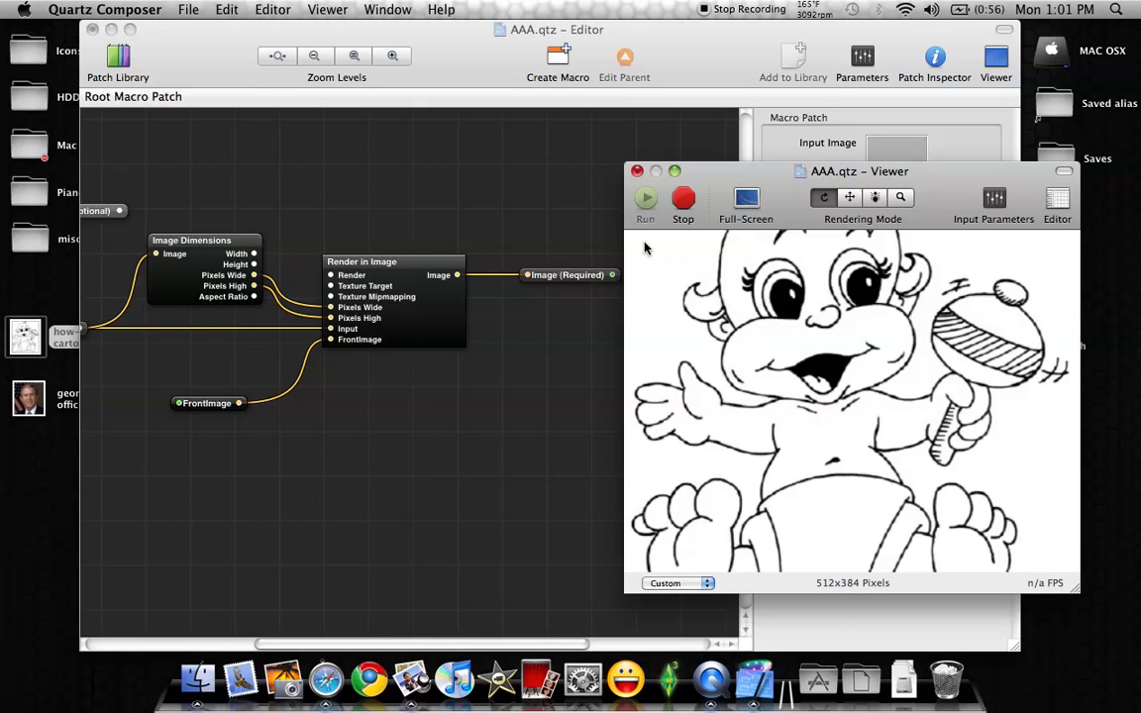
{"action": "mouse_move", "coordinate": [584, 562]}
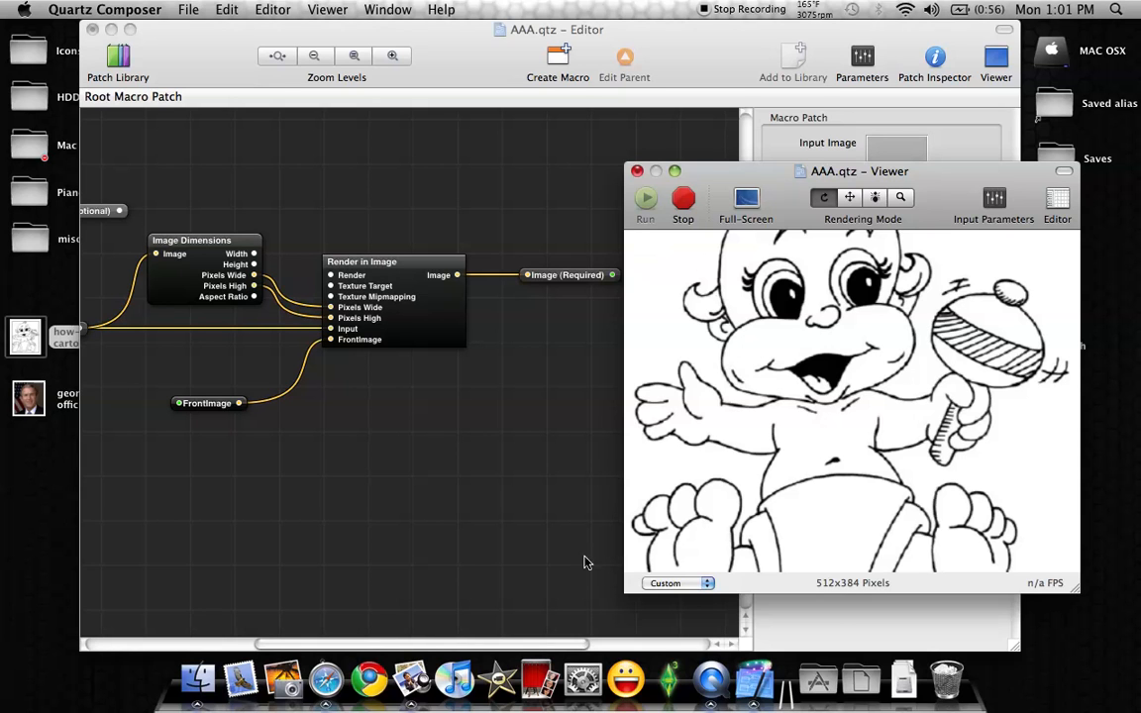
{"action": "mouse_move", "coordinate": [565, 299]}
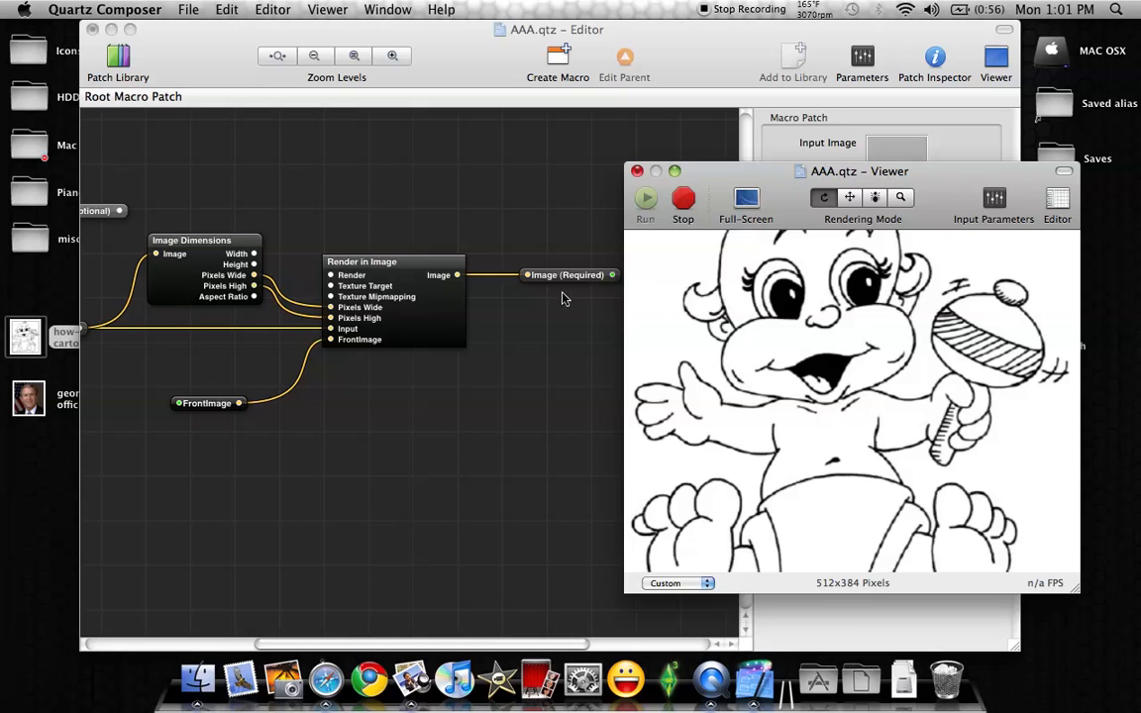
{"action": "mouse_move", "coordinate": [842, 372]}
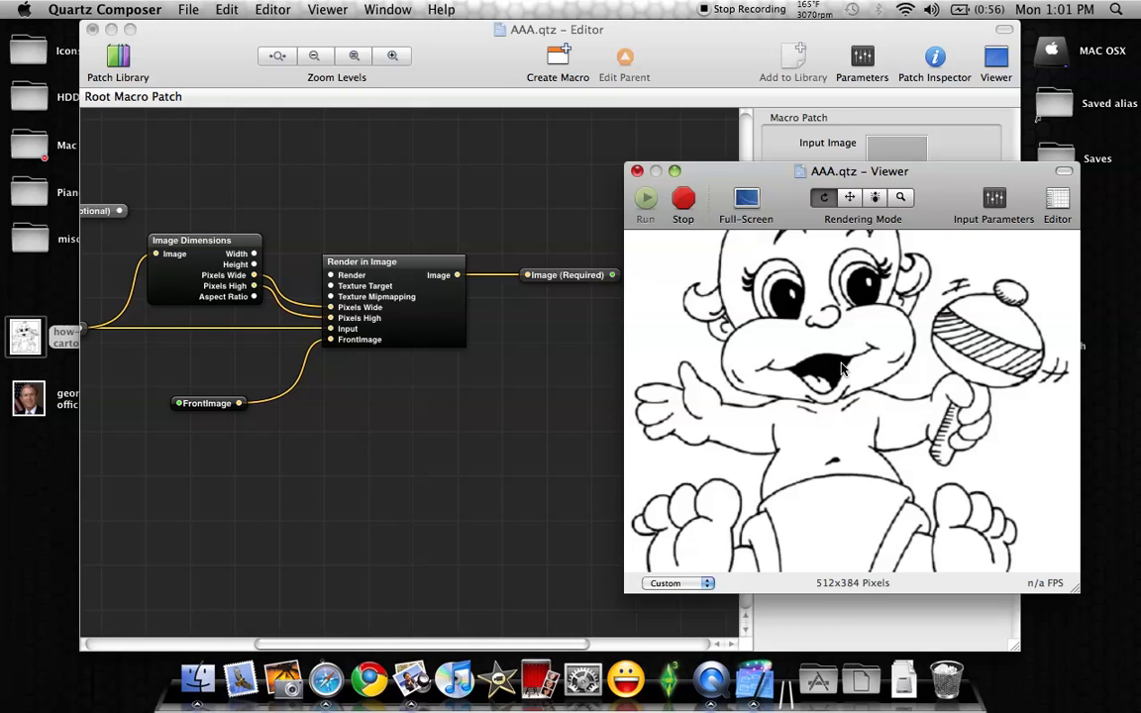
{"action": "mouse_move", "coordinate": [987, 361]}
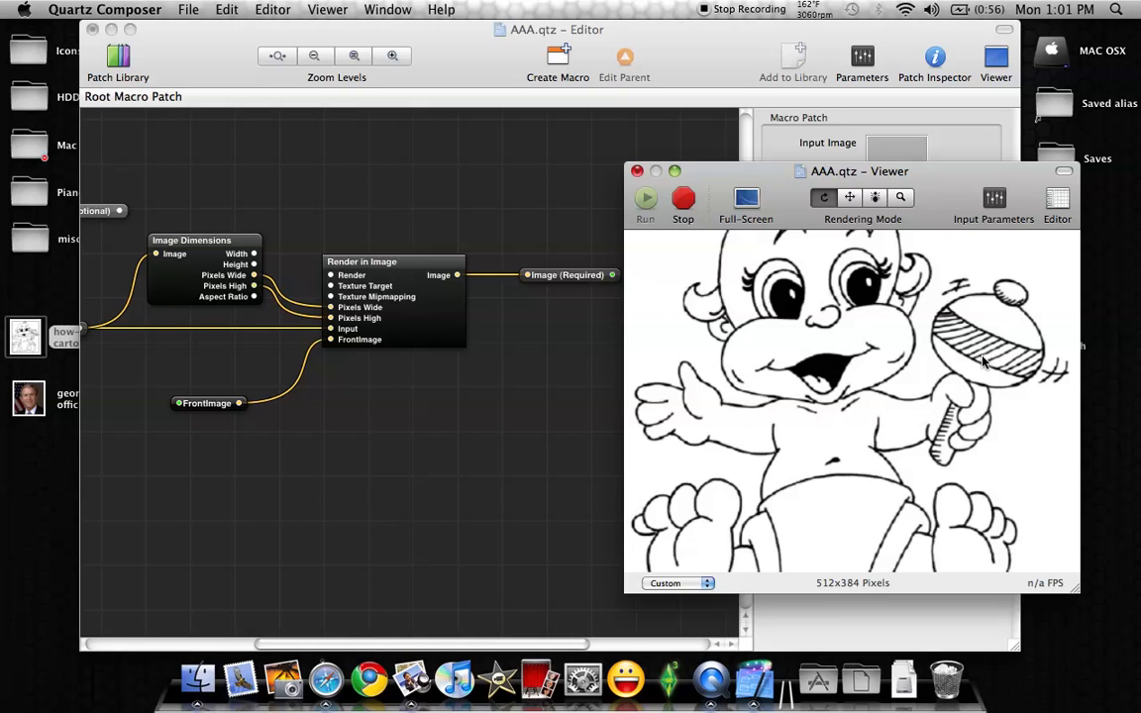
{"action": "mouse_move", "coordinate": [715, 159]}
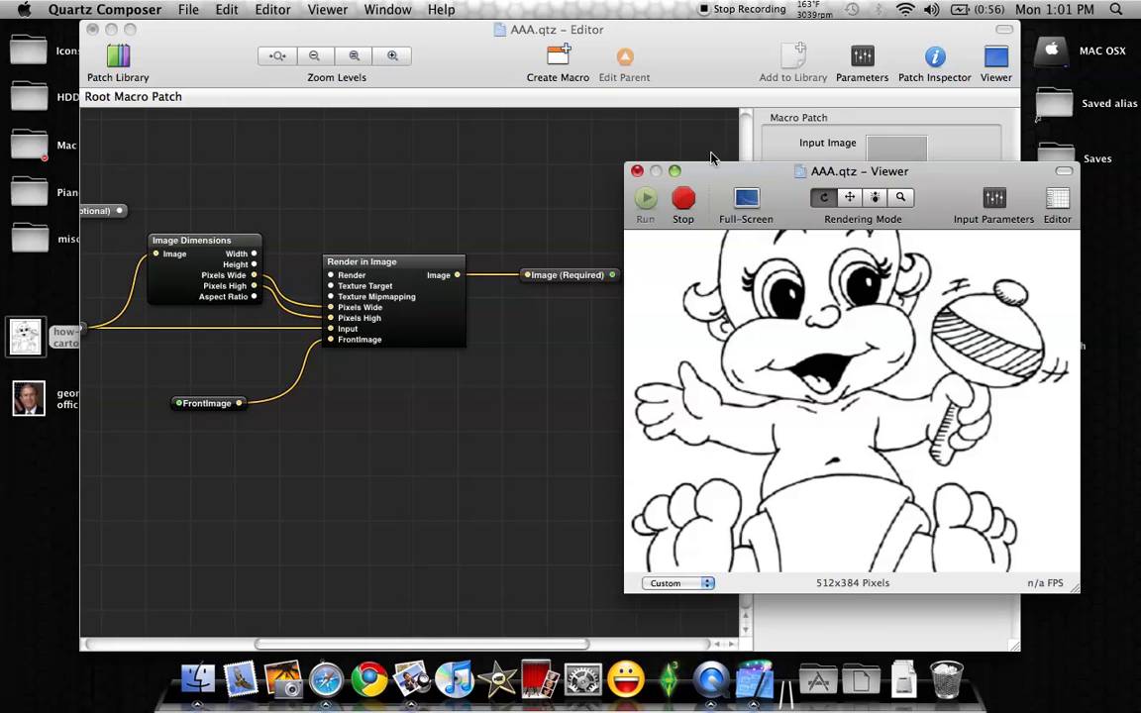
{"action": "mouse_move", "coordinate": [656, 170]}
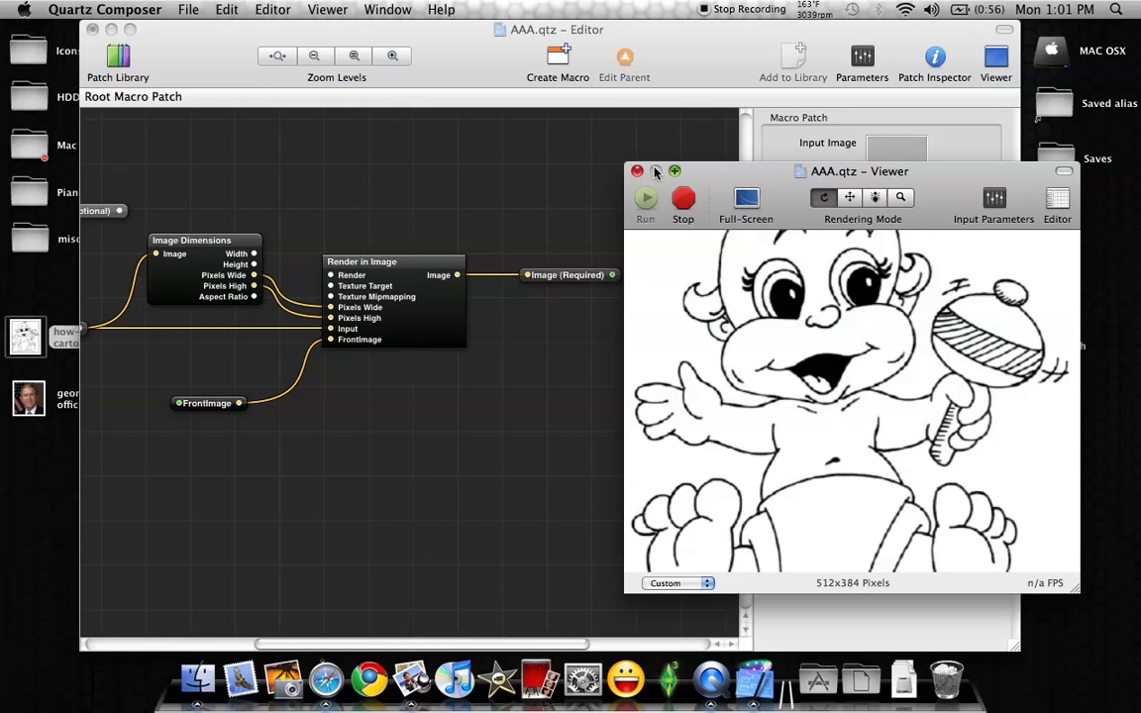
{"action": "left_click", "coordinate": [639, 170]}
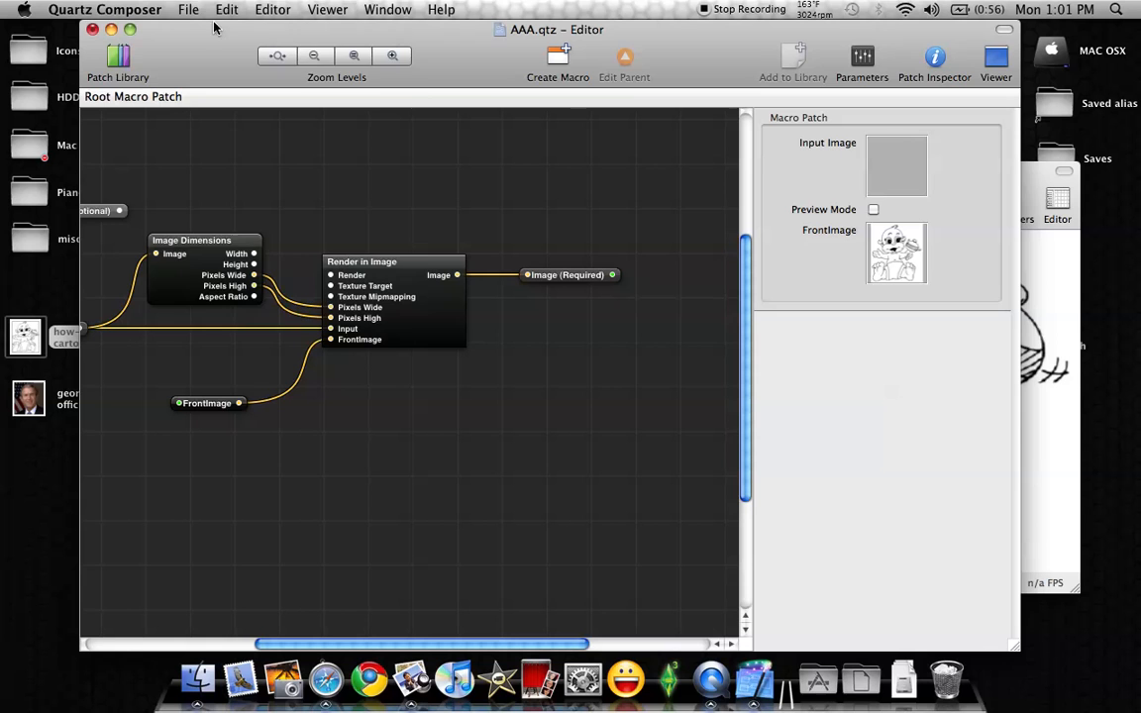
Step: Save the composition under the new name AAAA.qtz in the Compositions folder
{"action": "left_click", "coordinate": [188, 8]}
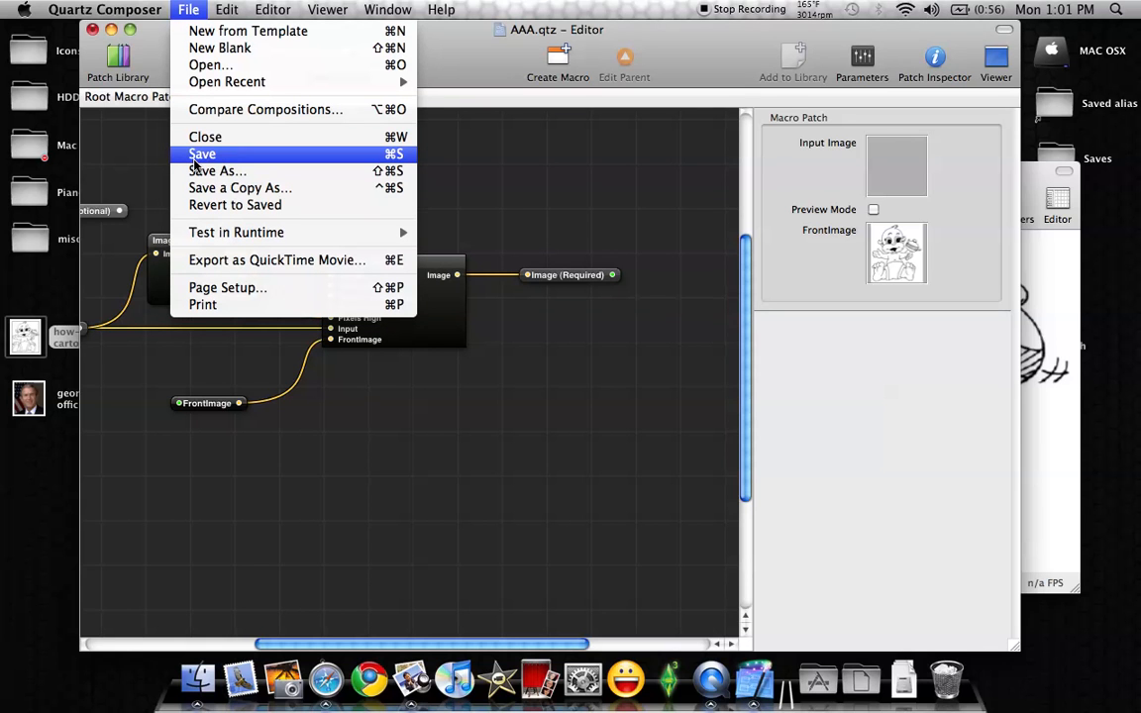
{"action": "mouse_move", "coordinate": [515, 49]}
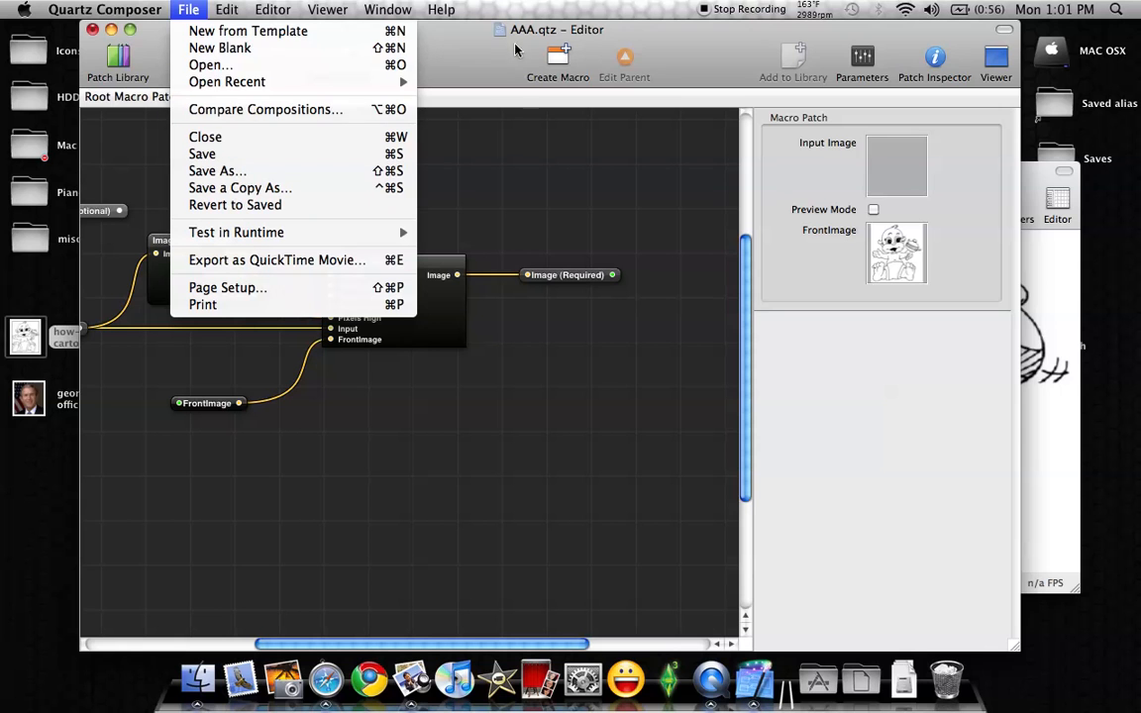
{"action": "mouse_move", "coordinate": [182, 127]}
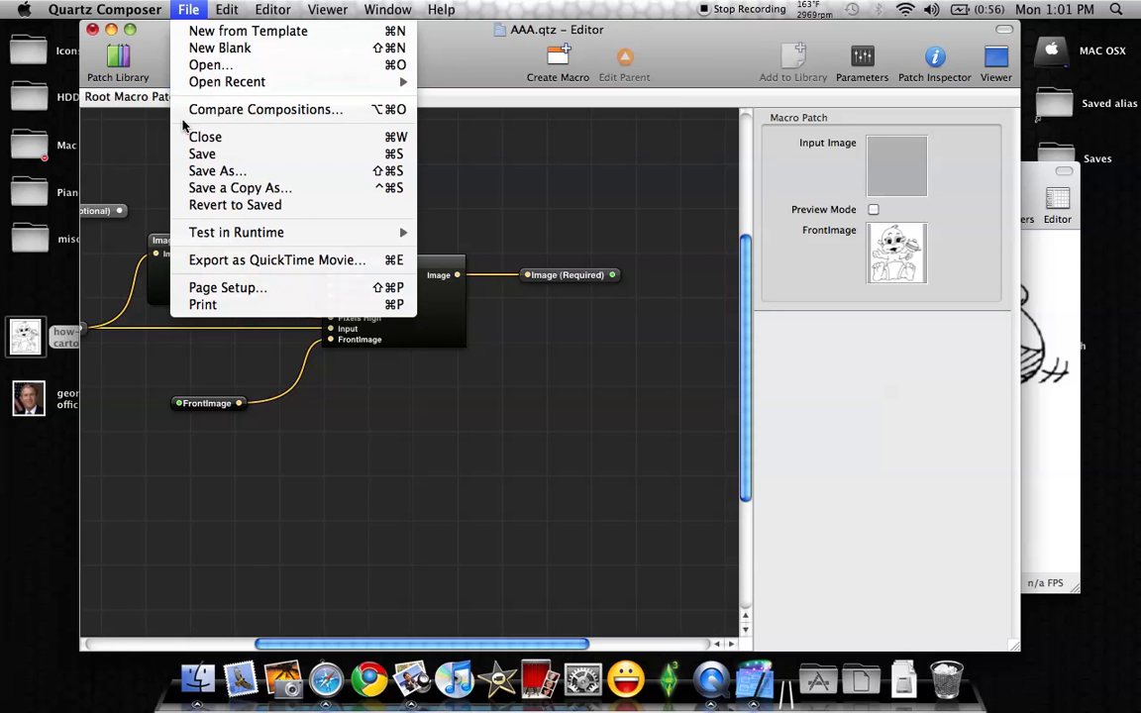
{"action": "left_click", "coordinate": [218, 171]}
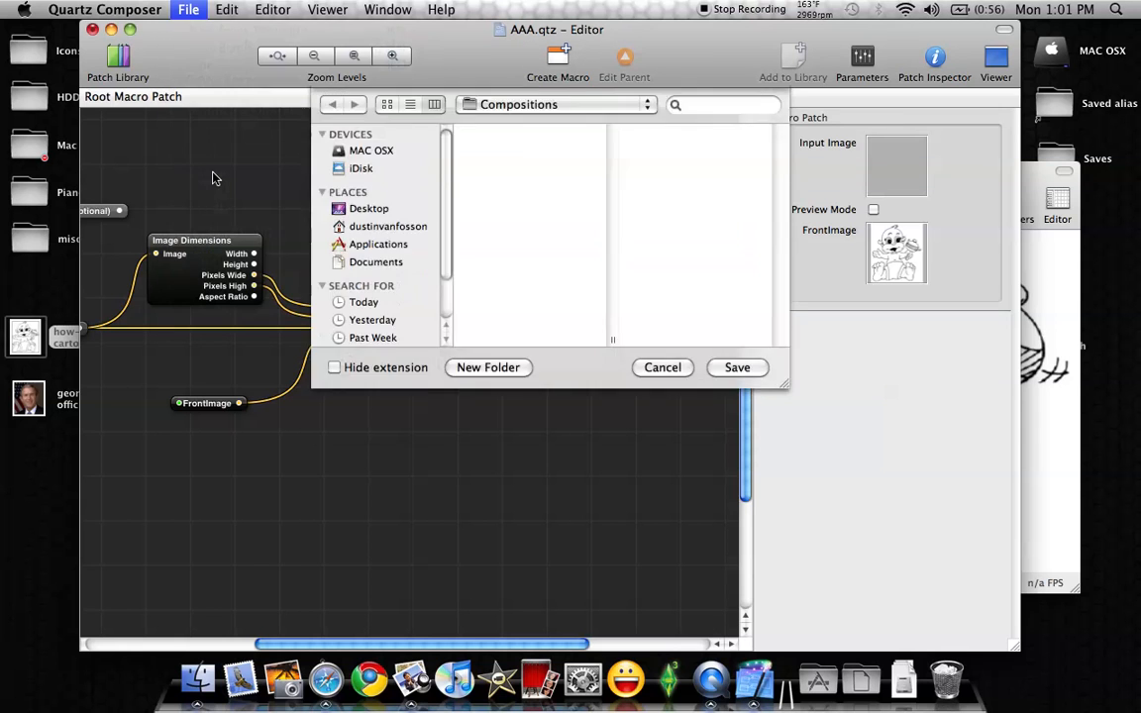
{"action": "left_click", "coordinate": [678, 119]}
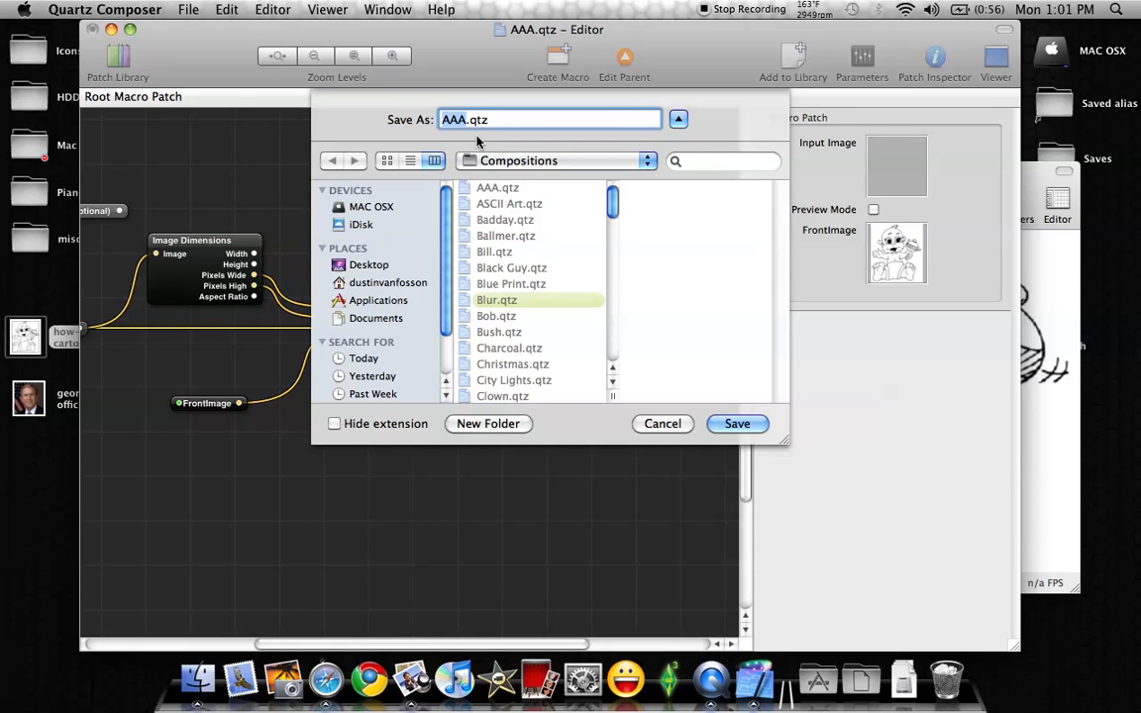
{"action": "type", "text": "A"}
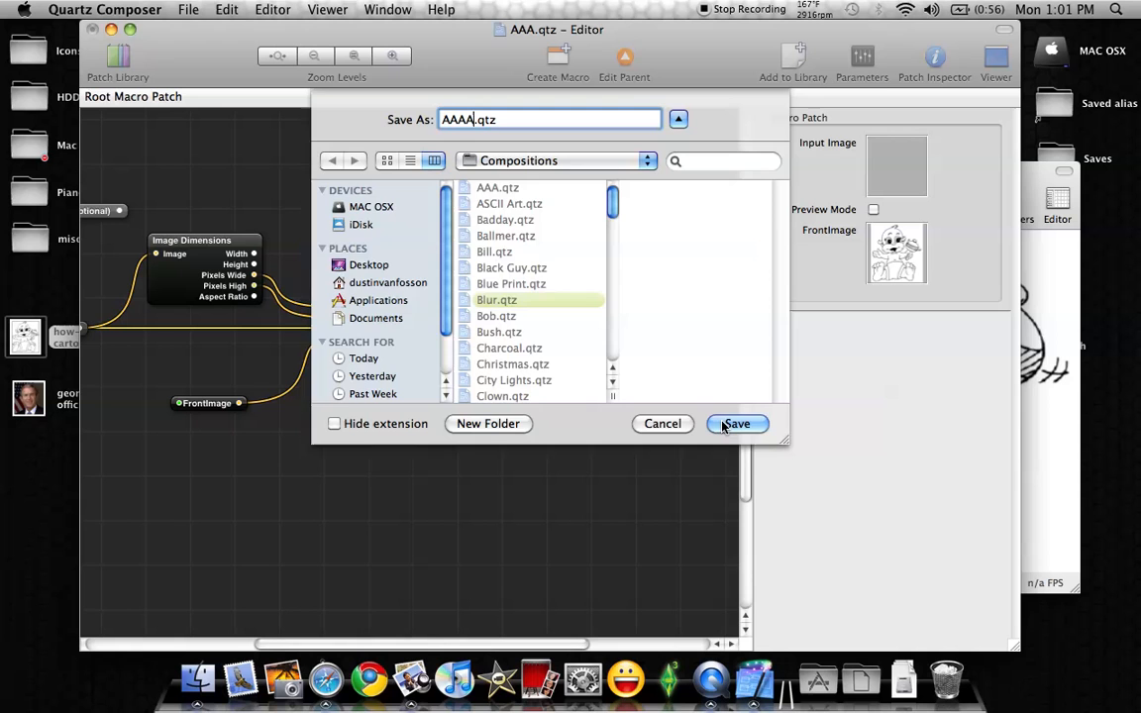
{"action": "left_click", "coordinate": [737, 424]}
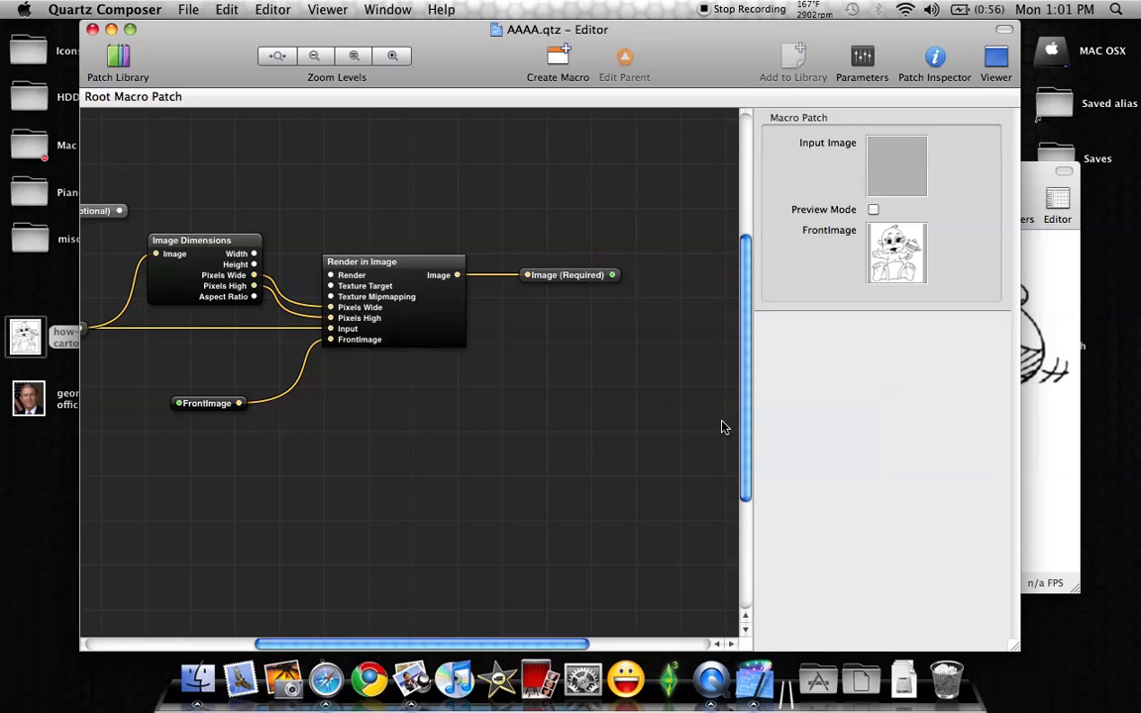
{"action": "mouse_move", "coordinate": [810, 646]}
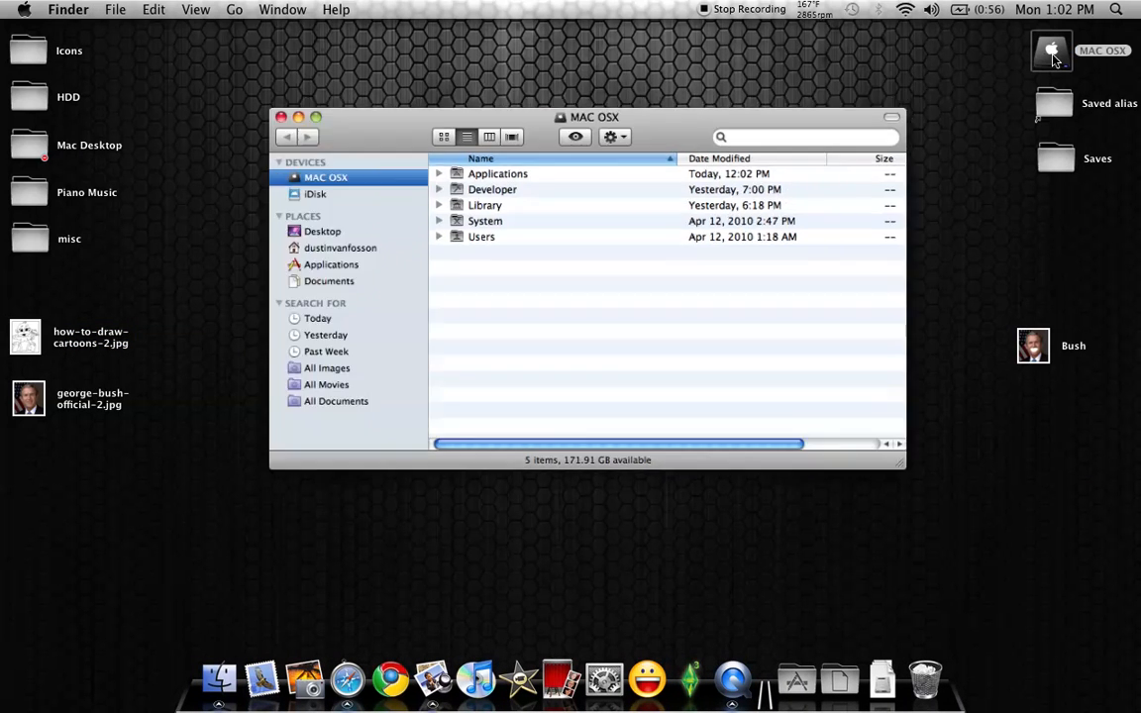
Step: Check Library/Compositions in Finder shows AAAA.qtz beside AAA.qtz, Quick Looking AAA.qtz
{"action": "double_click", "coordinate": [485, 204]}
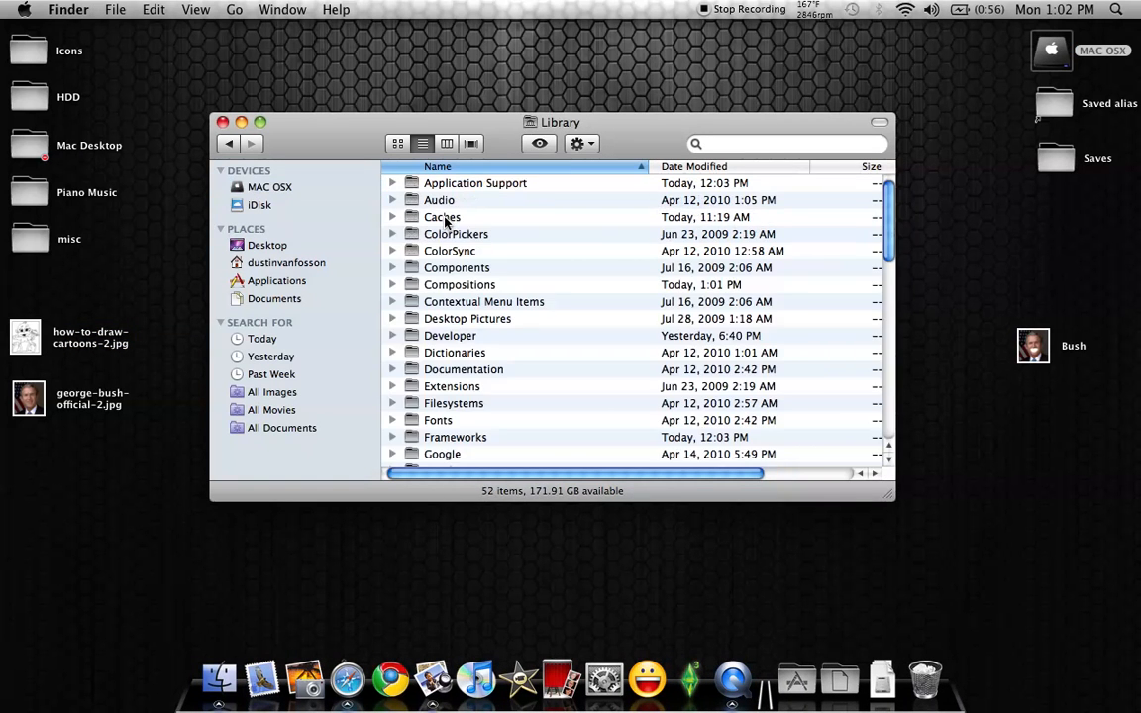
{"action": "double_click", "coordinate": [456, 267]}
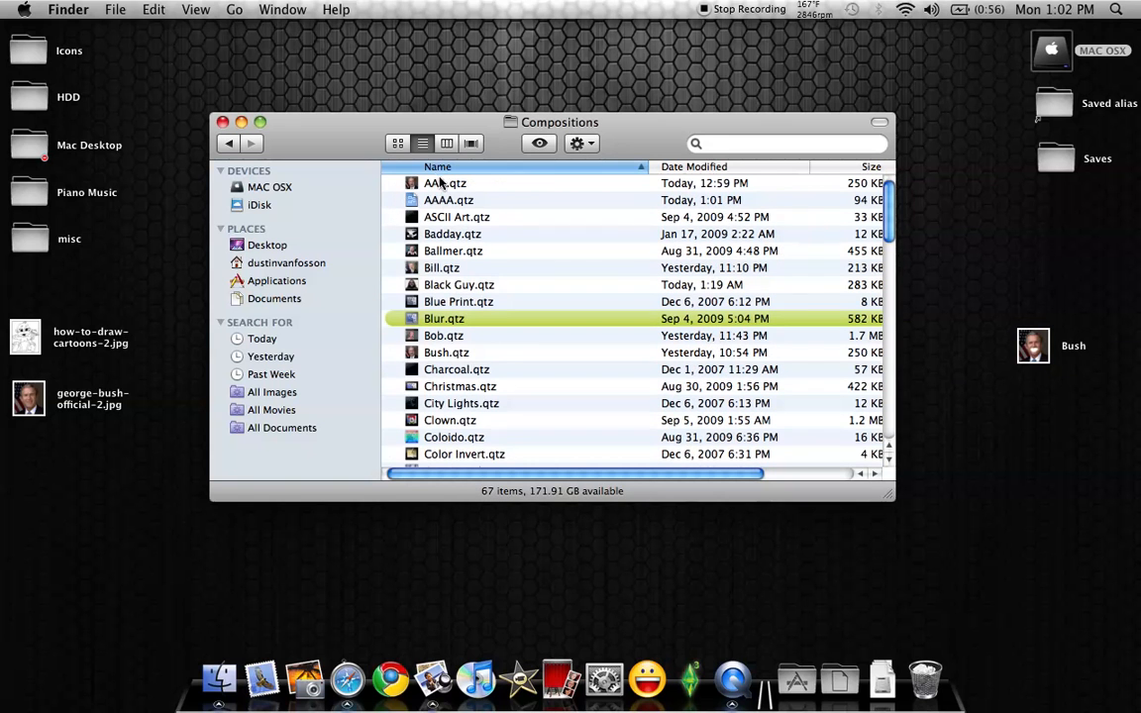
{"action": "left_click", "coordinate": [444, 183]}
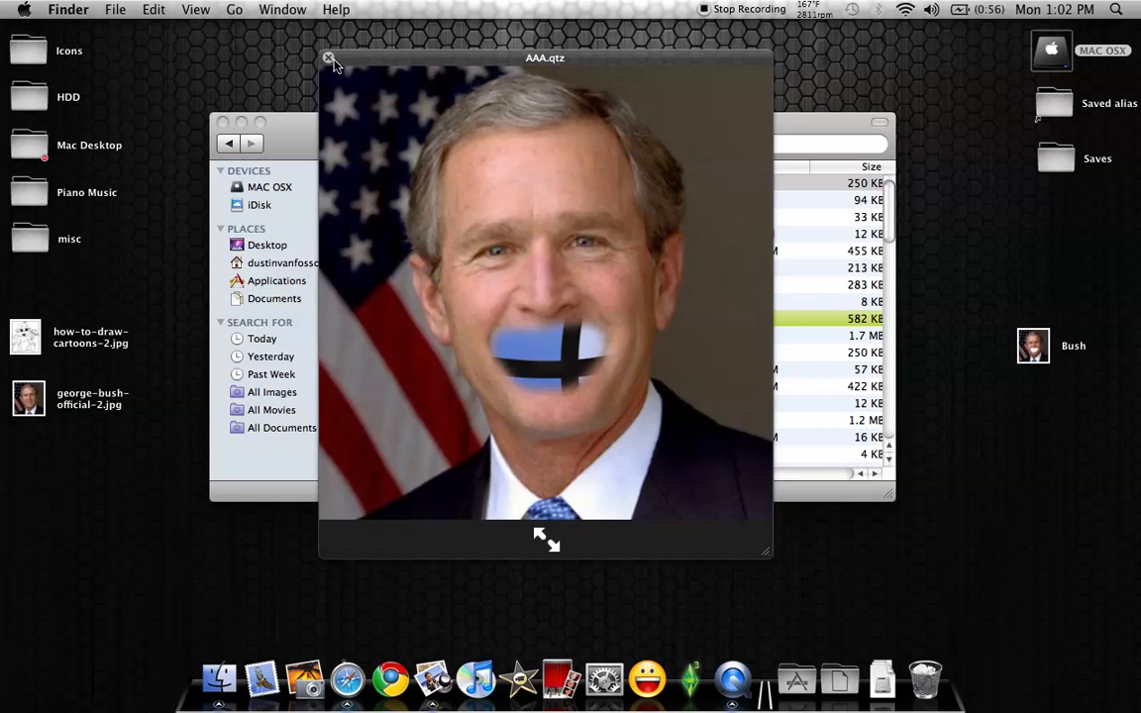
{"action": "left_click", "coordinate": [329, 59]}
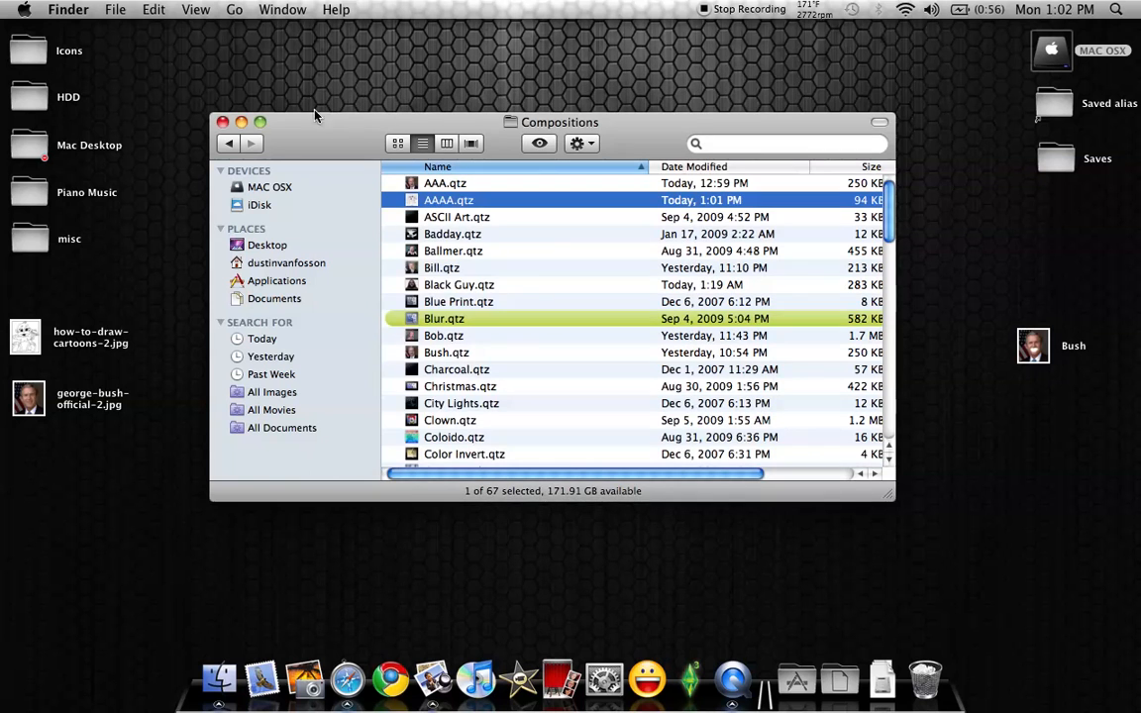
{"action": "left_click", "coordinate": [222, 123]}
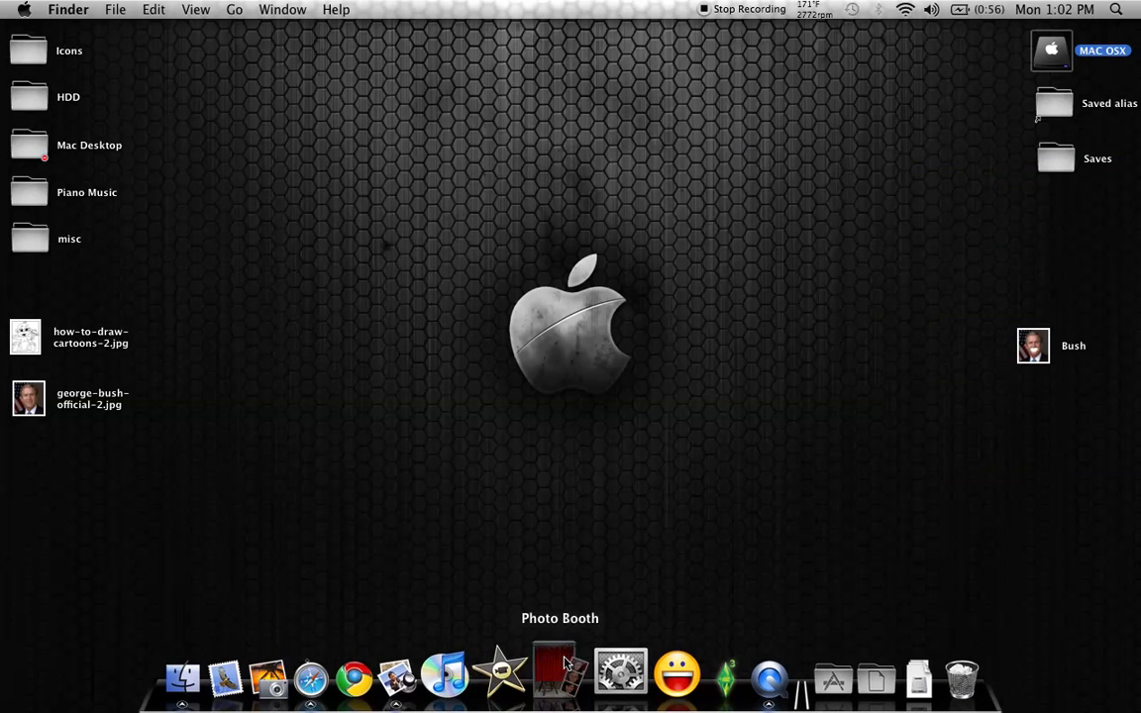
Step: Launch Photo Booth and apply the AAAA cartoon effect from the custom effects page
{"action": "left_click", "coordinate": [559, 677]}
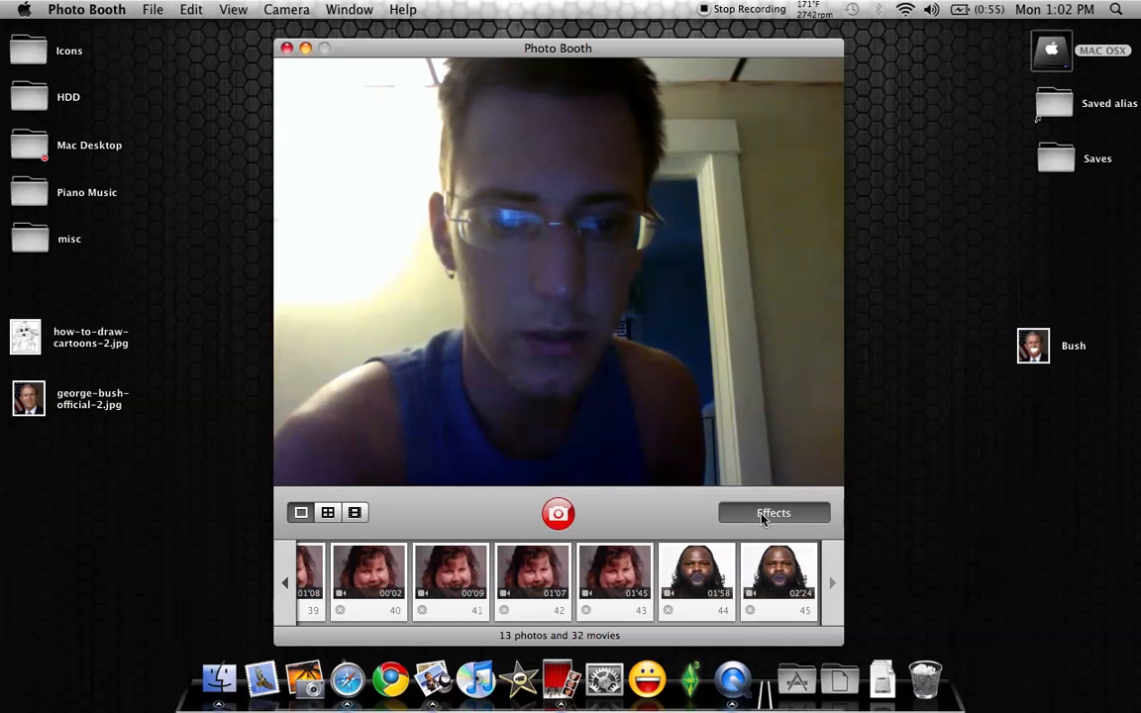
{"action": "left_click", "coordinate": [773, 512]}
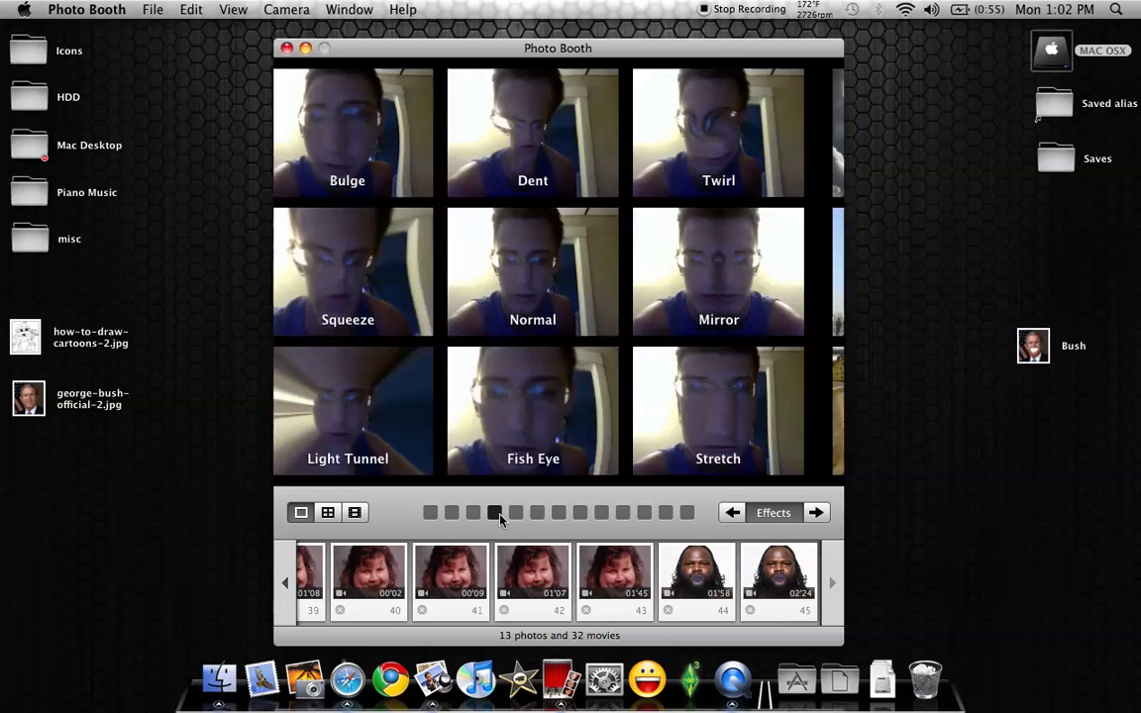
{"action": "left_click", "coordinate": [515, 512]}
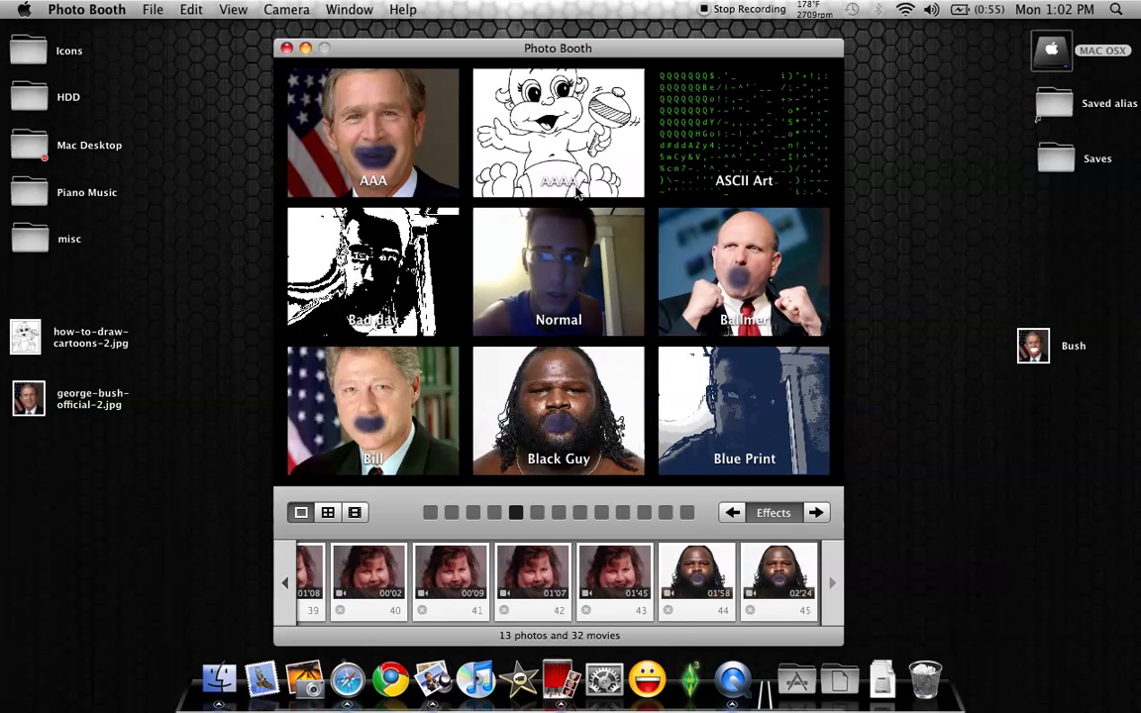
{"action": "left_click", "coordinate": [559, 131]}
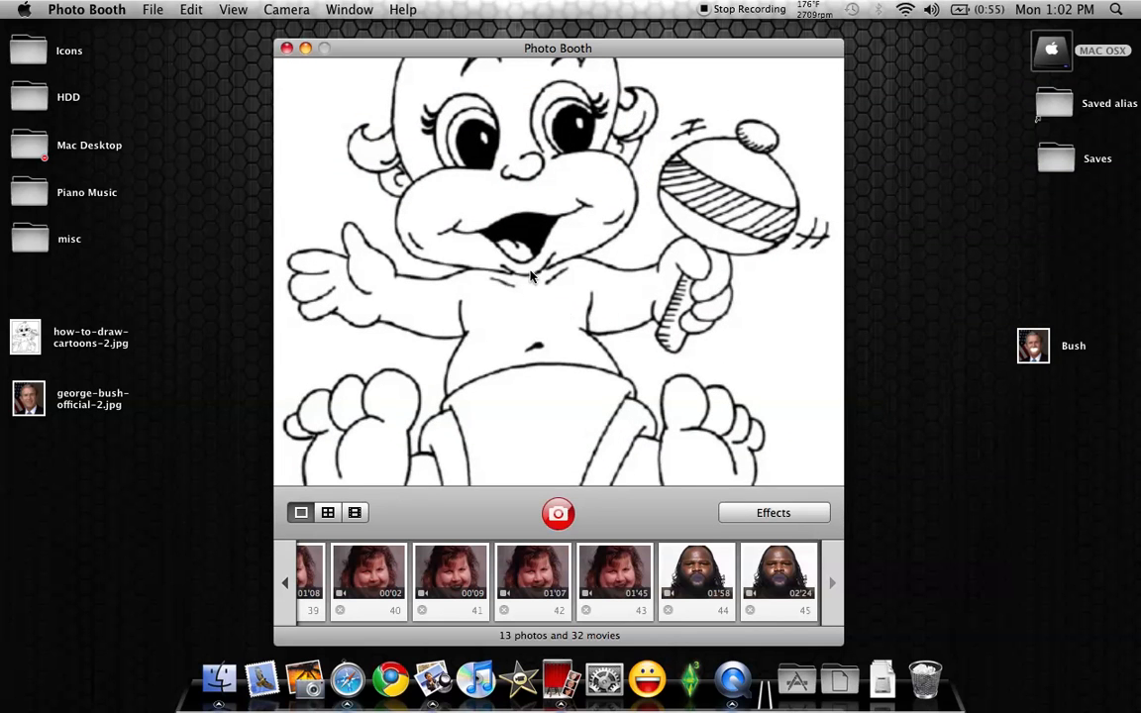
{"action": "mouse_move", "coordinate": [598, 337]}
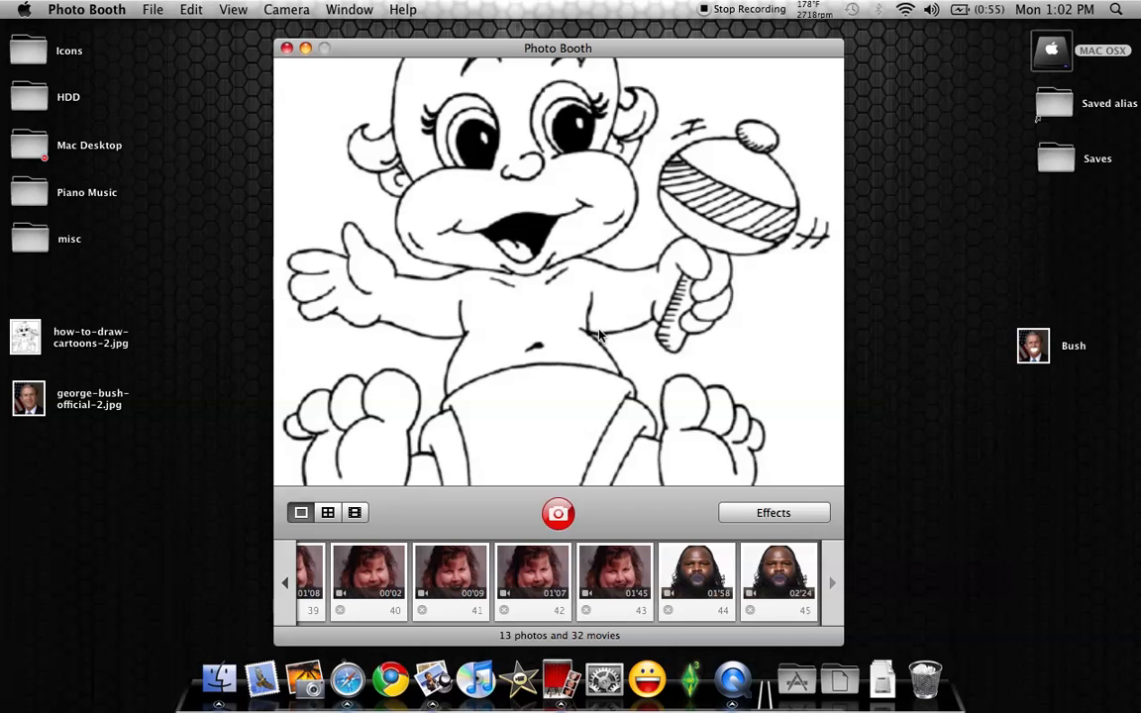
{"action": "mouse_move", "coordinate": [612, 309]}
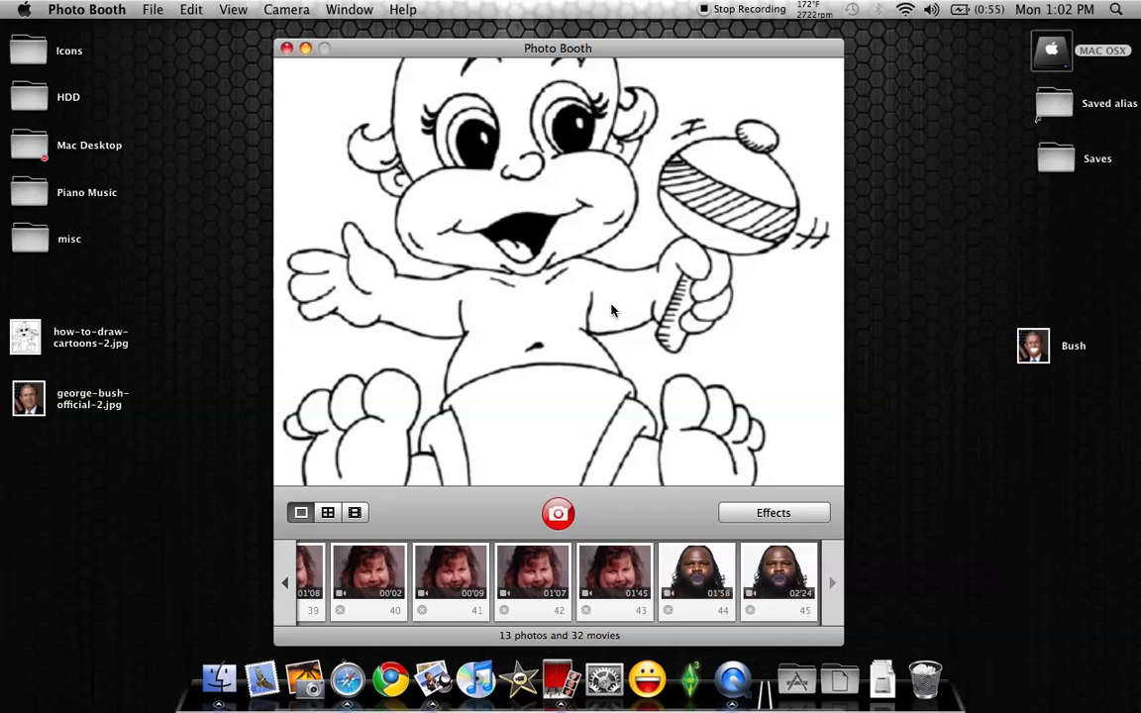
{"action": "mouse_move", "coordinate": [386, 123]}
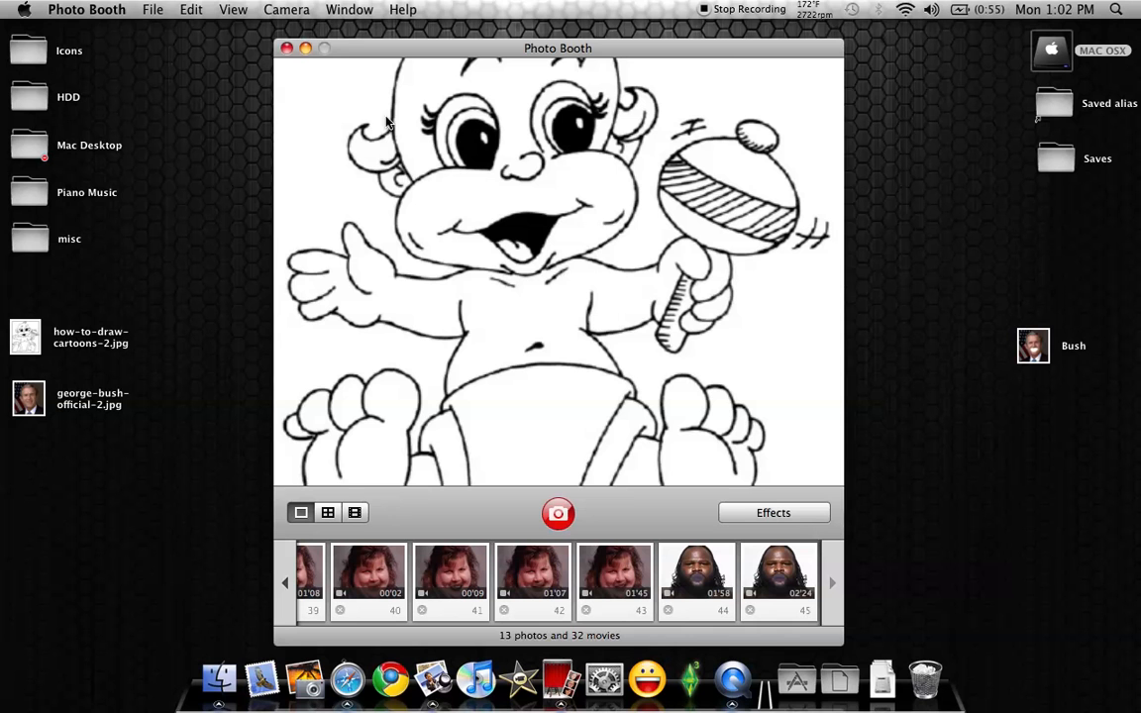
{"action": "mouse_move", "coordinate": [352, 95]}
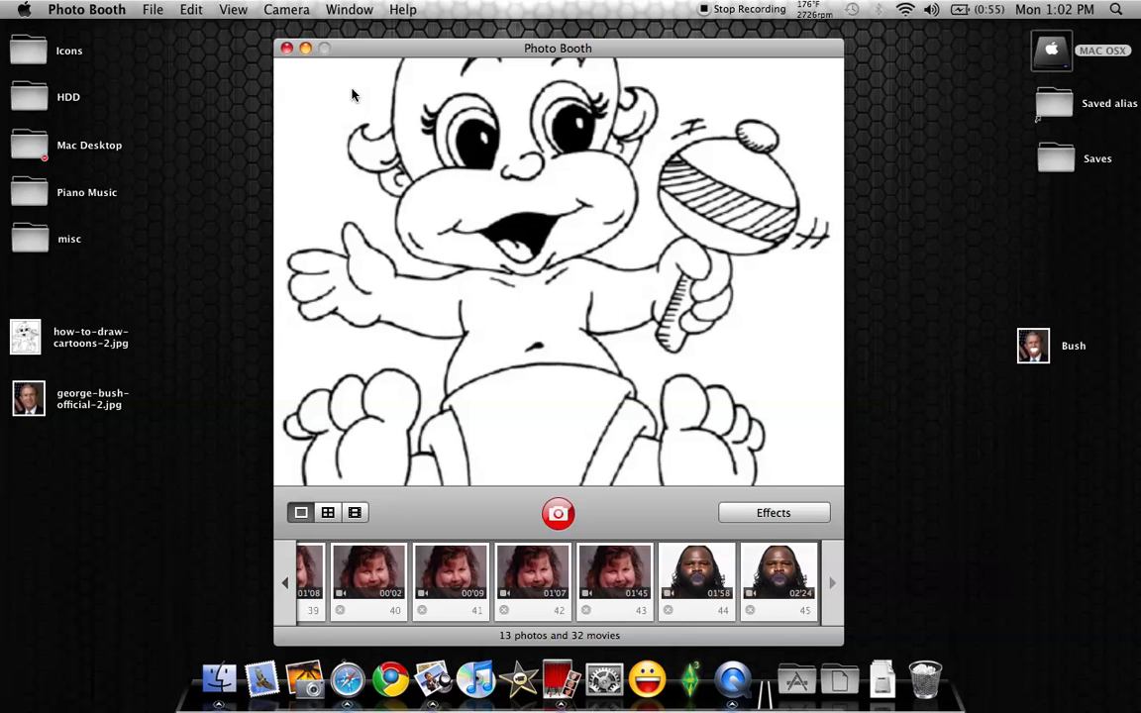
Step: Apply the Bill face effect from the Effects grid, then quit Photo Booth
{"action": "left_click", "coordinate": [773, 512]}
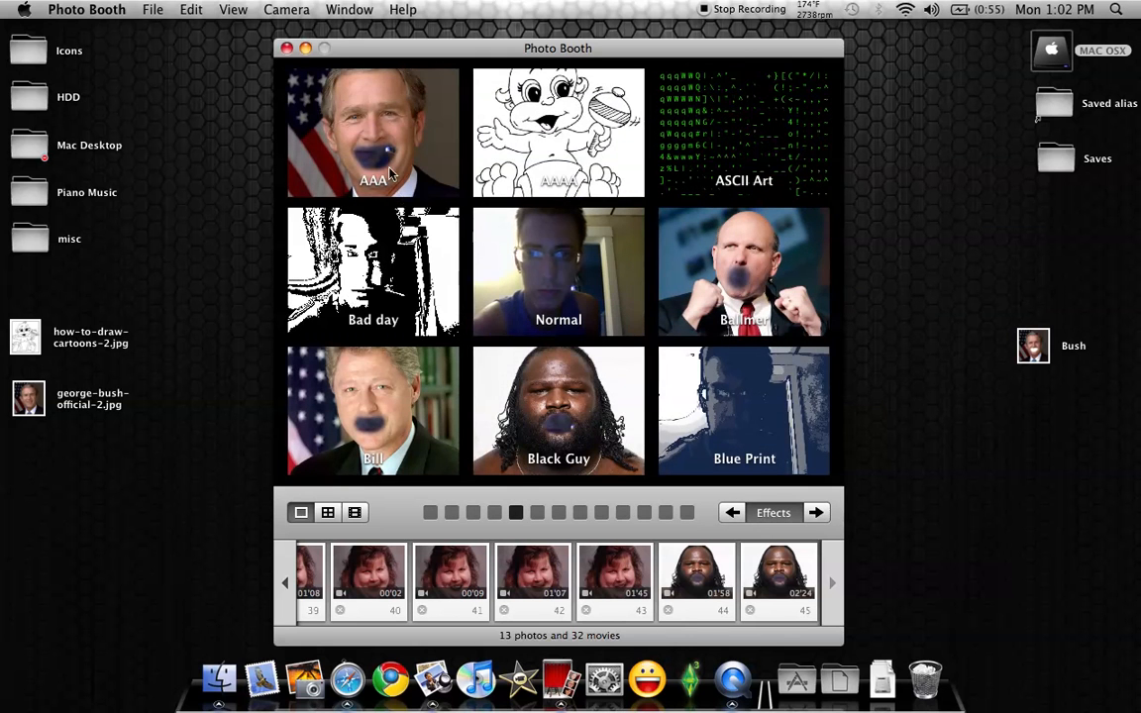
{"action": "left_click", "coordinate": [372, 410]}
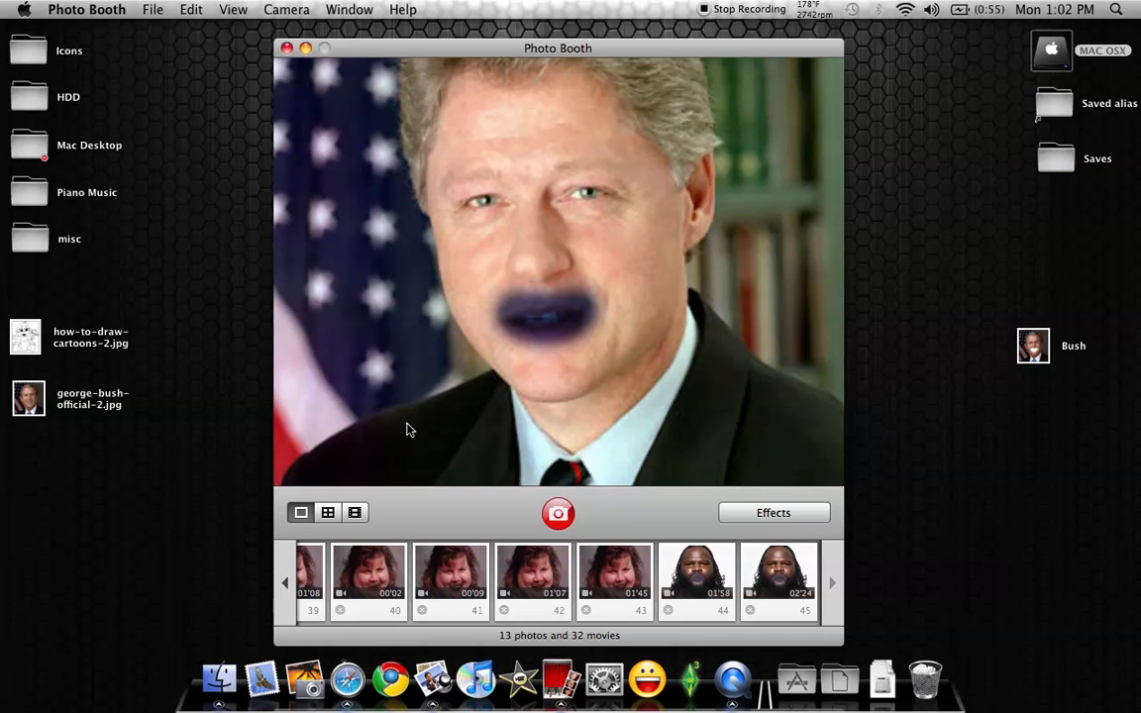
{"action": "mouse_move", "coordinate": [369, 220]}
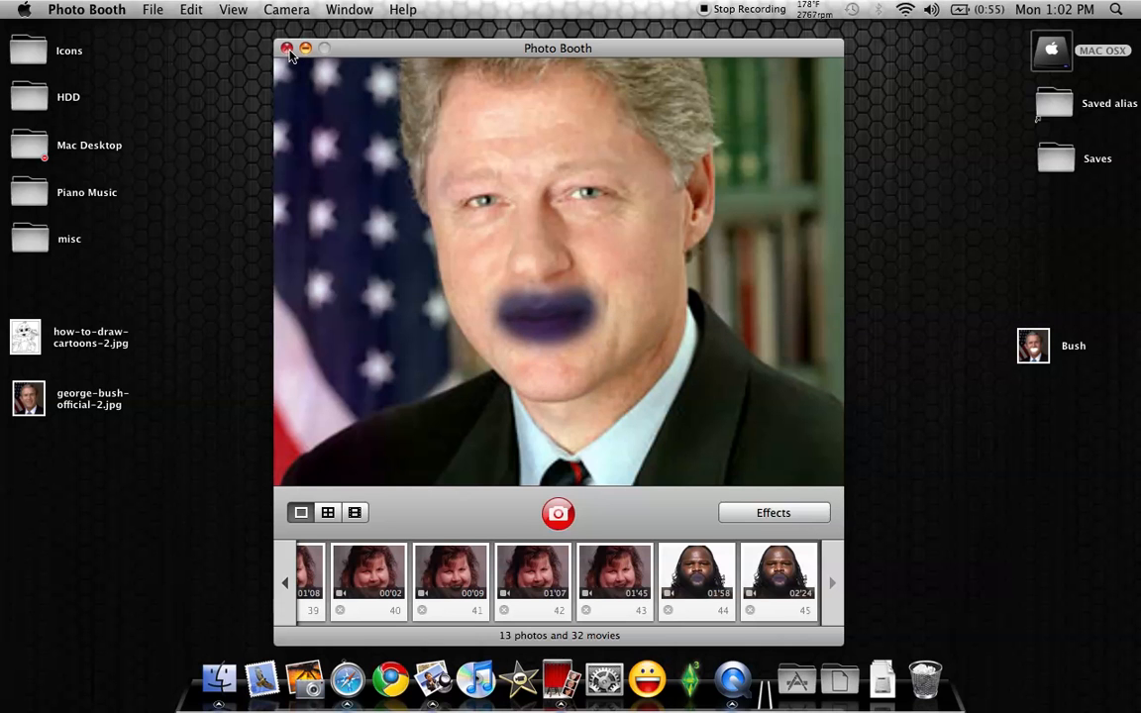
{"action": "left_click", "coordinate": [287, 48]}
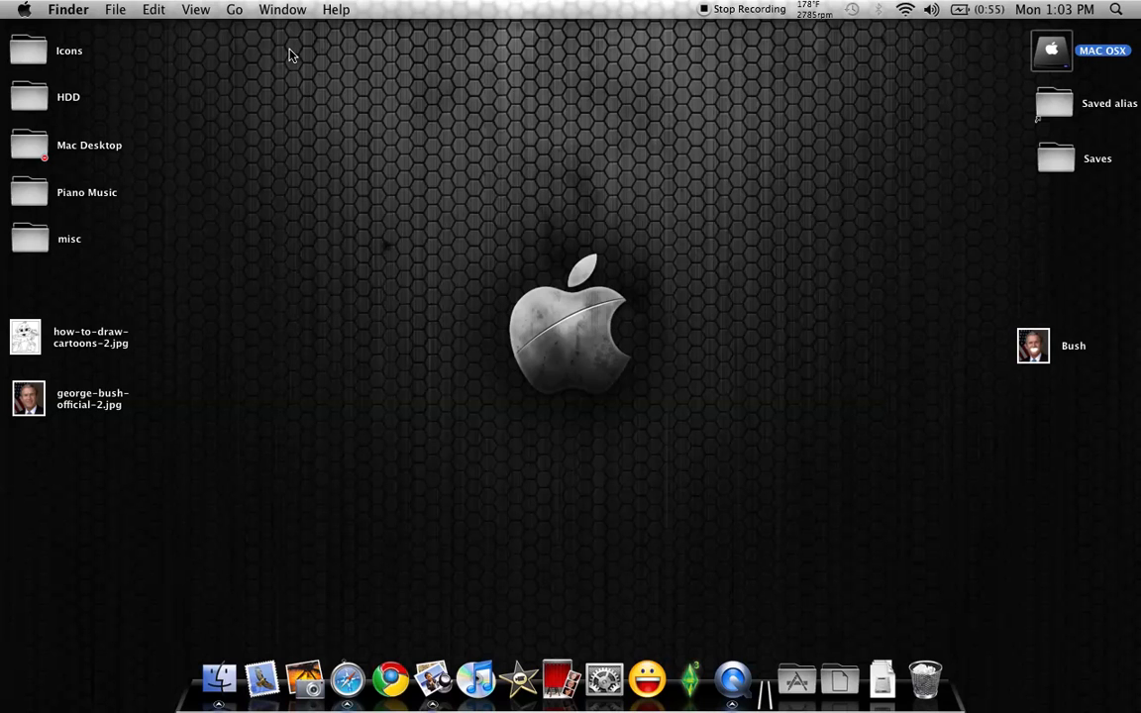
{"action": "mouse_move", "coordinate": [337, 107]}
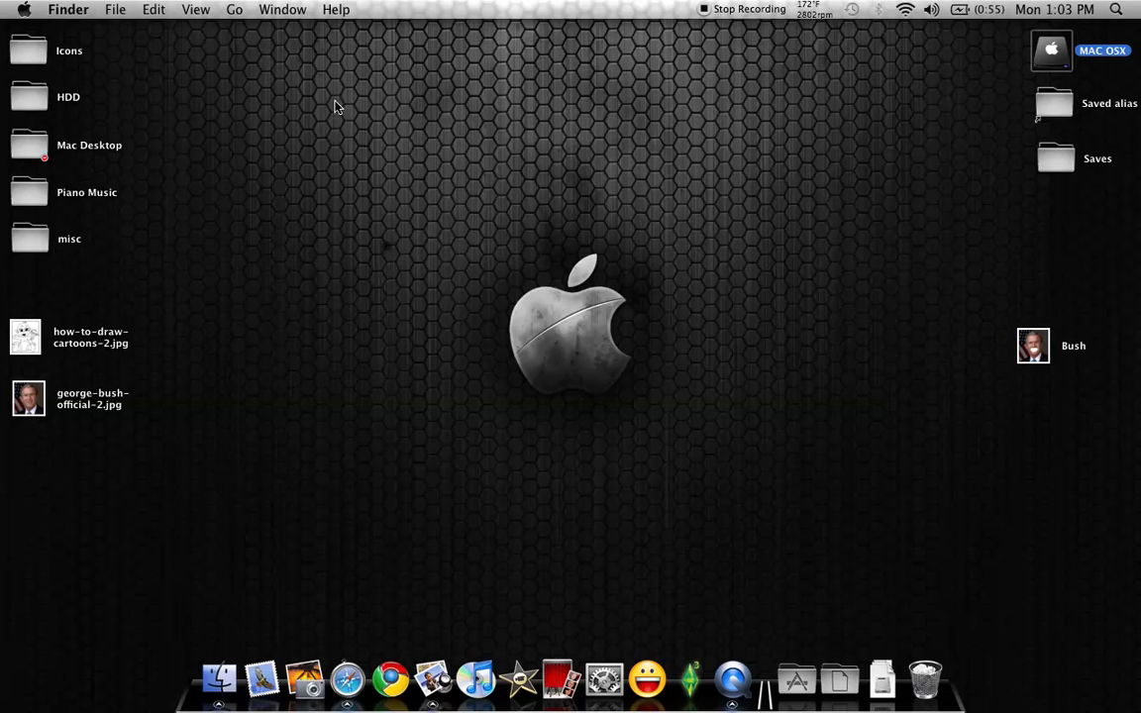